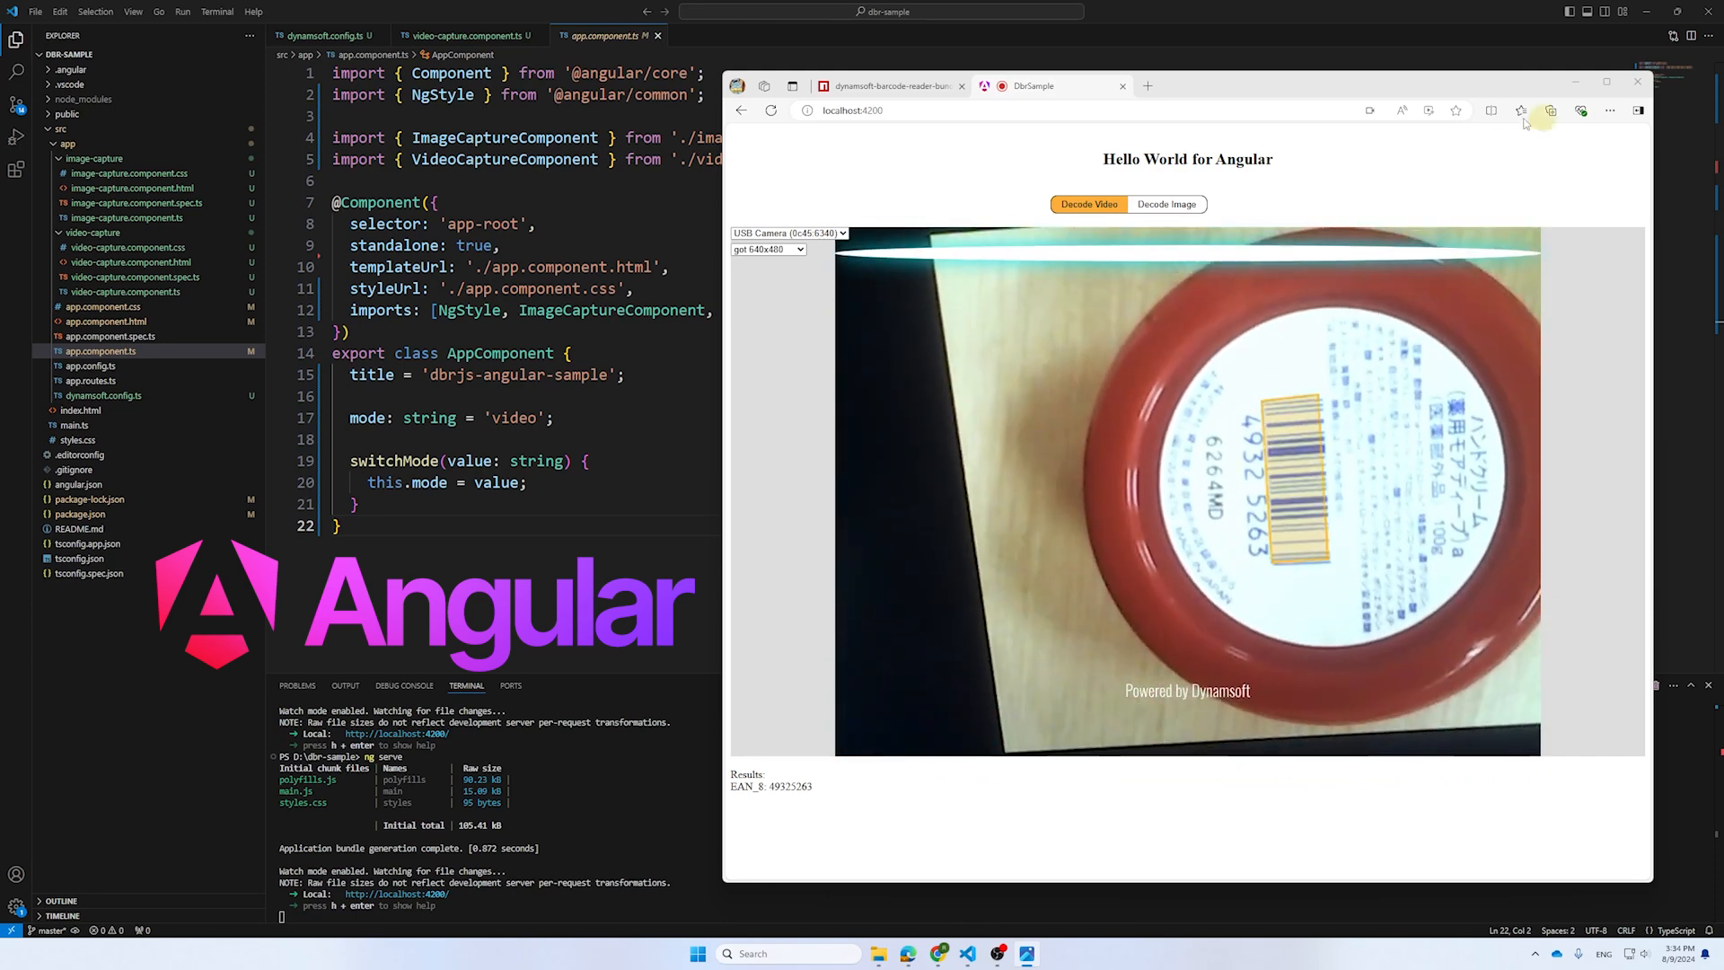
Step: Switch the app to Decode Image mode and choose the UPC-E image file for decoding
click(1168, 203)
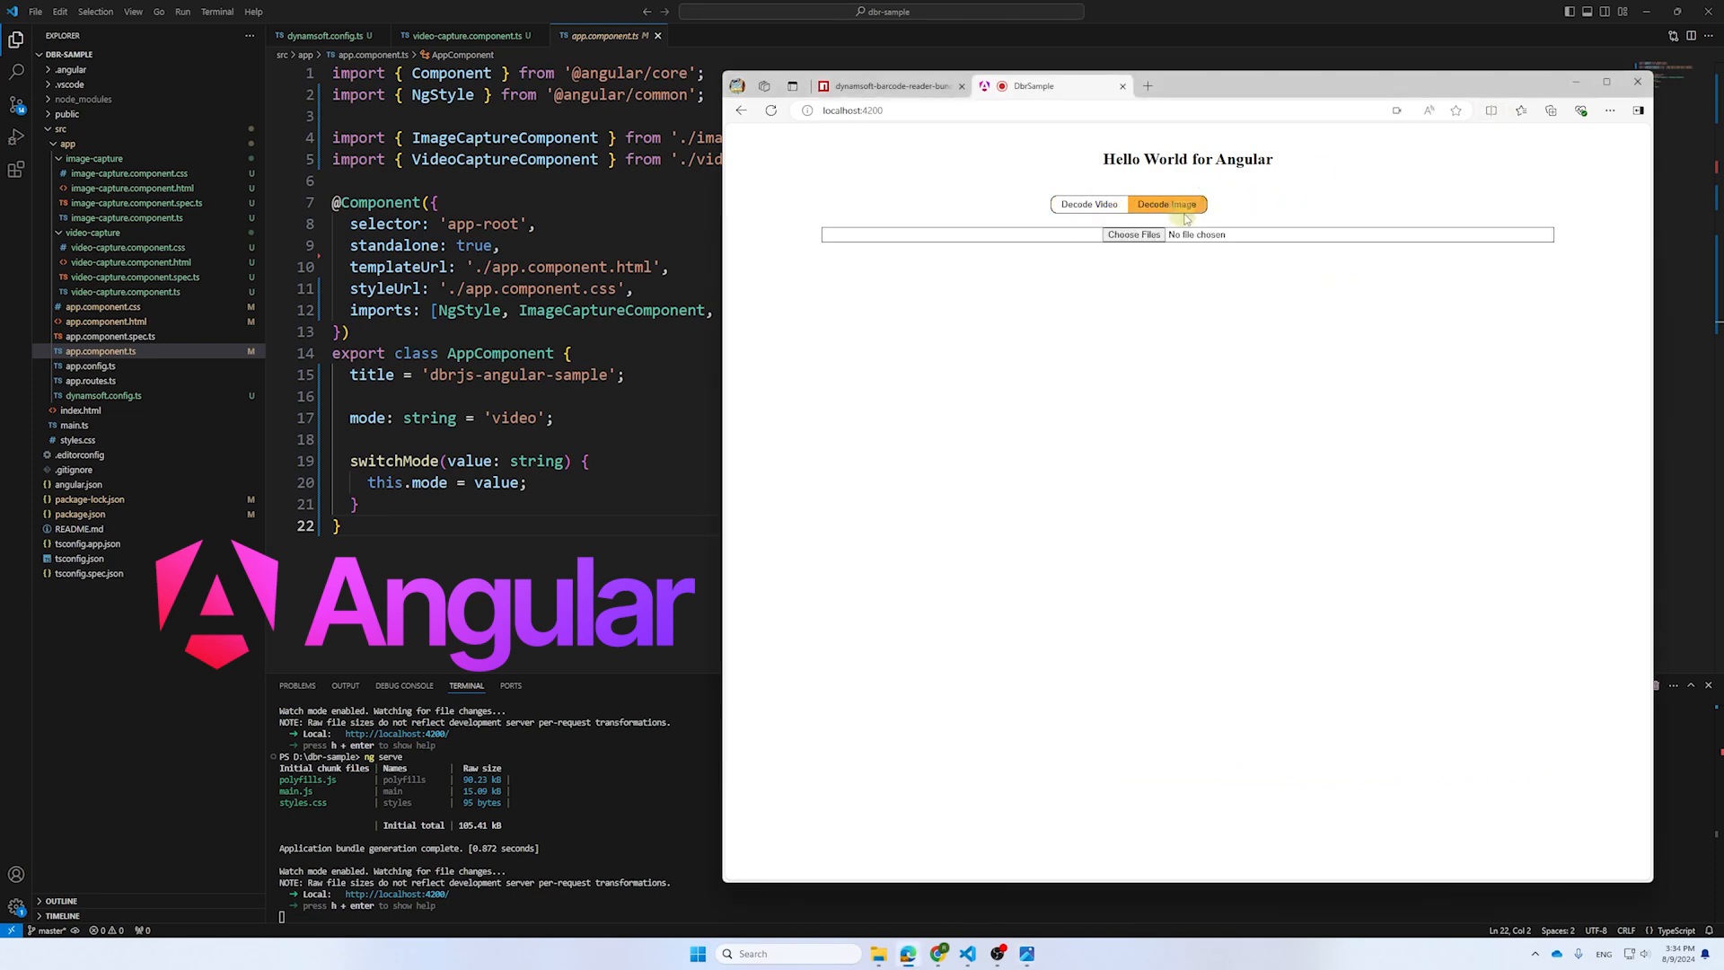
click(1134, 233)
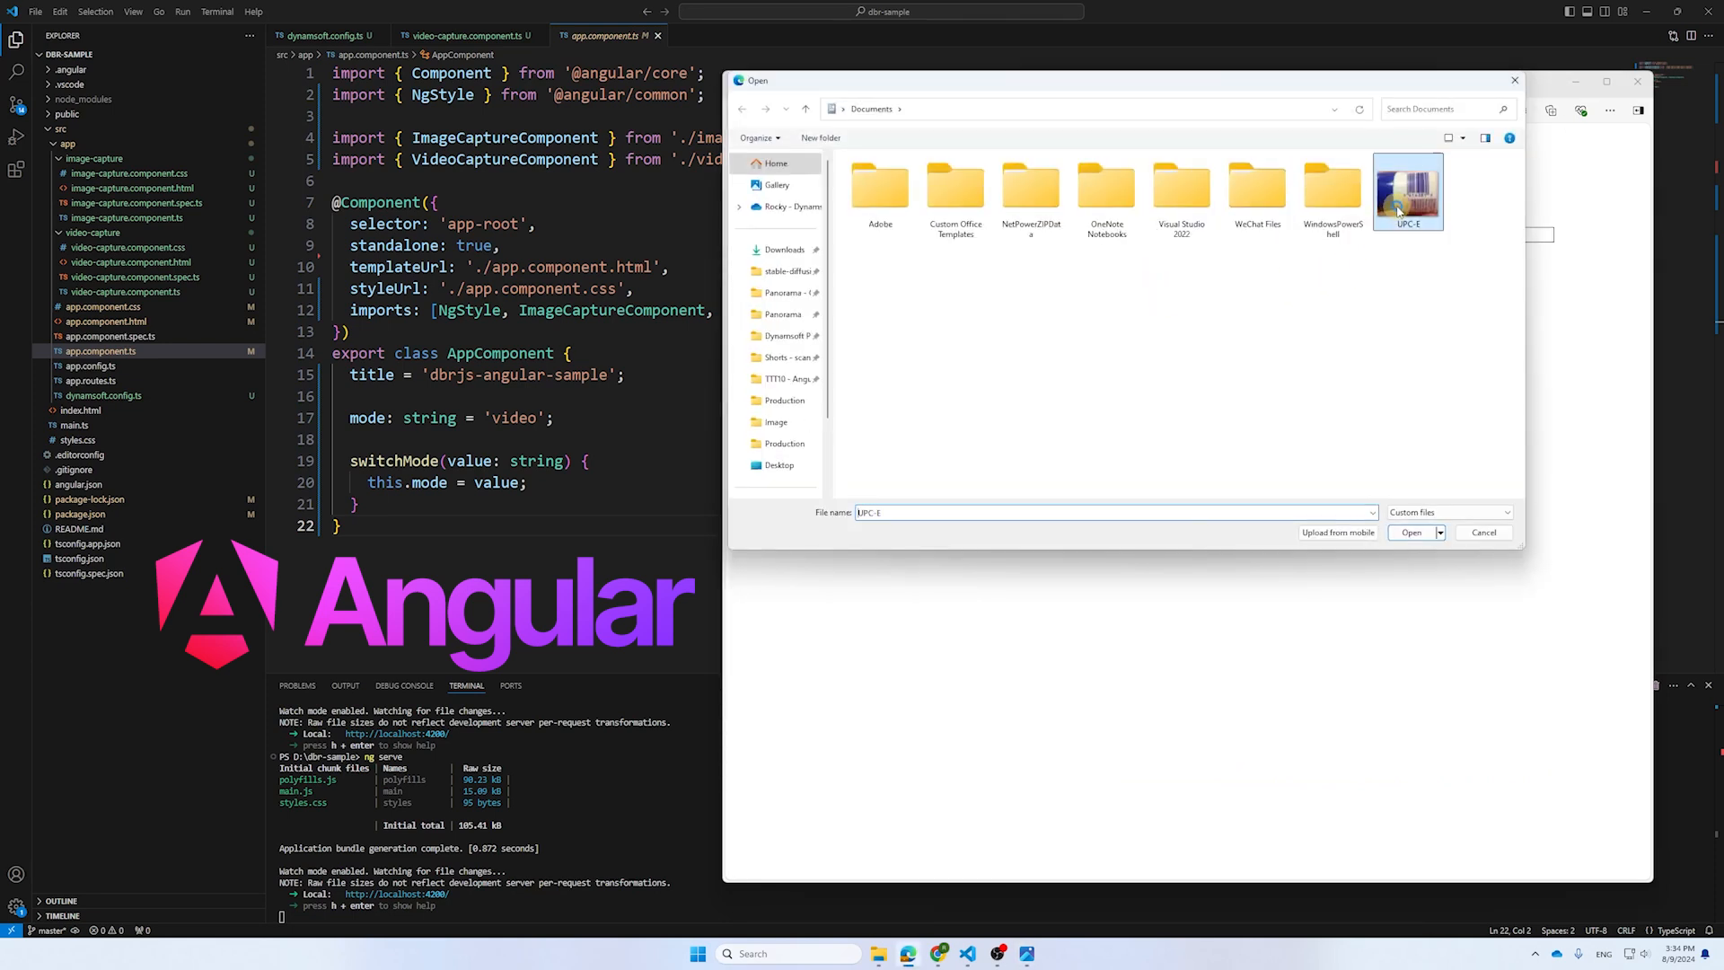
click(1412, 531)
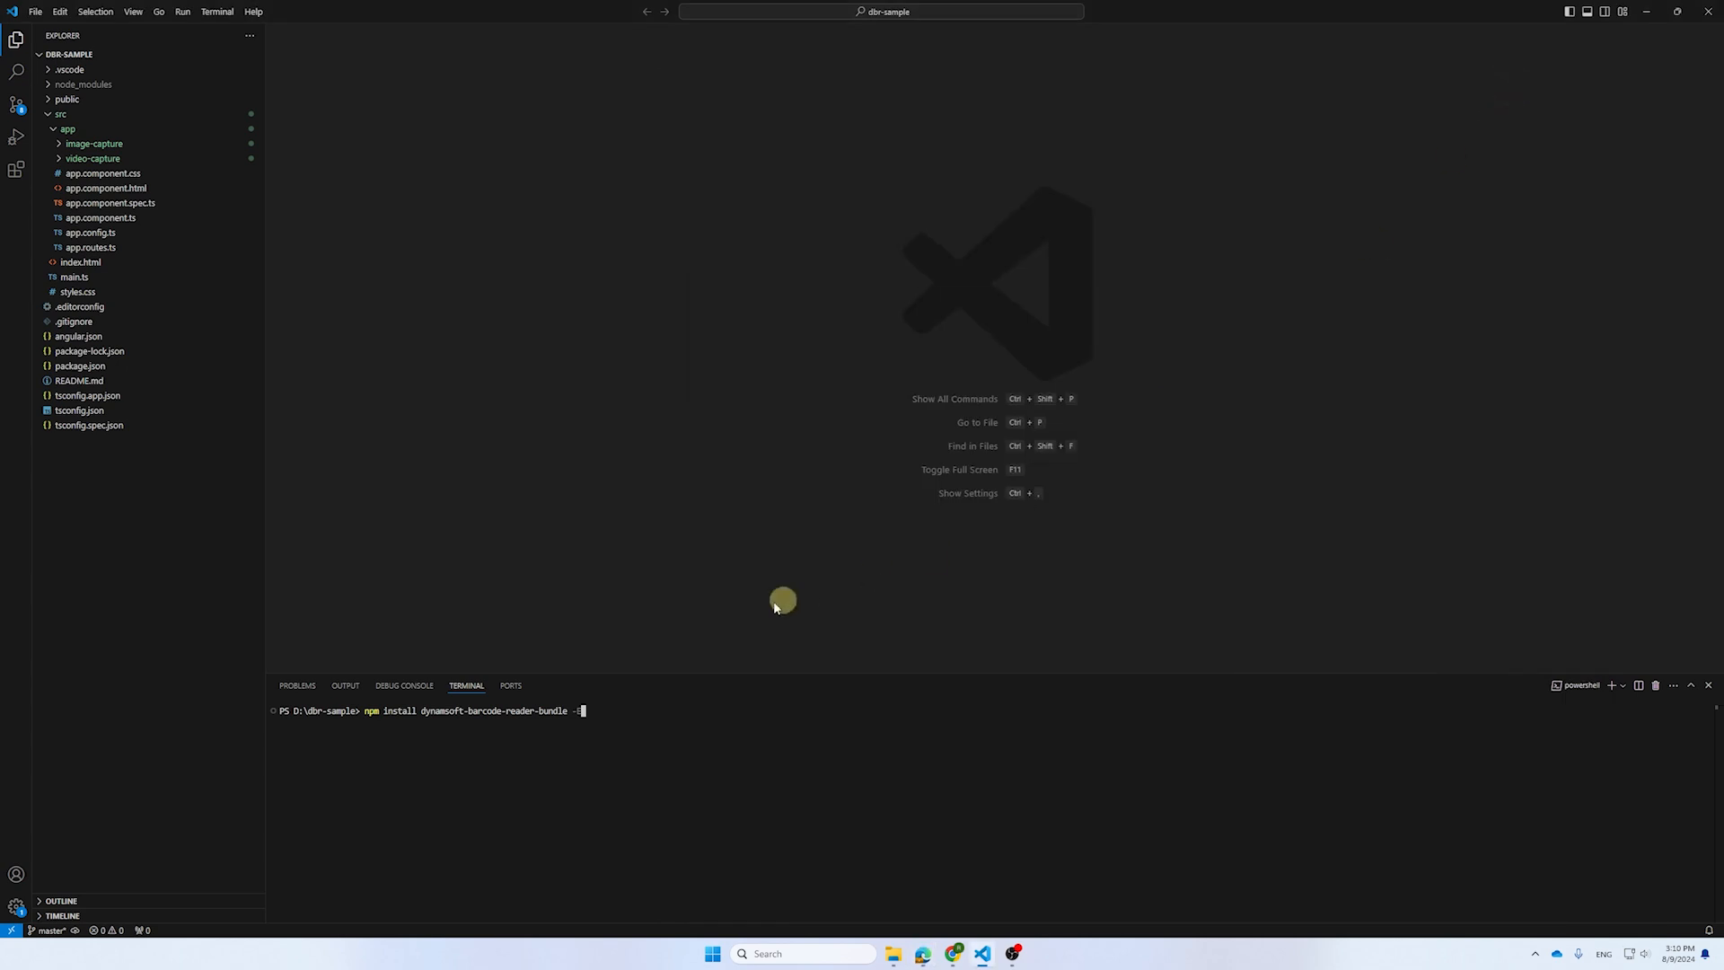
Step: Install dynamsoft-barcode-reader-bundle via npm and start naming a new dynamsoft.config.ts file under src/app
key(Enter)
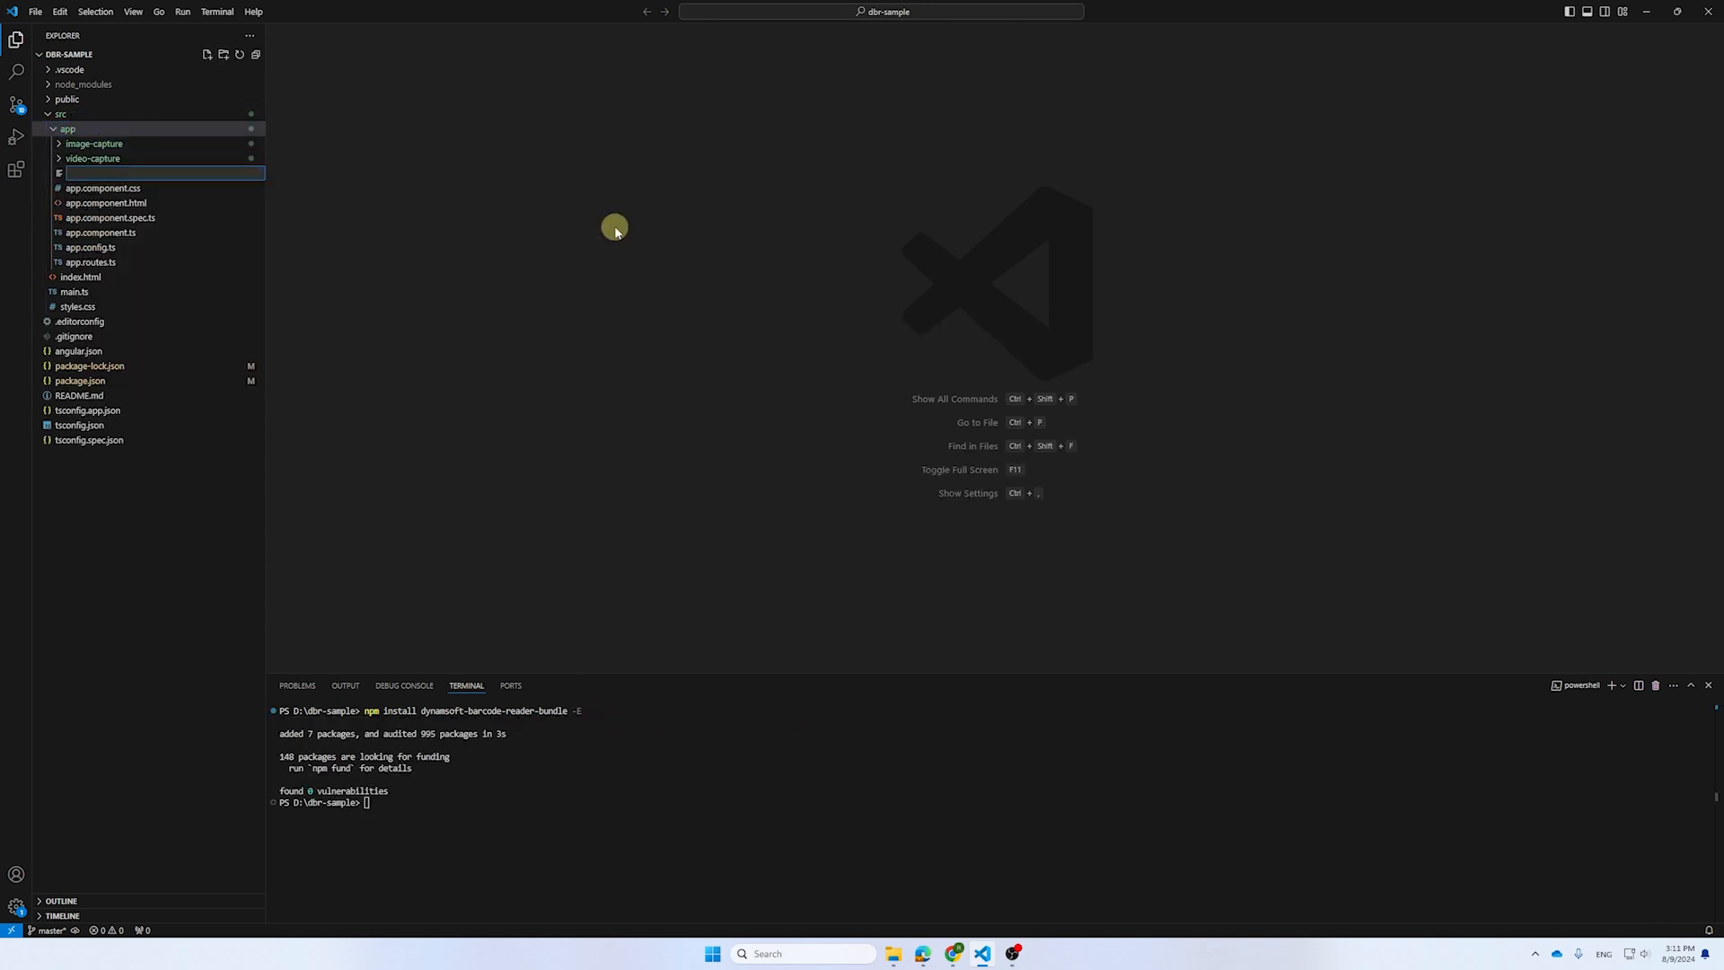
text(dynamsoft.config.ts)
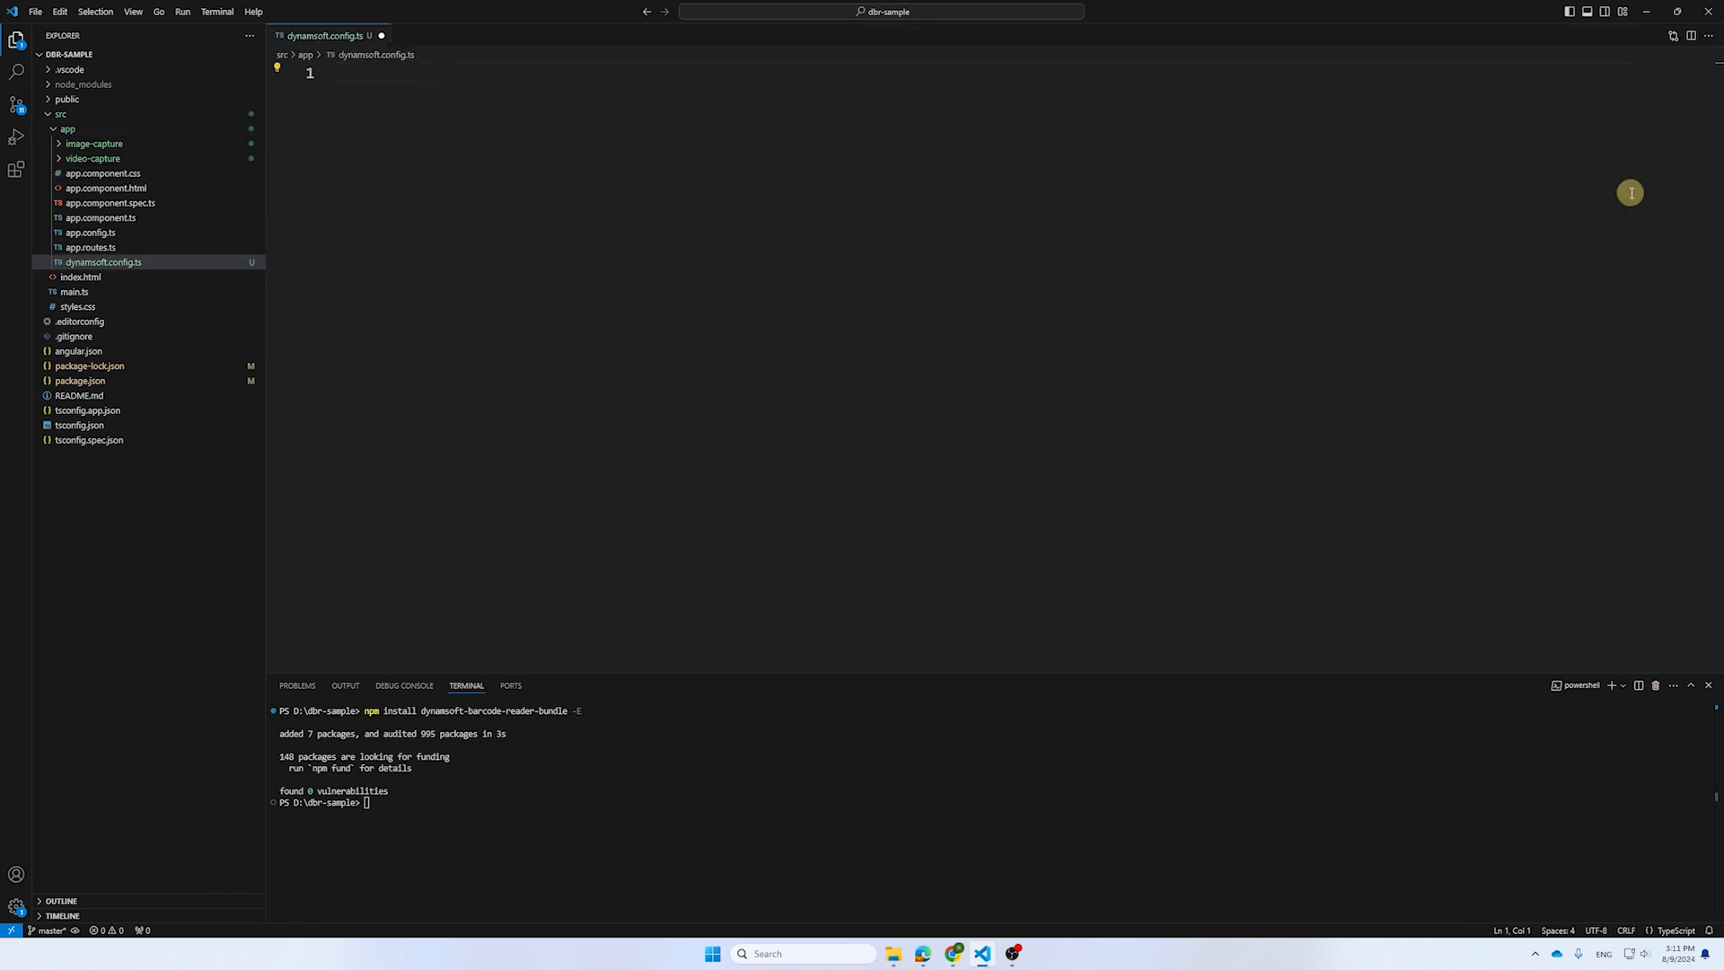
Step: Add the Dynamsoft imports and call LicenseManager.initLicense with the license string and true
text(import { CoreModule } from 'dynamsoft-core';)
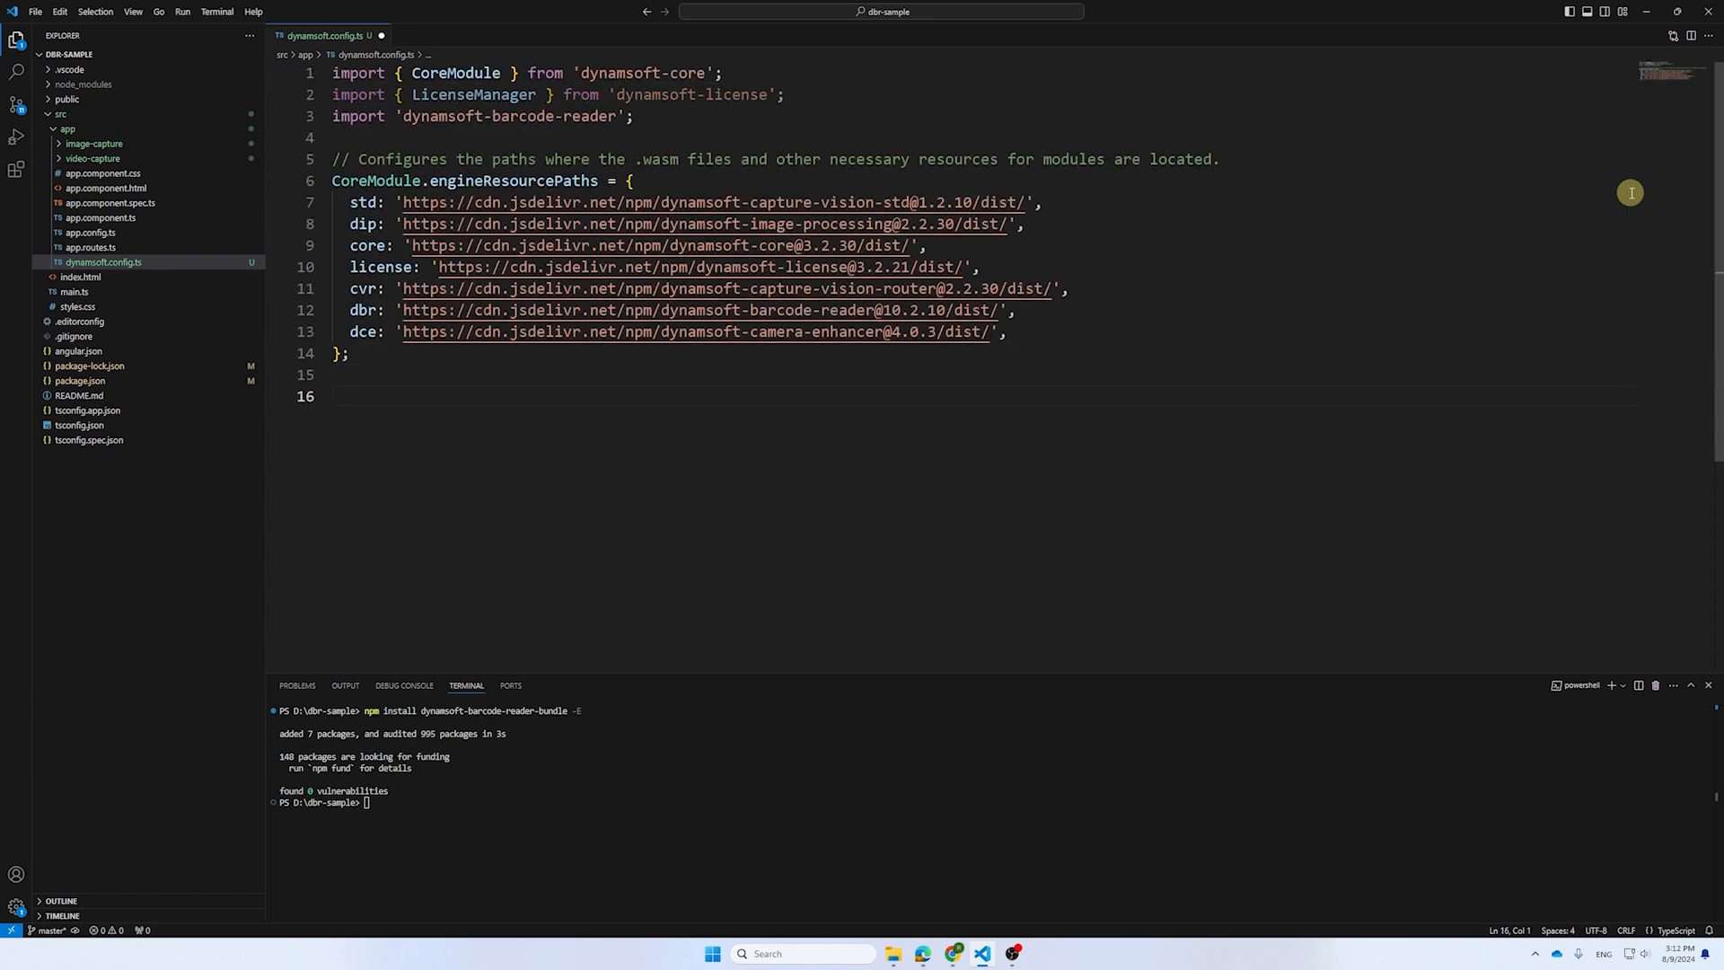
text(LicenseManager.i)
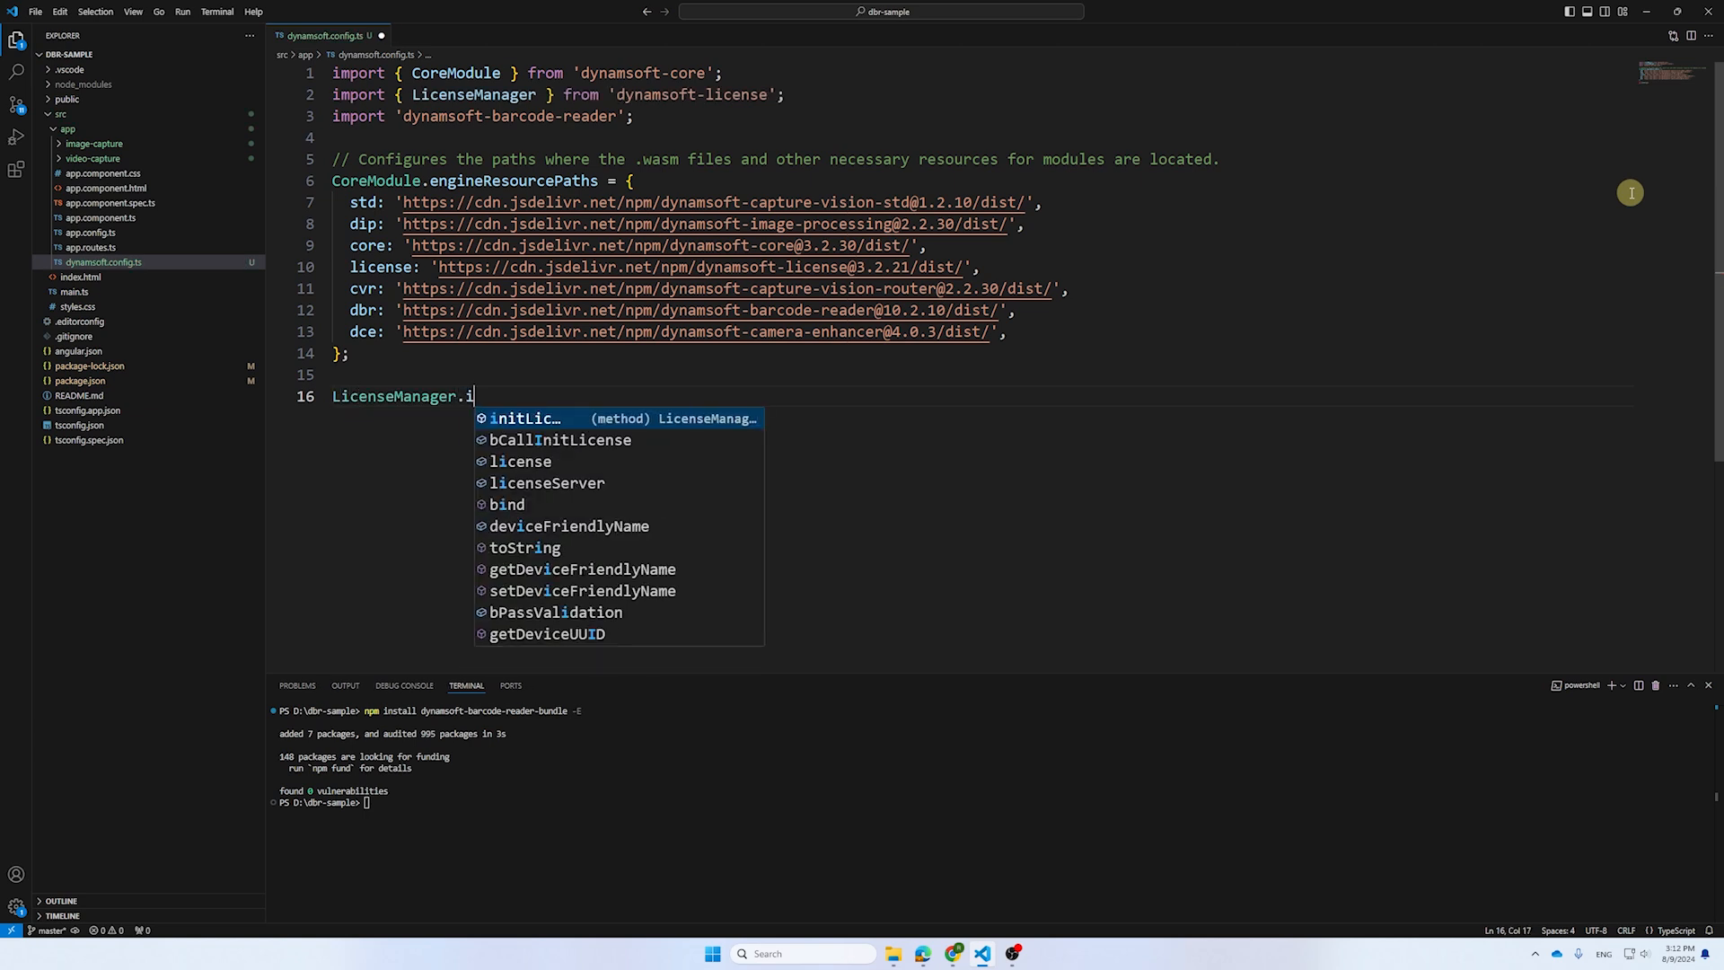
key(Tab)
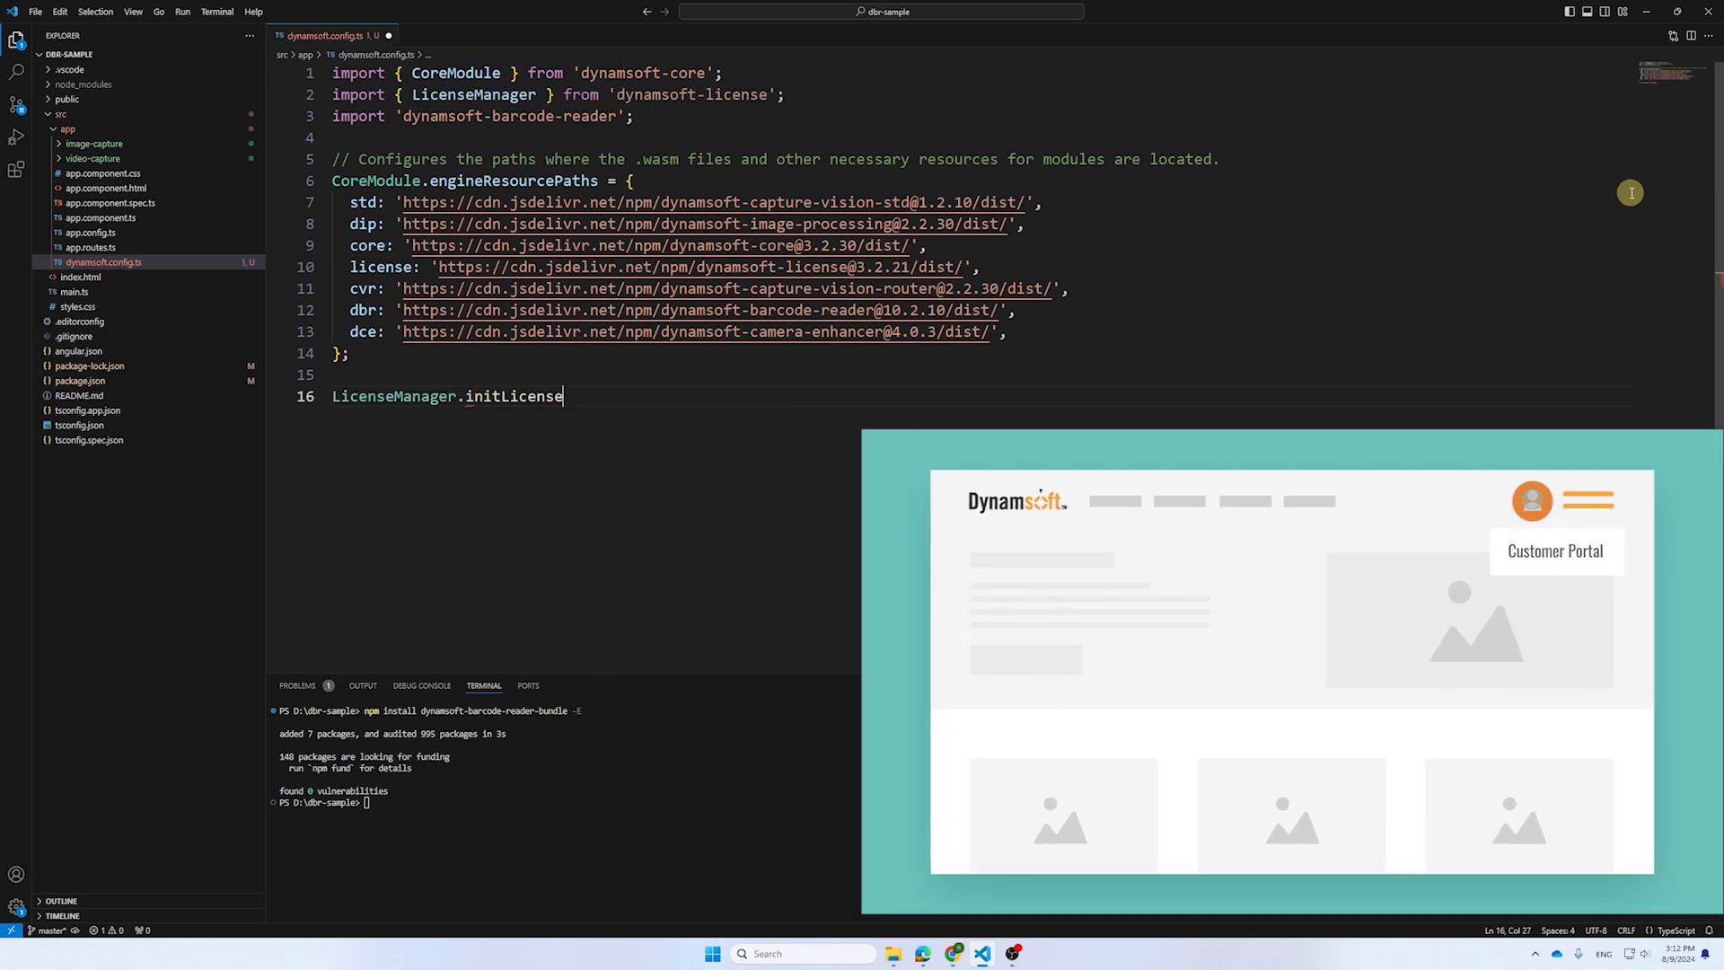
text(()
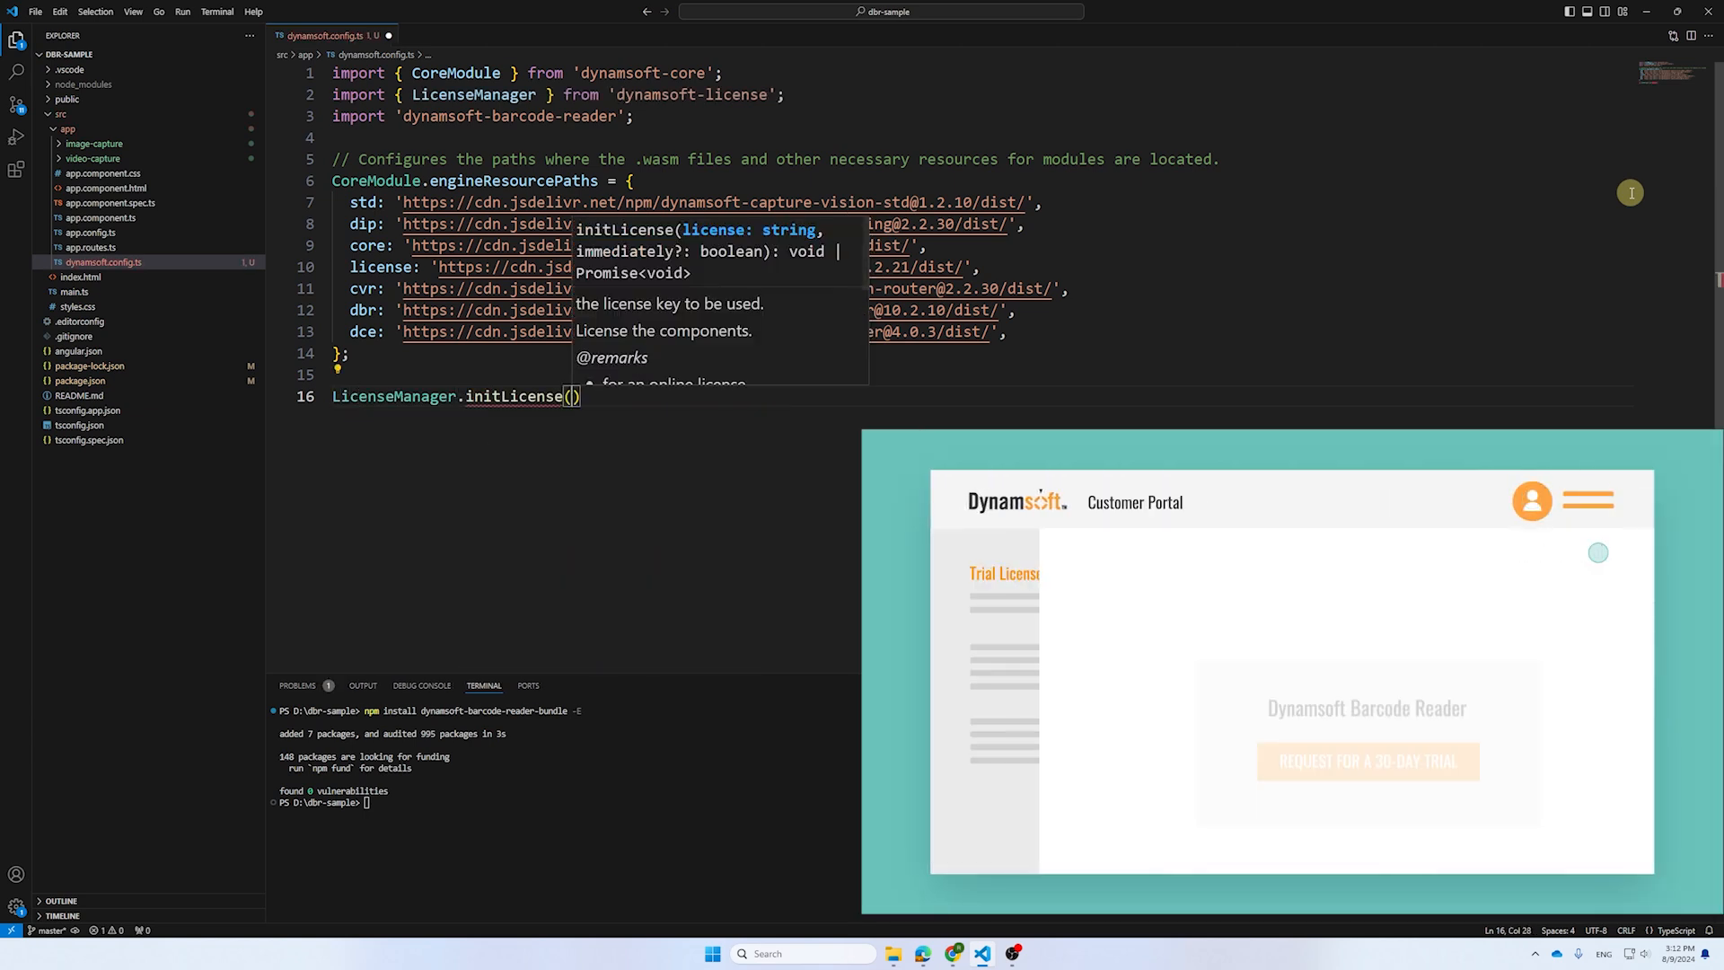
text('Lic')
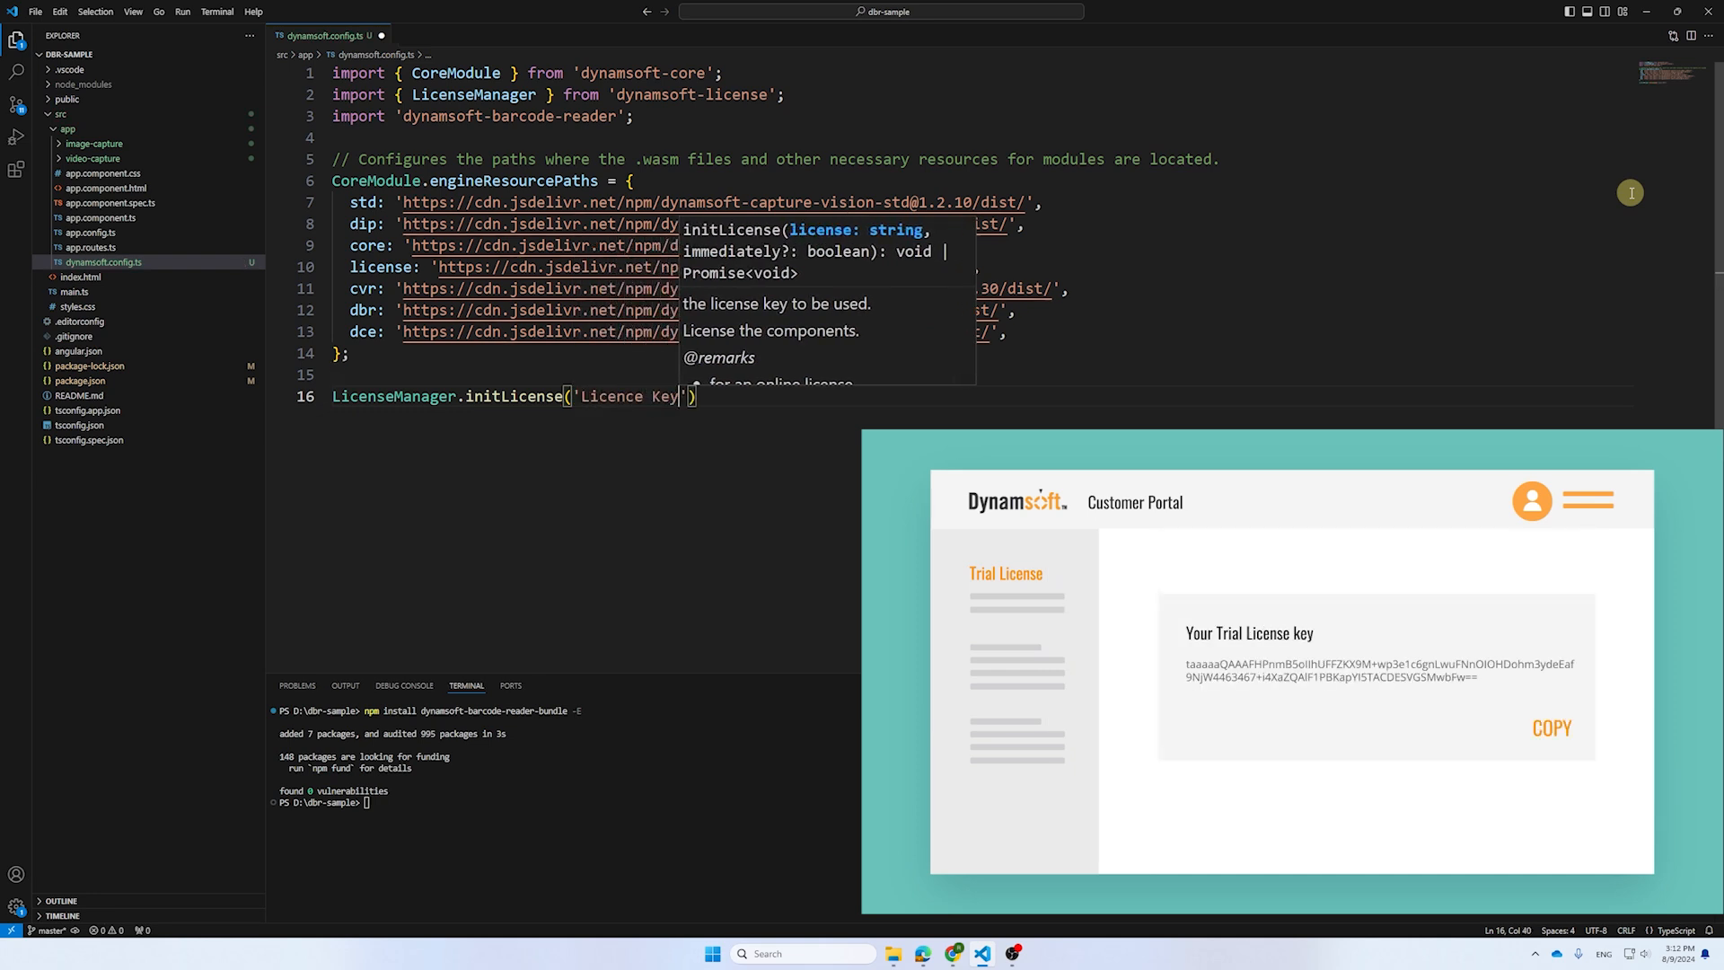
text(, true)
text(CoreModule)
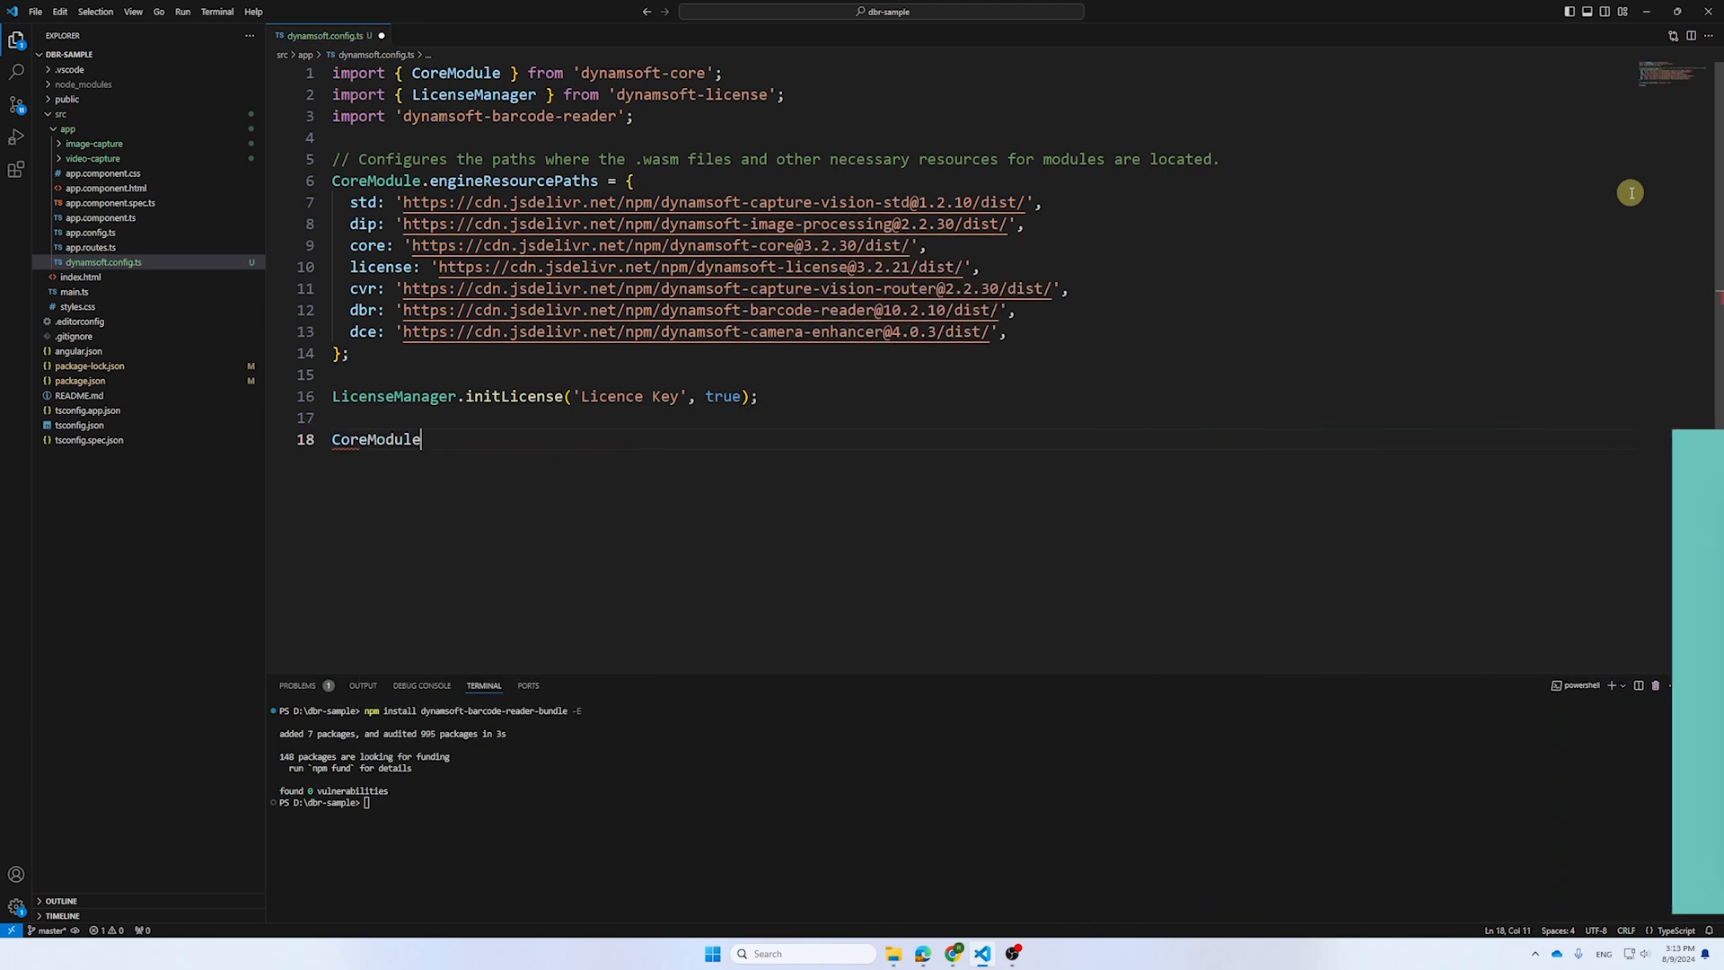
Step: Load the barcode reader wasm with CoreModule.loadWasm(['DBR'])
text(.loadWasm)
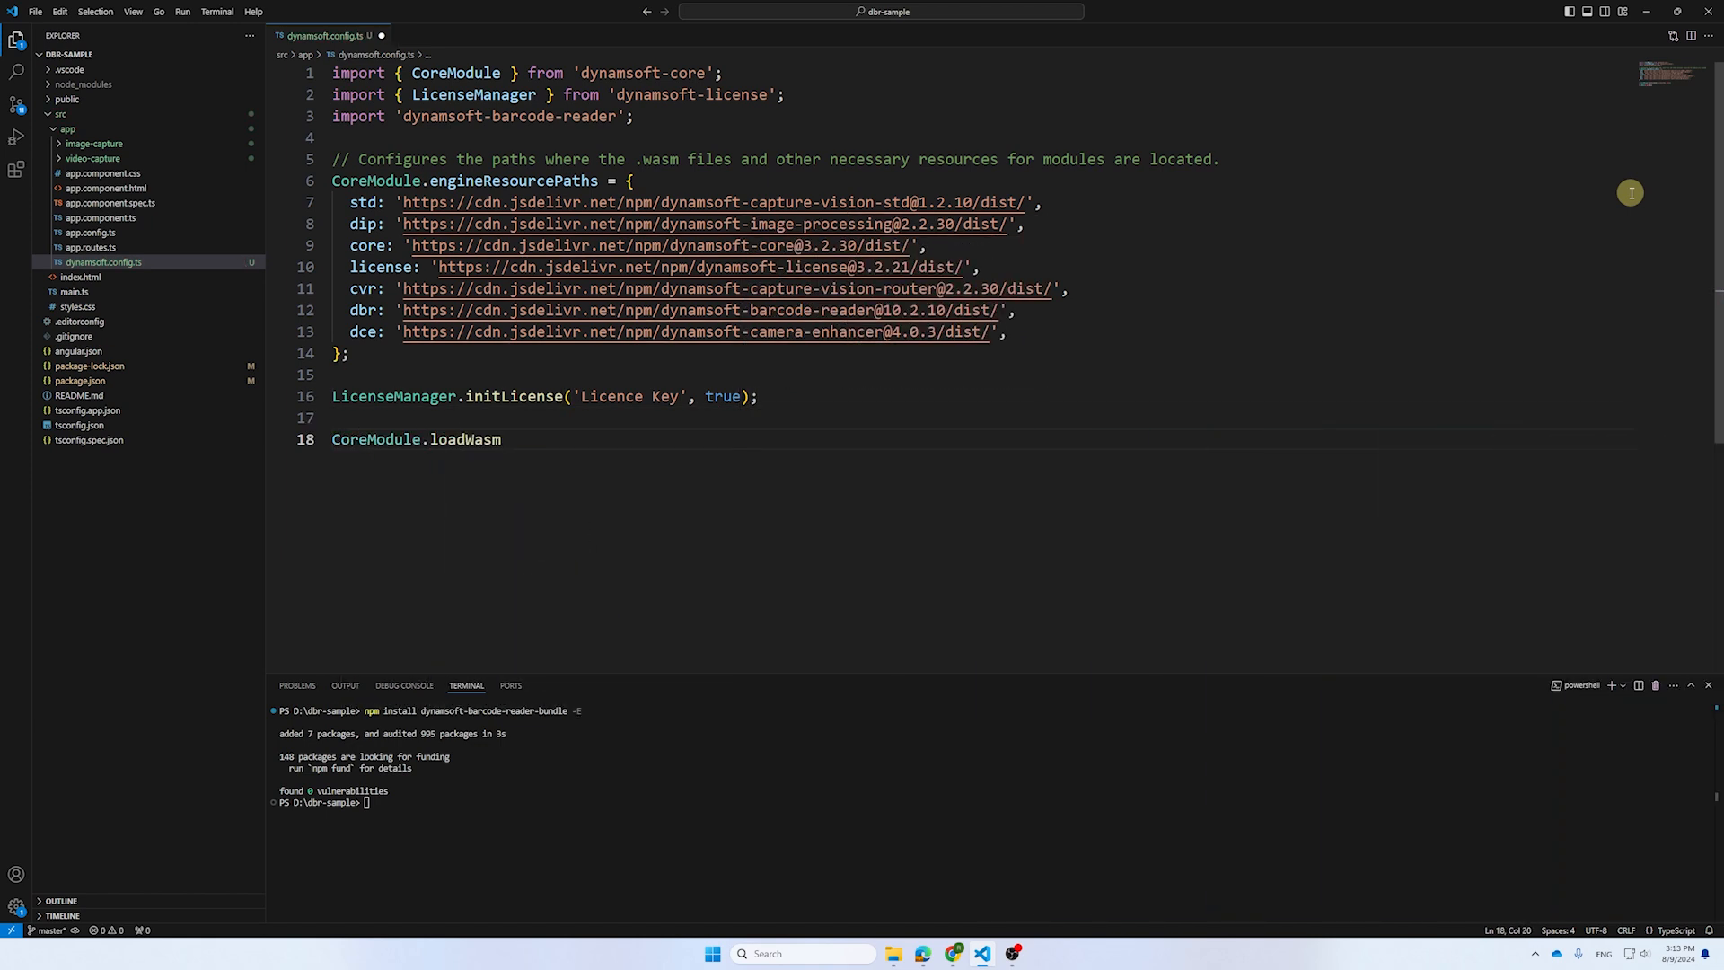
text((['DBR']))
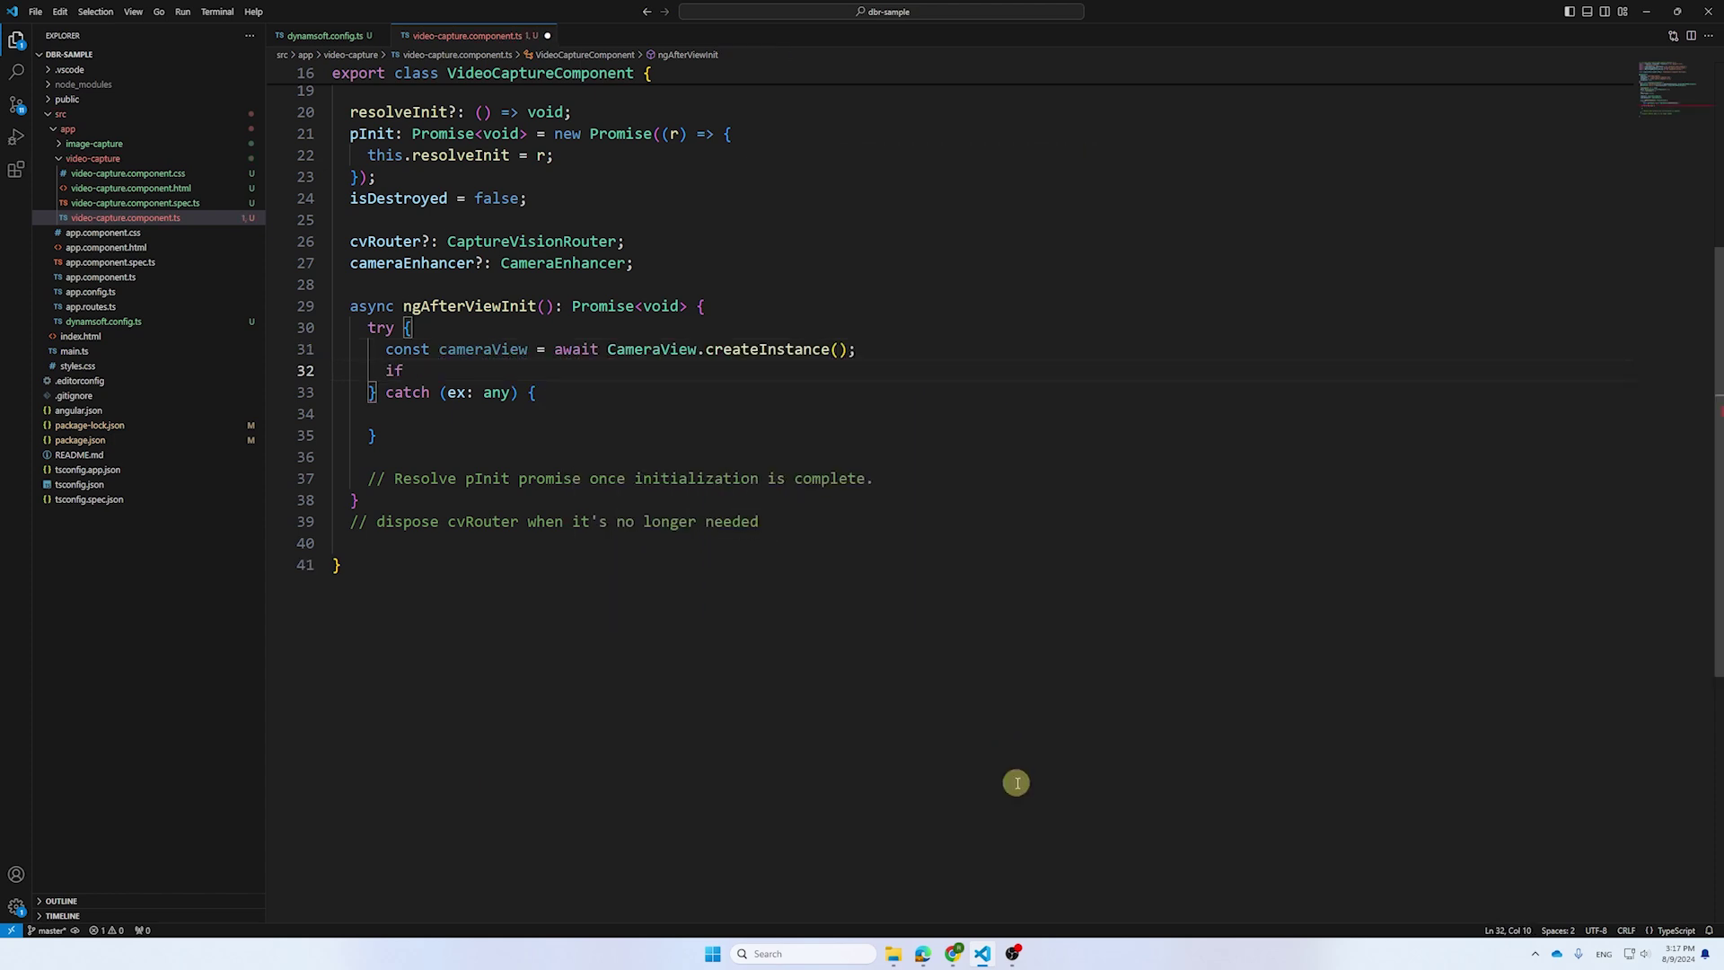
Step: Add an isDestroyed guard throwing componentDestroyedErrorMsg after creating the CameraView
text((this.isDestroyed) {)
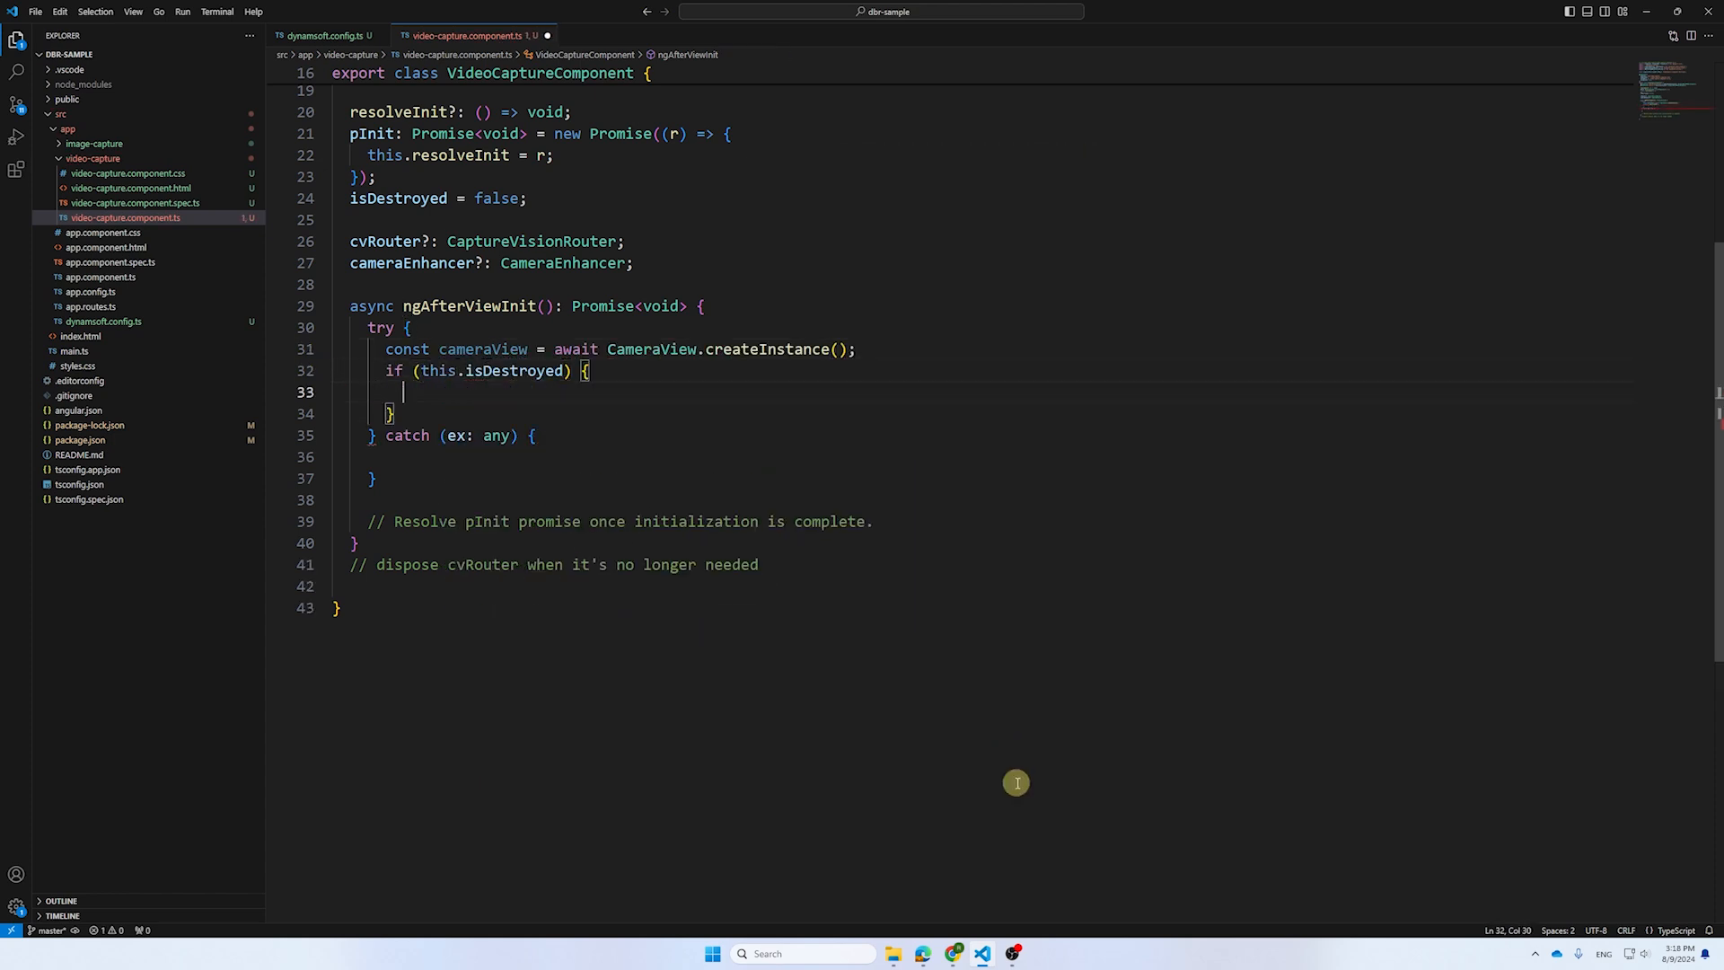
text(throw Error)
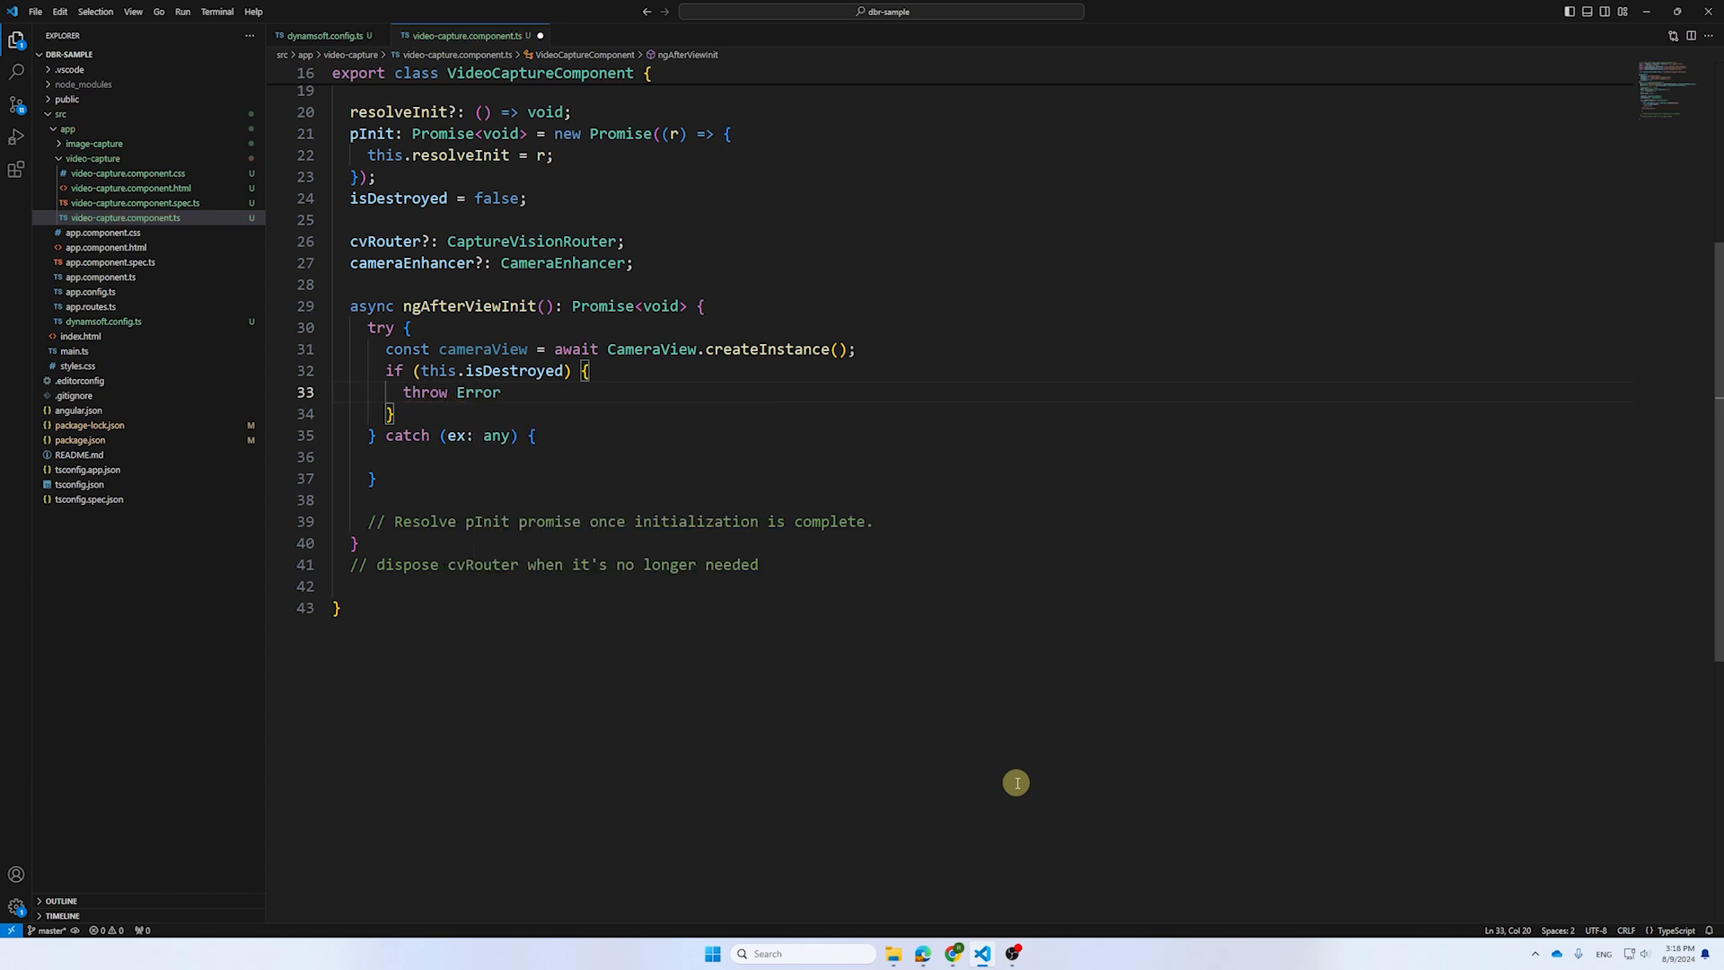
text((componentDestroyedErrorMsg);)
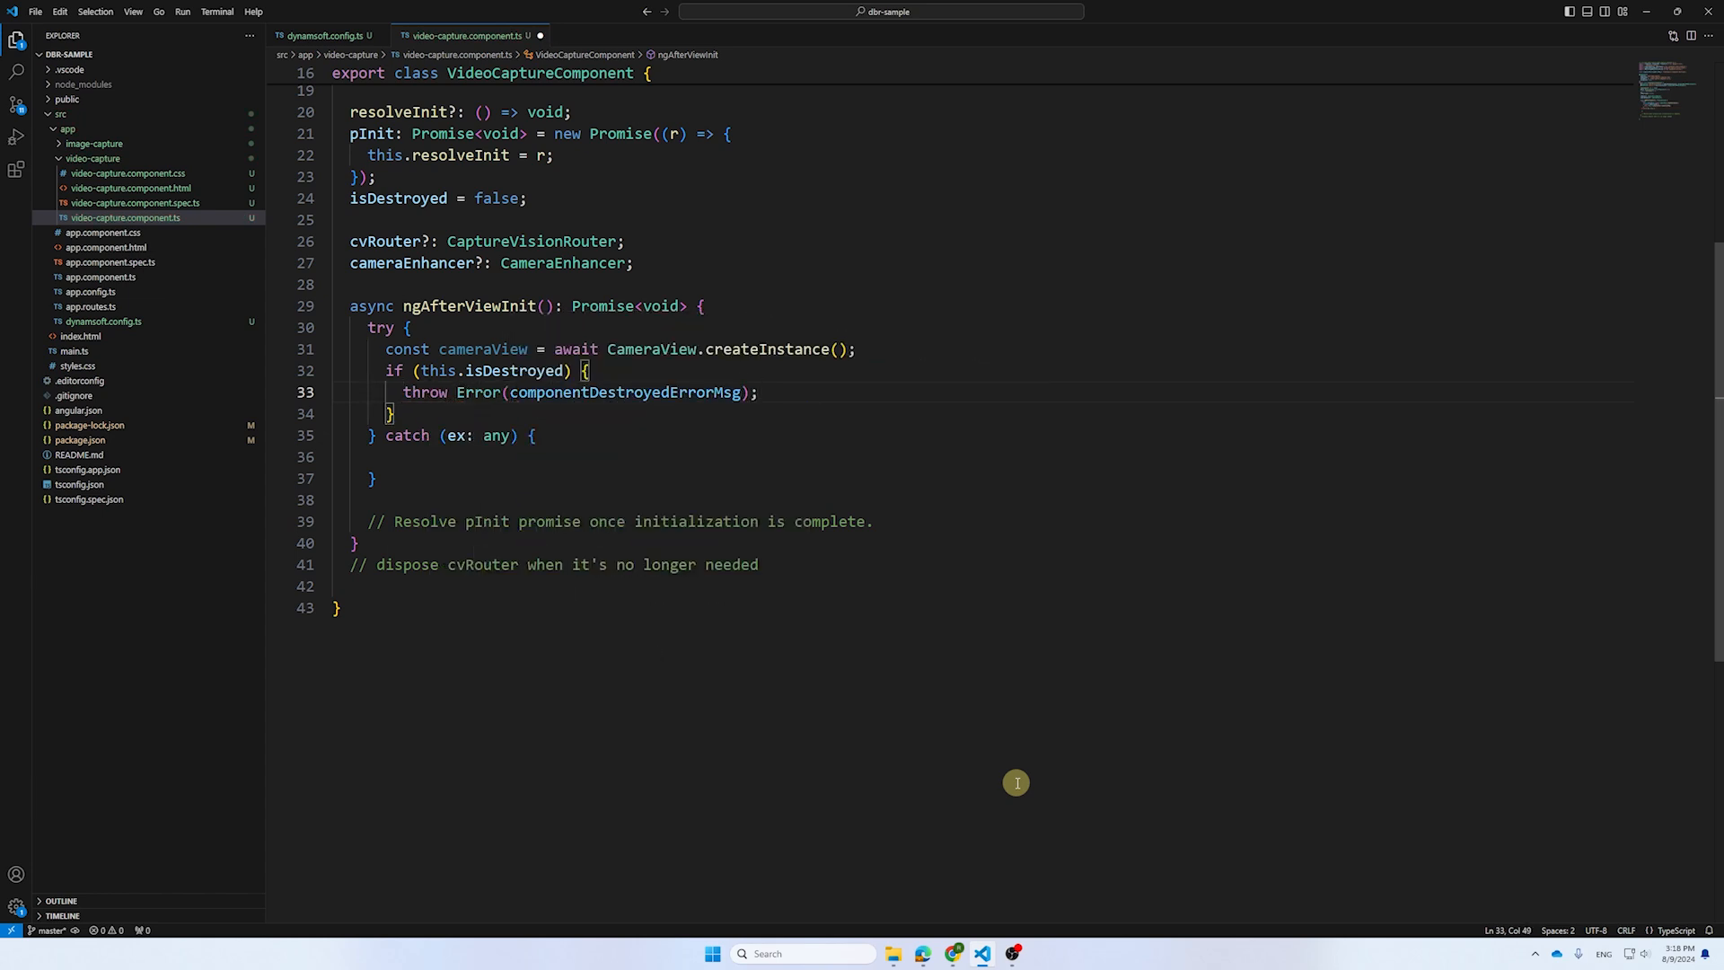
Step: Create the CameraEnhancer from cameraView with its own isDestroyed guard and begin appending the view to its container
text(this.)
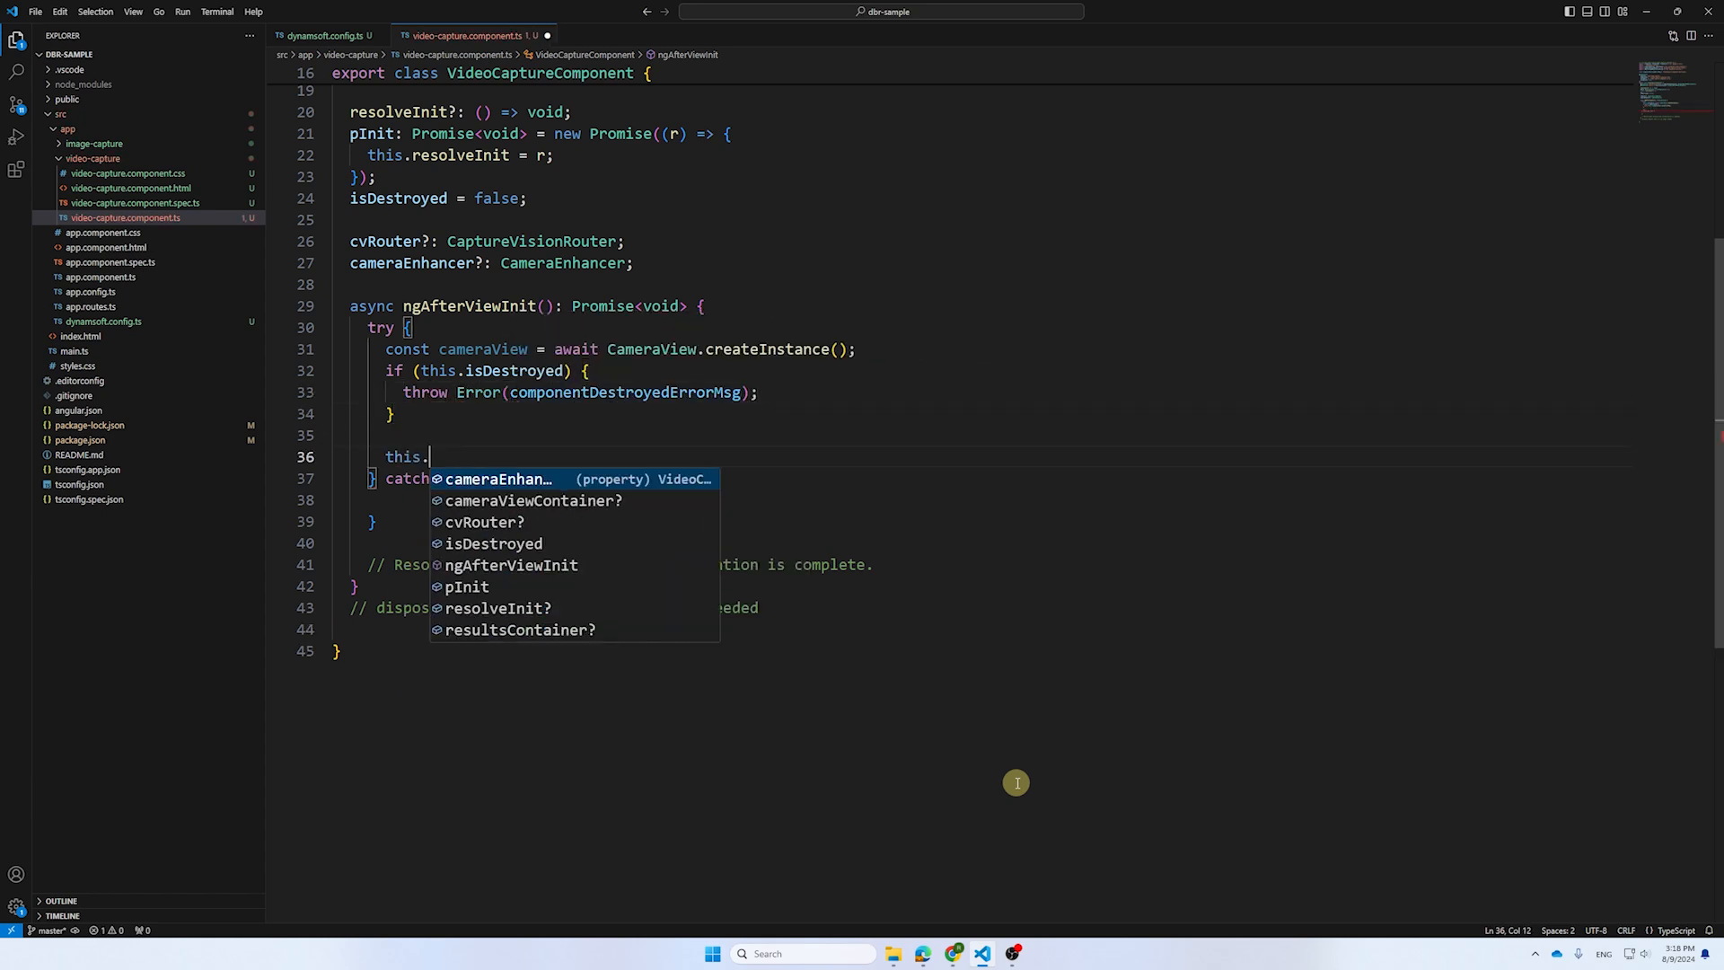
text(cameraEnhancer = await CameraEnhancer)
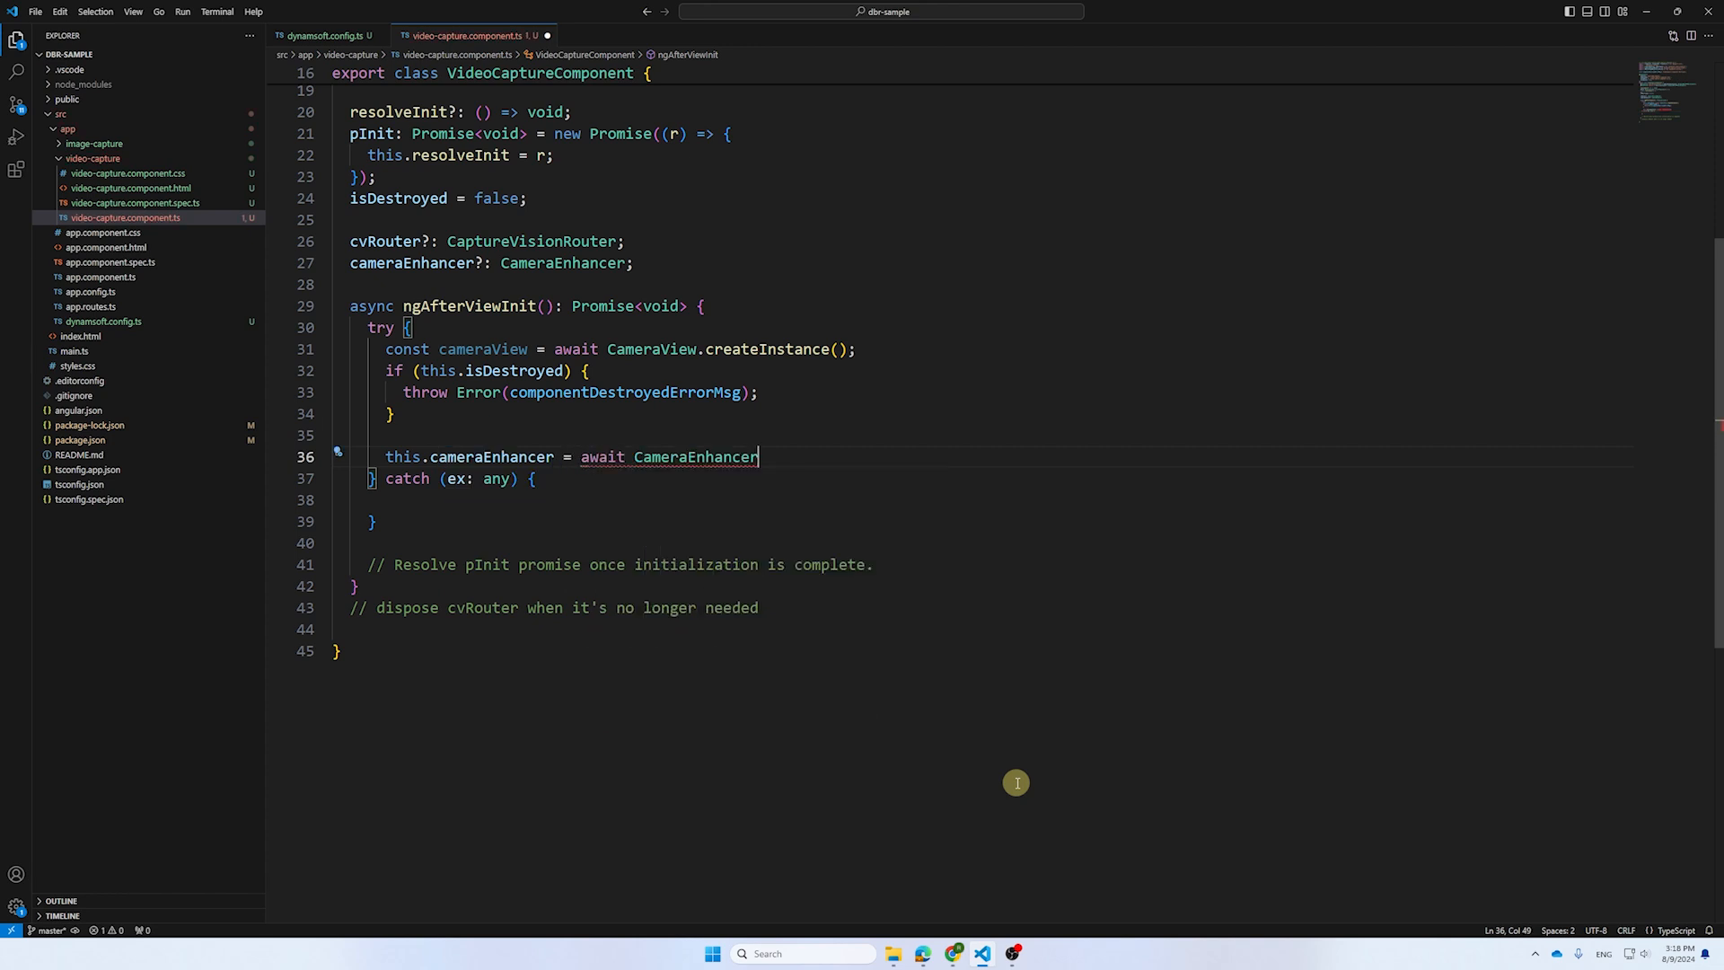
text(.createInstance(cameraView);)
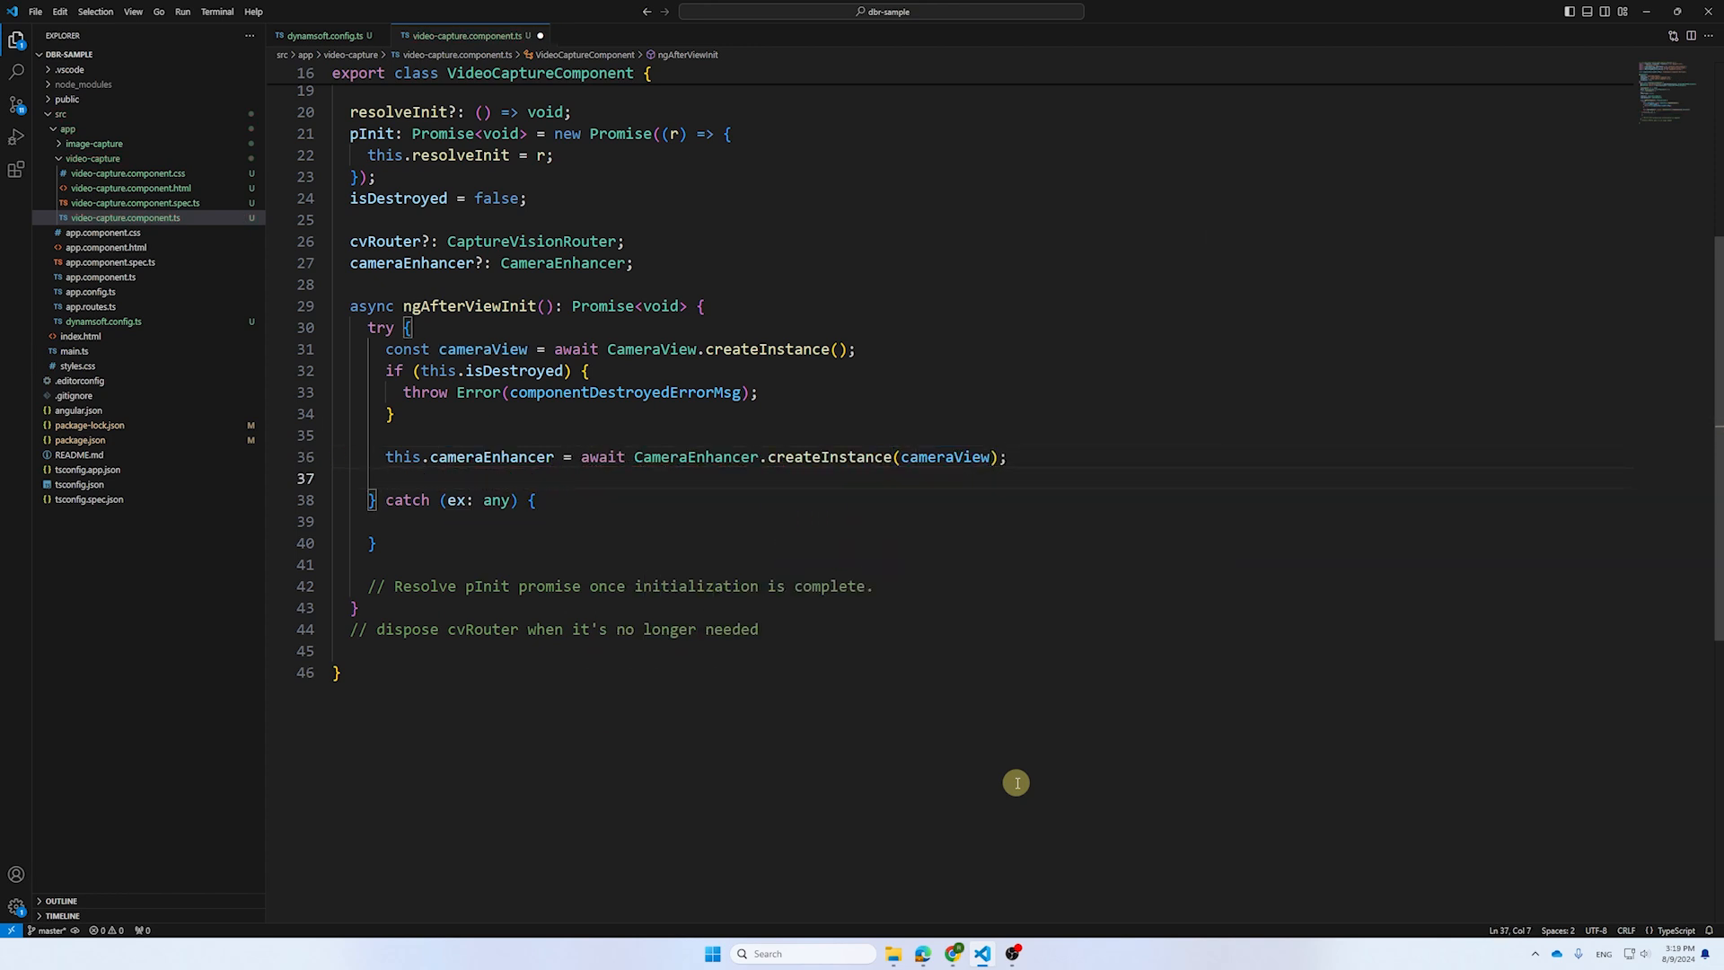
text(if (this.isDestroyed) {)
text(throw)
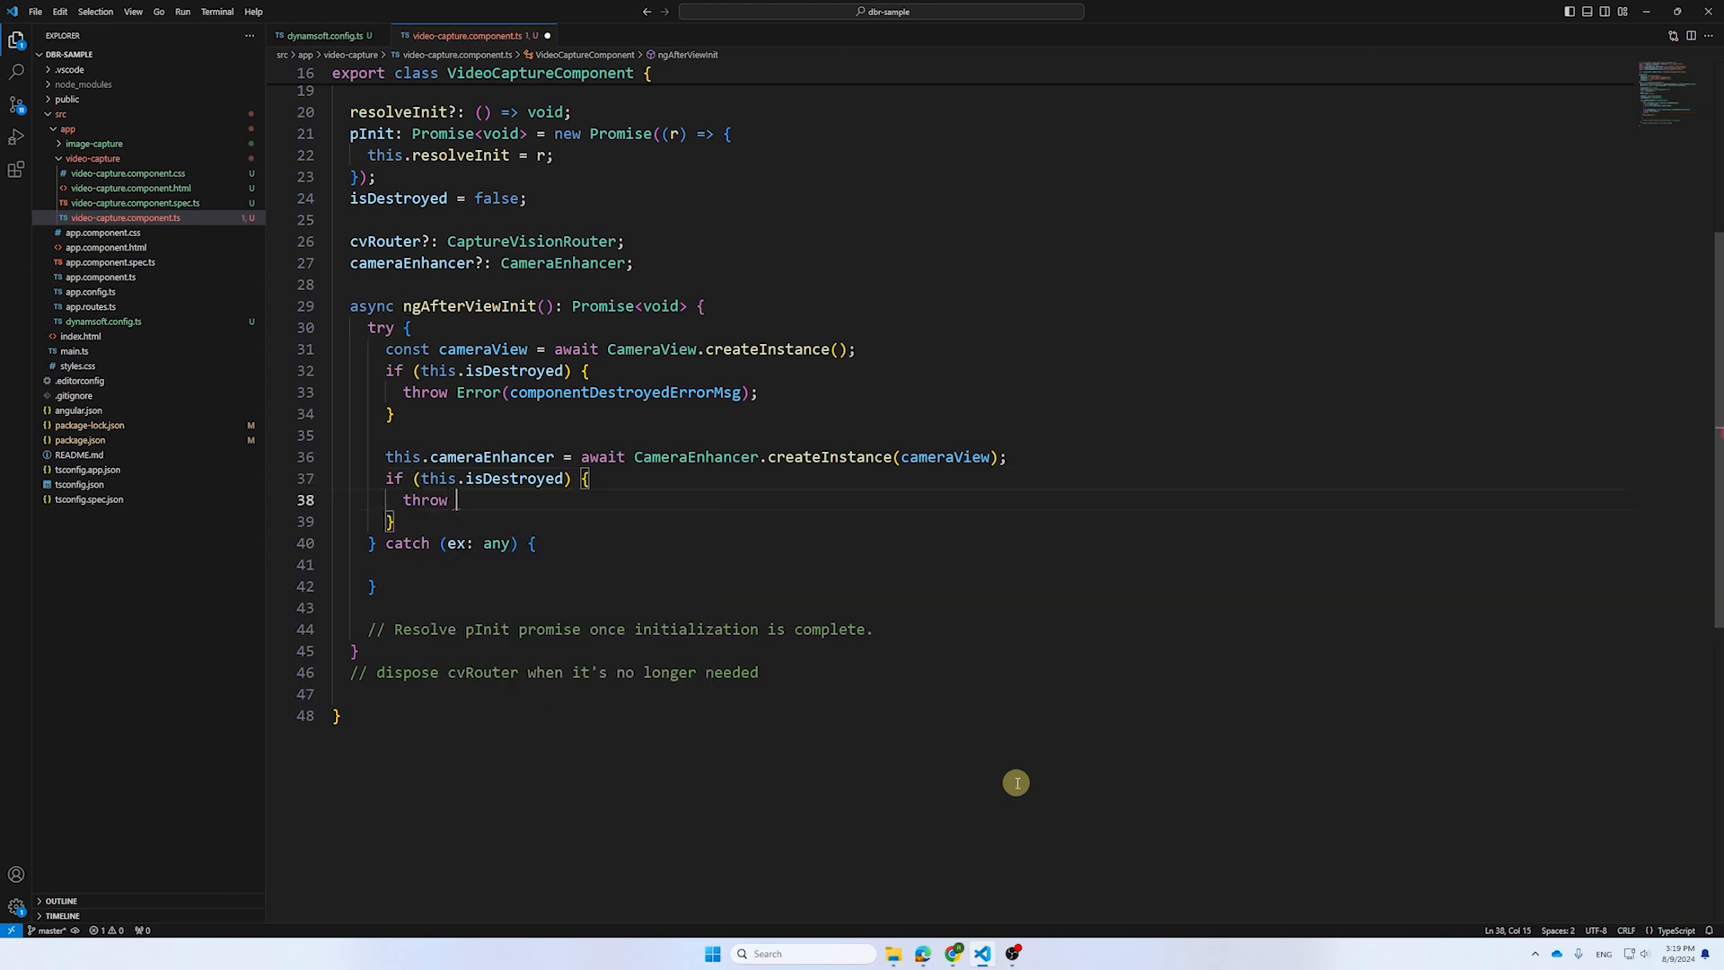
text(Error(componentDestroyedErrorMsg))
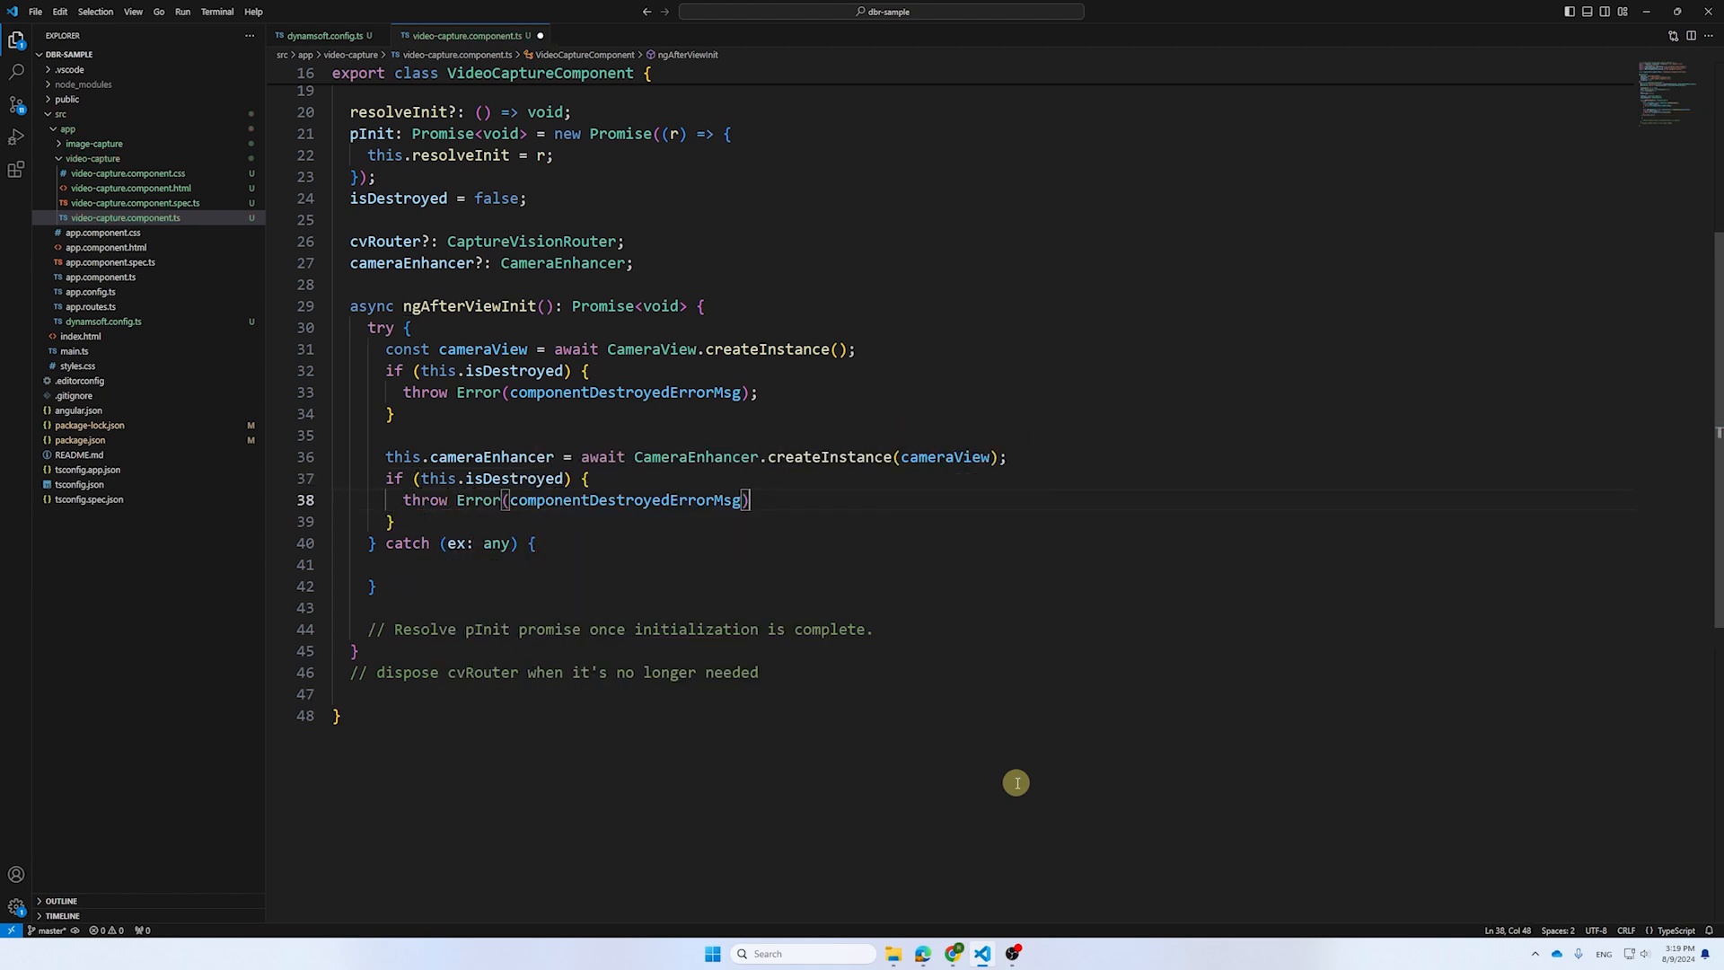
text(this.cameraViewContainer!.nativeElement.append(cameraView.getUIElement)
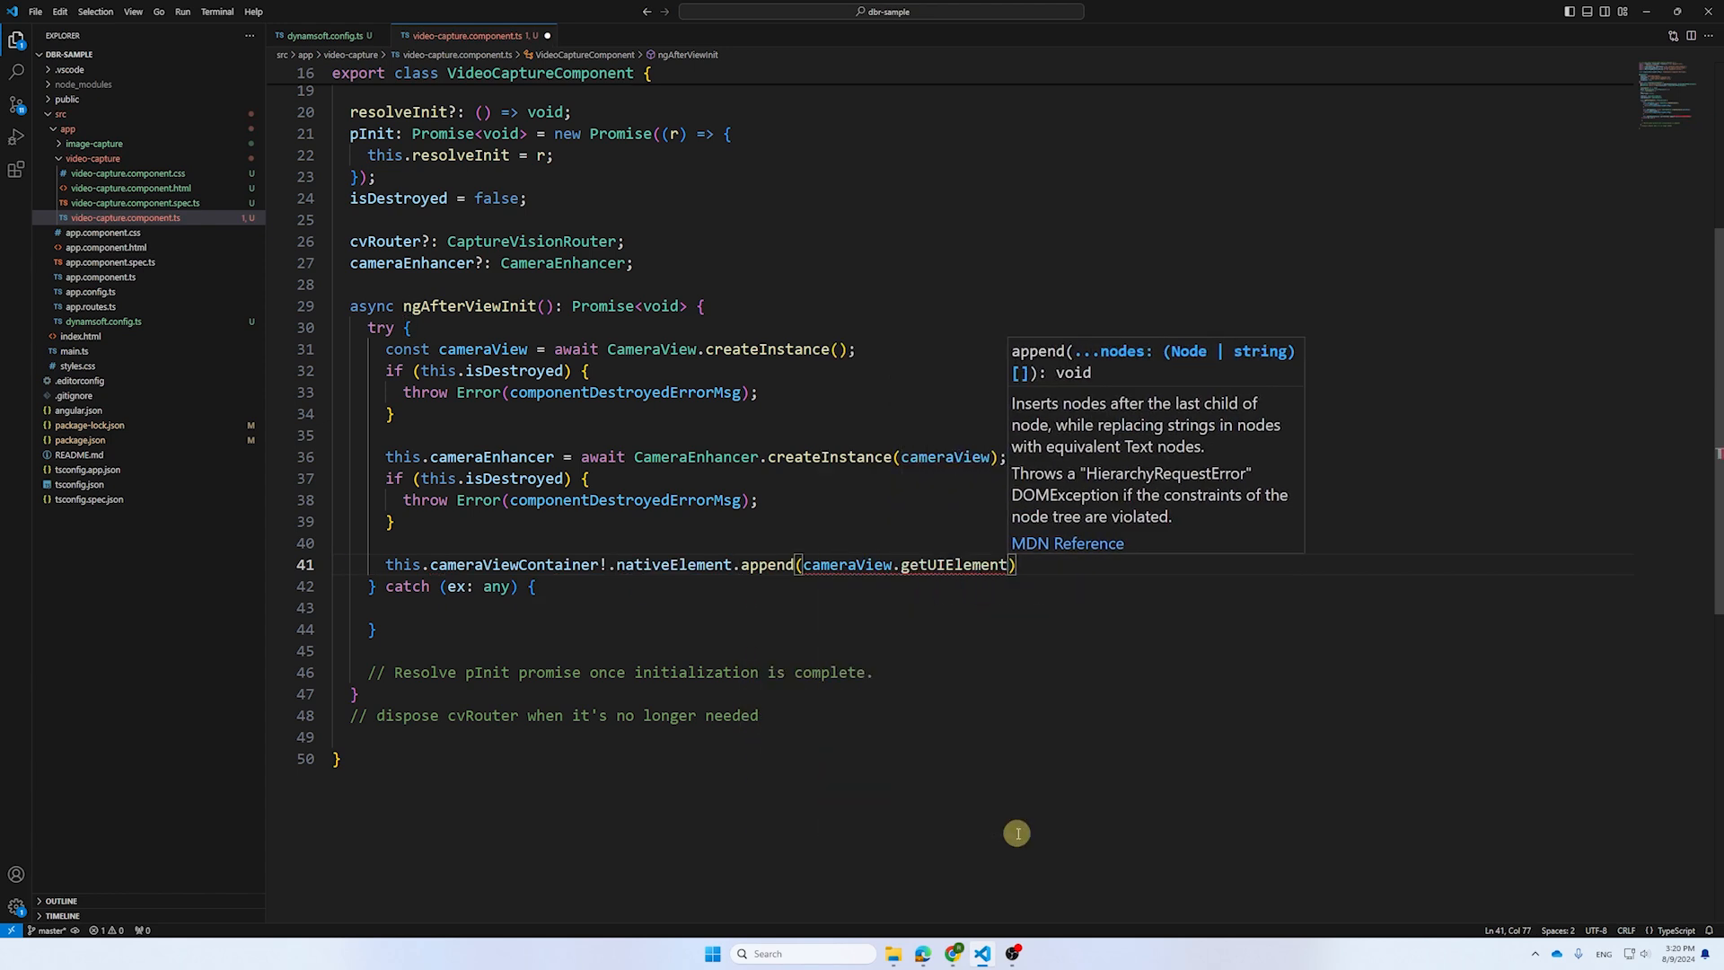
Step: Create this.cvRouter via CaptureVisionRouter.createInstance() followed by an isDestroyed throw guard
text(this)
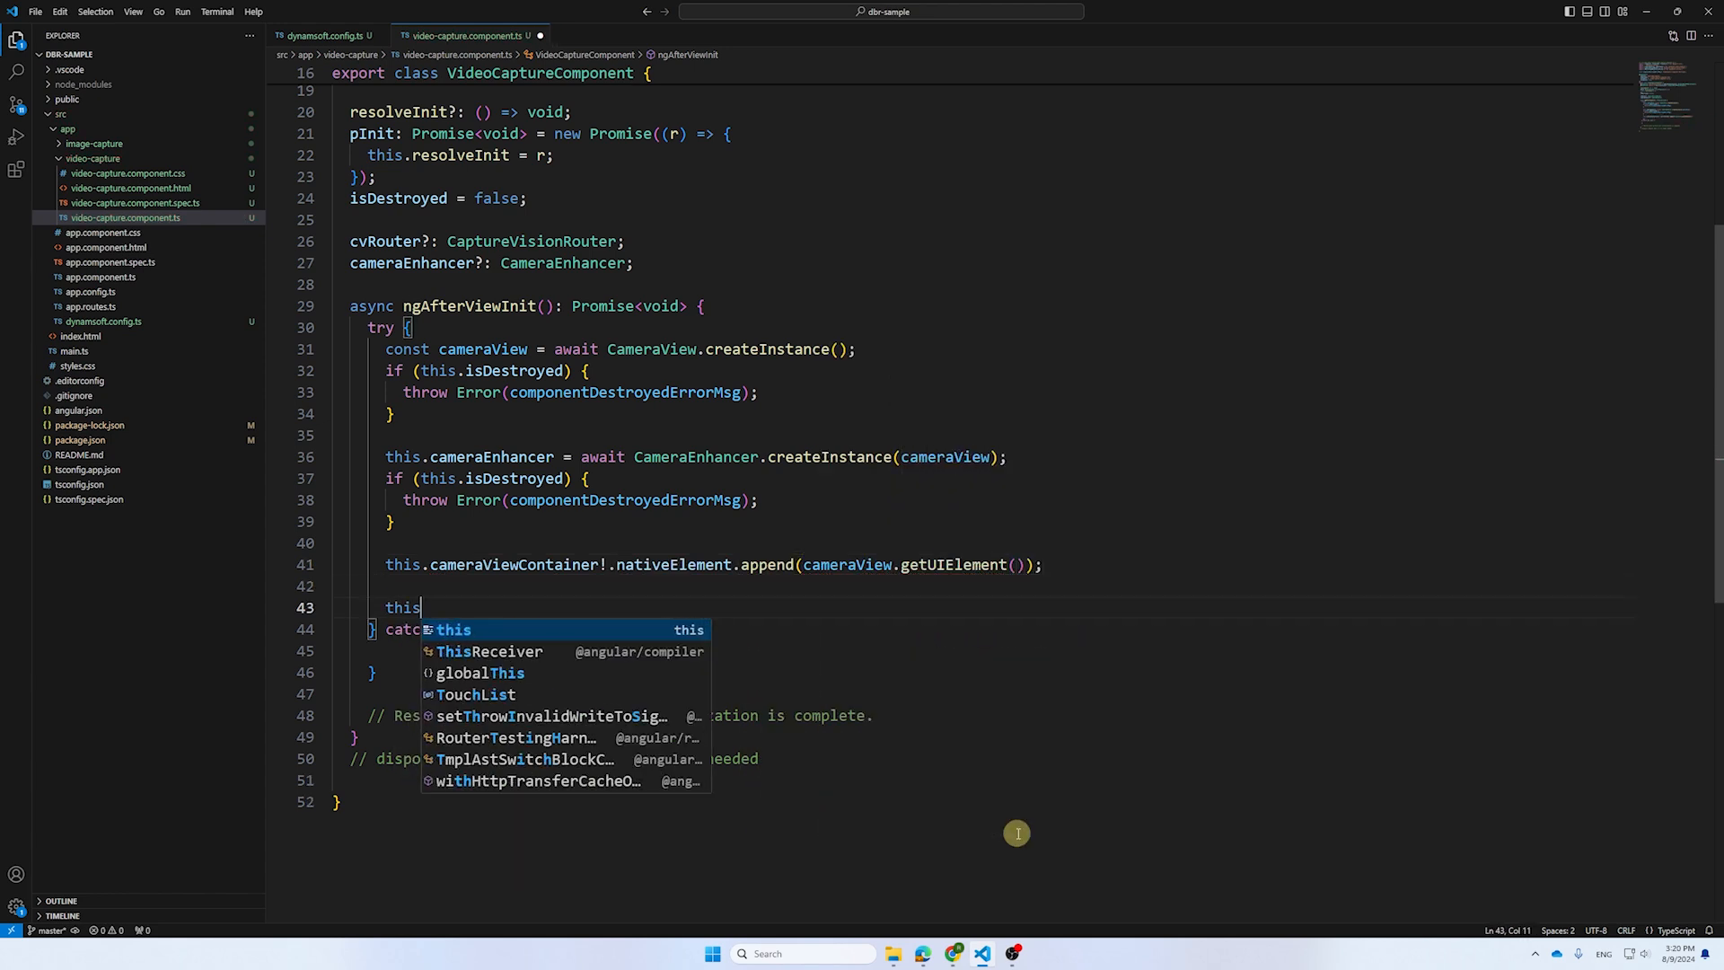
text(.cvRouter = a)
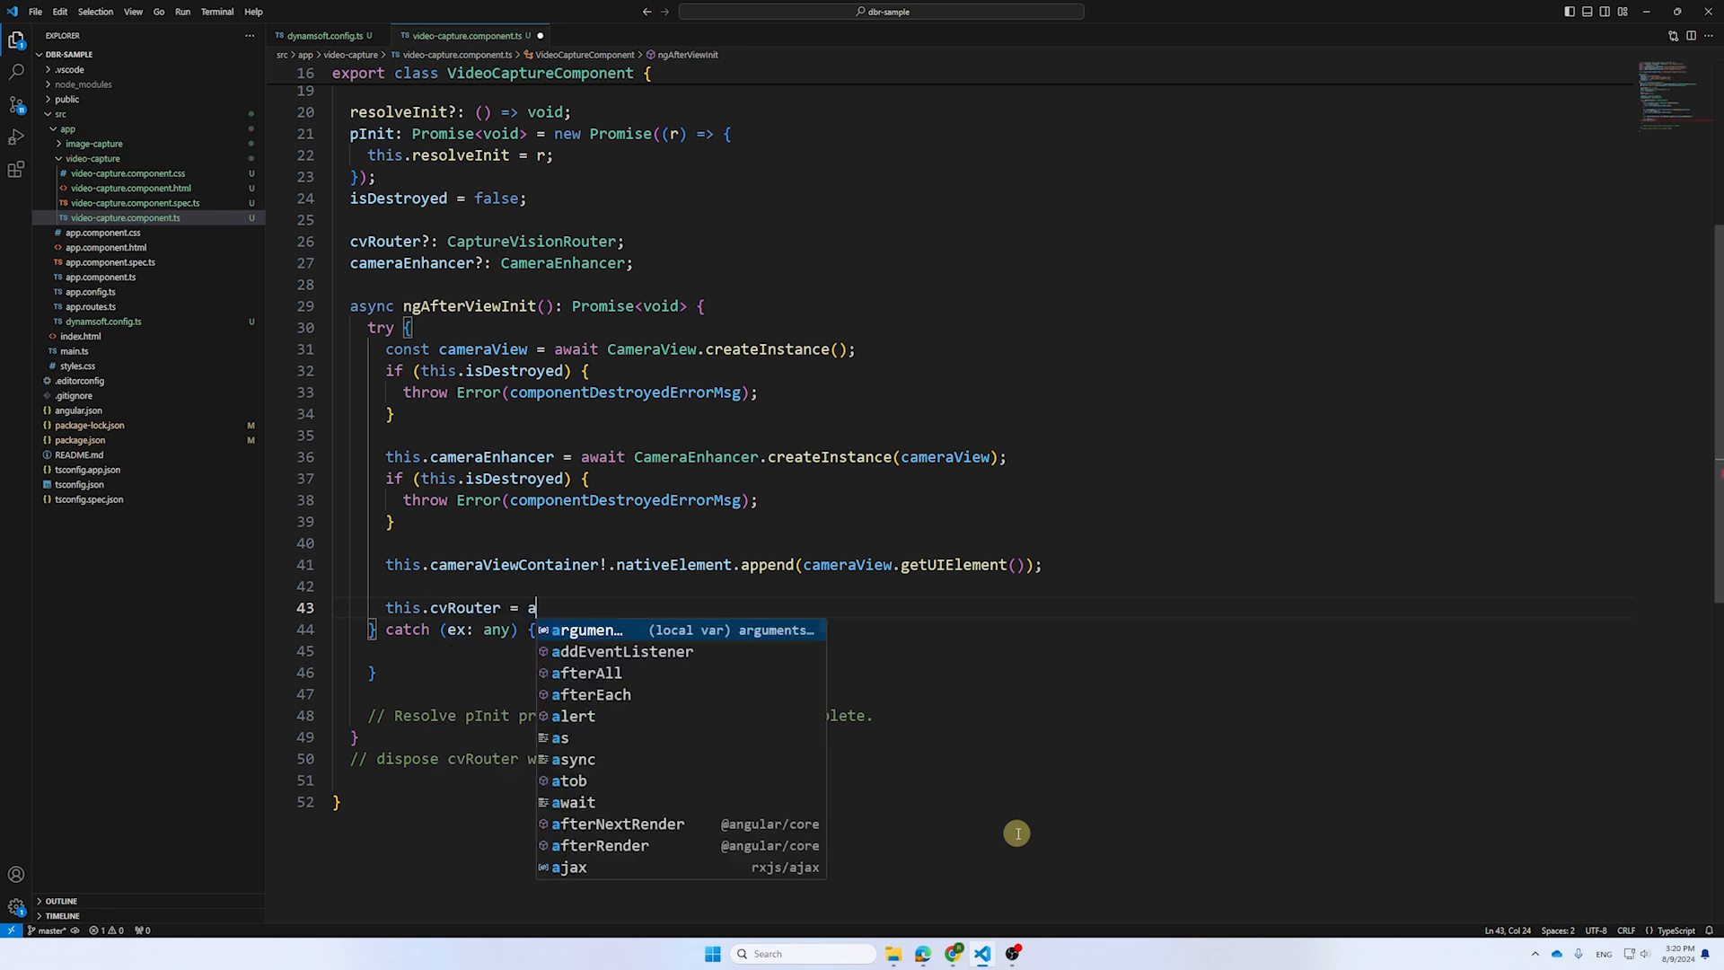
text(await CaptureVisionRouter)
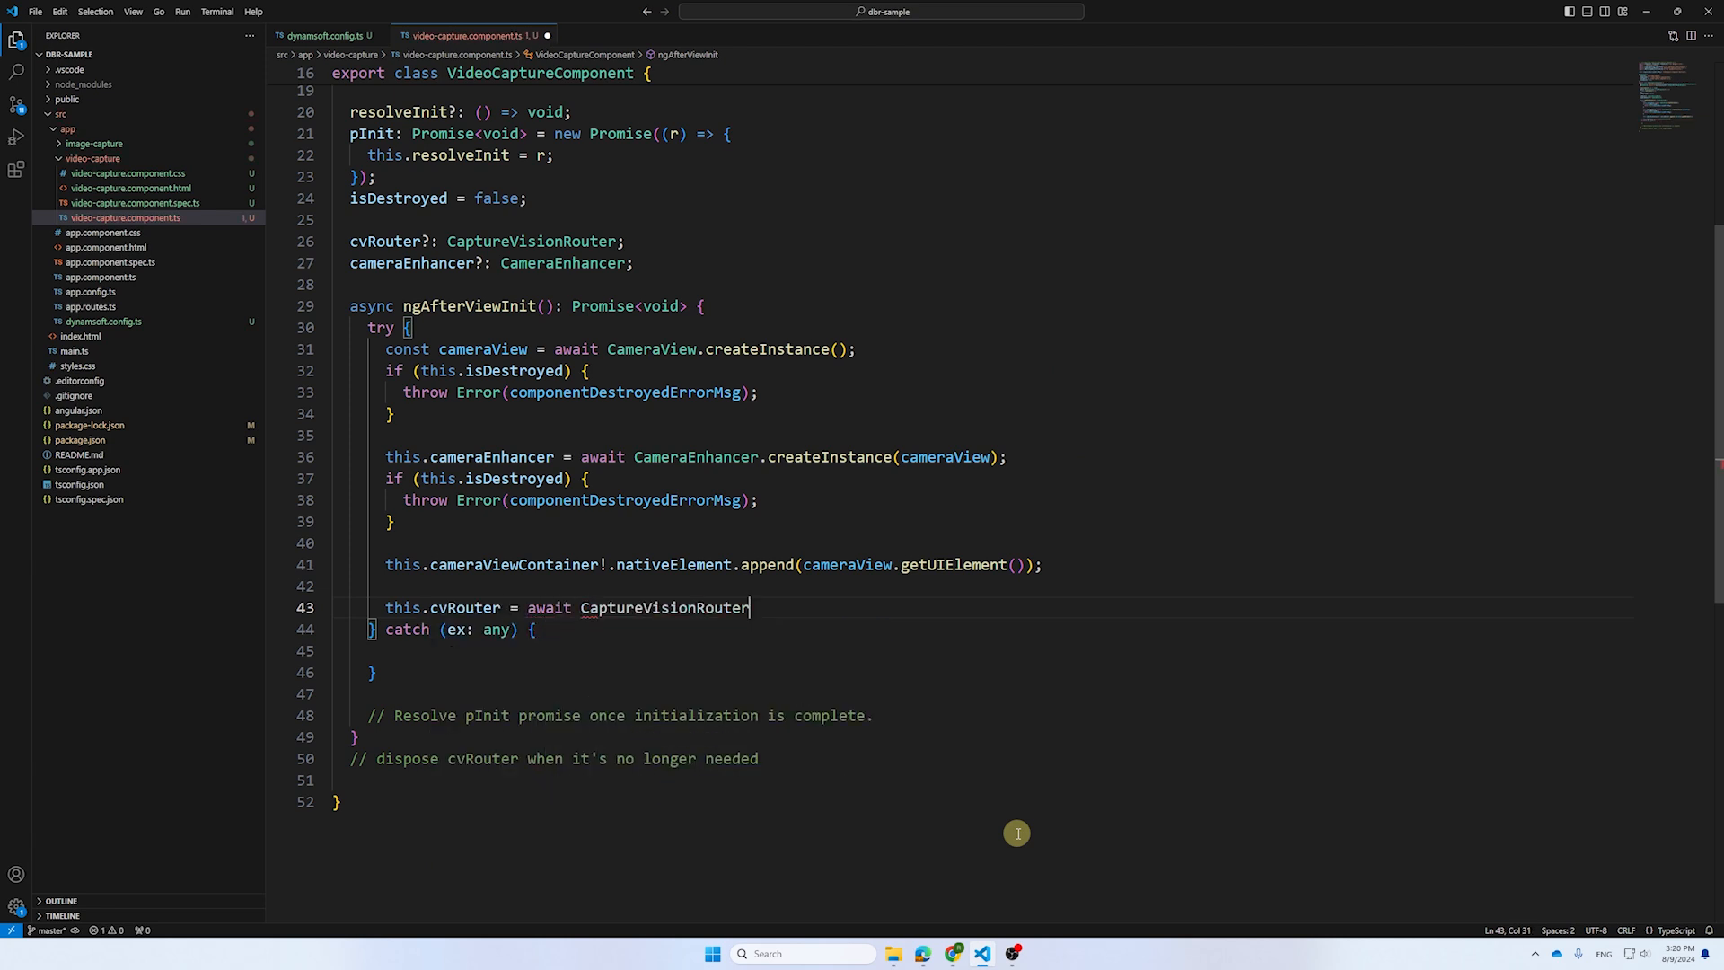
text(.createInstance();)
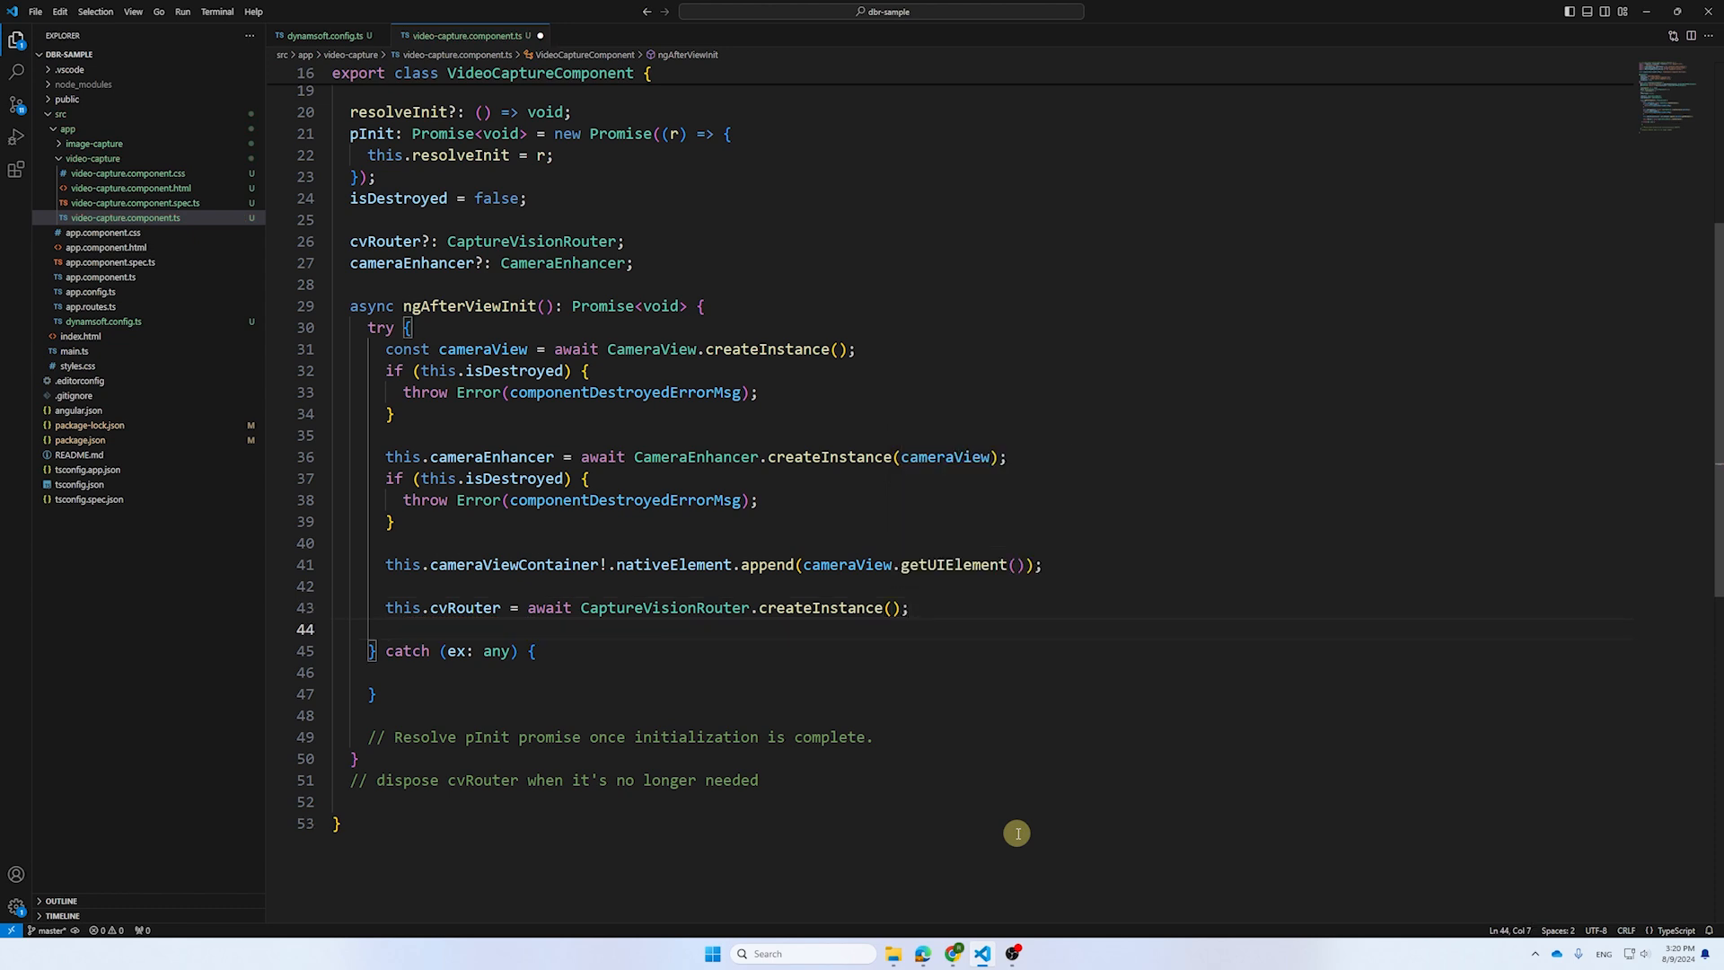
text(if (this.isDestroyed))
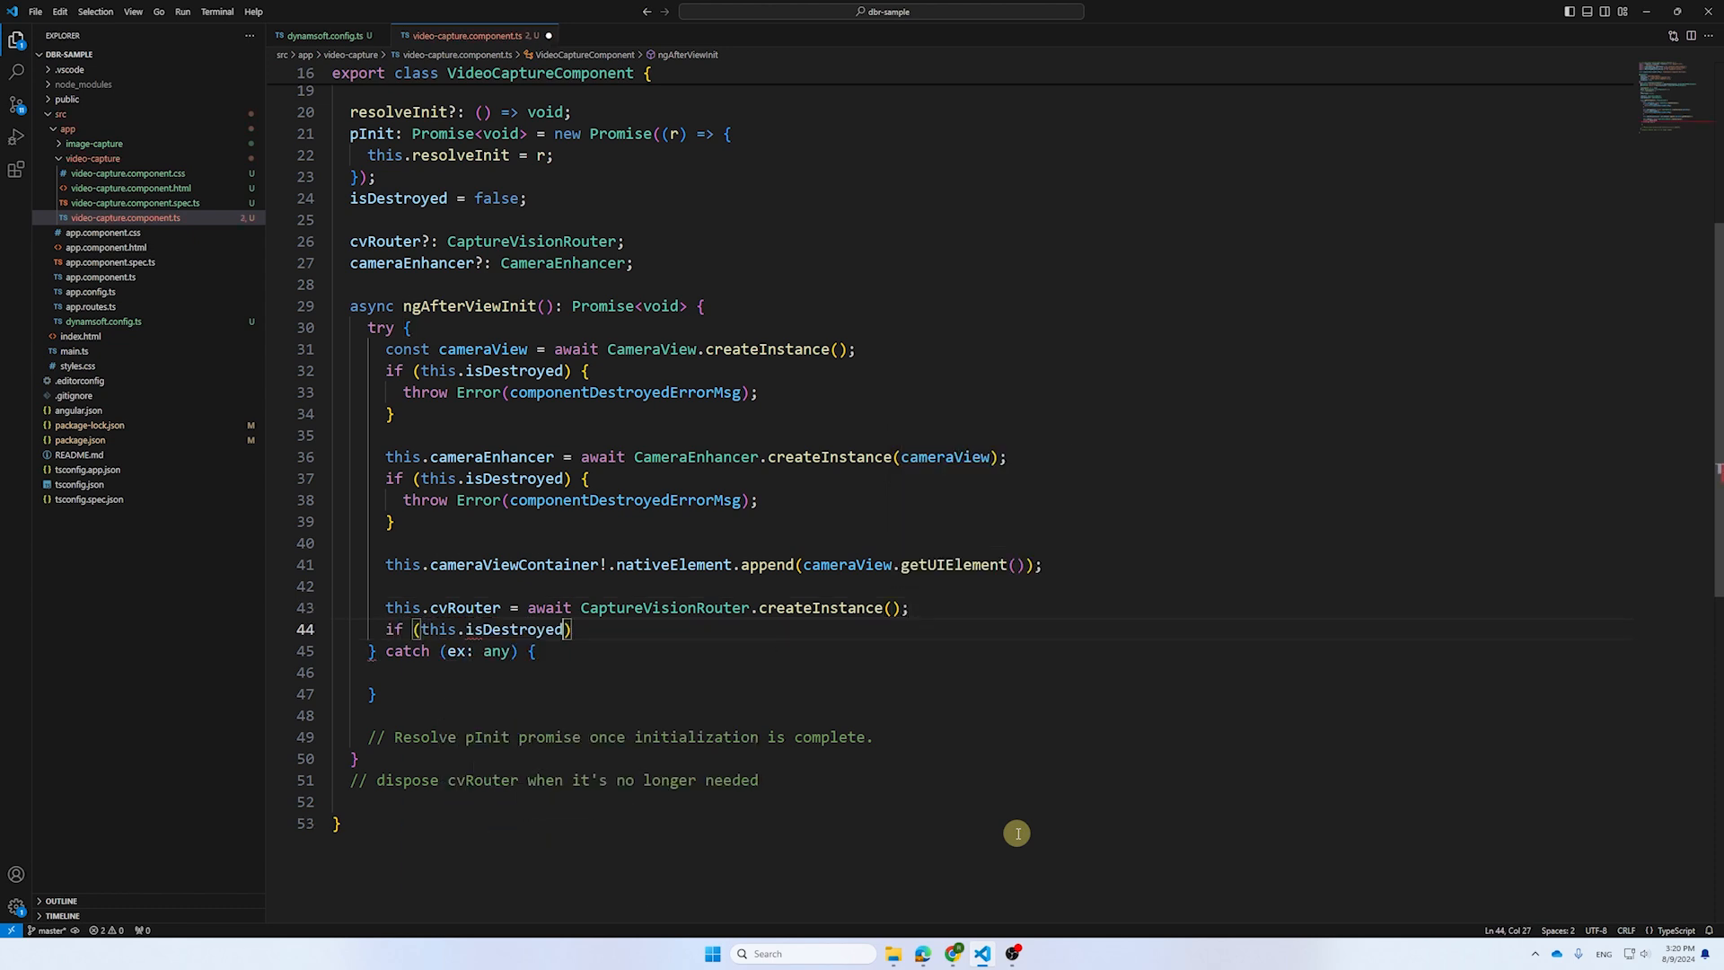
text({)
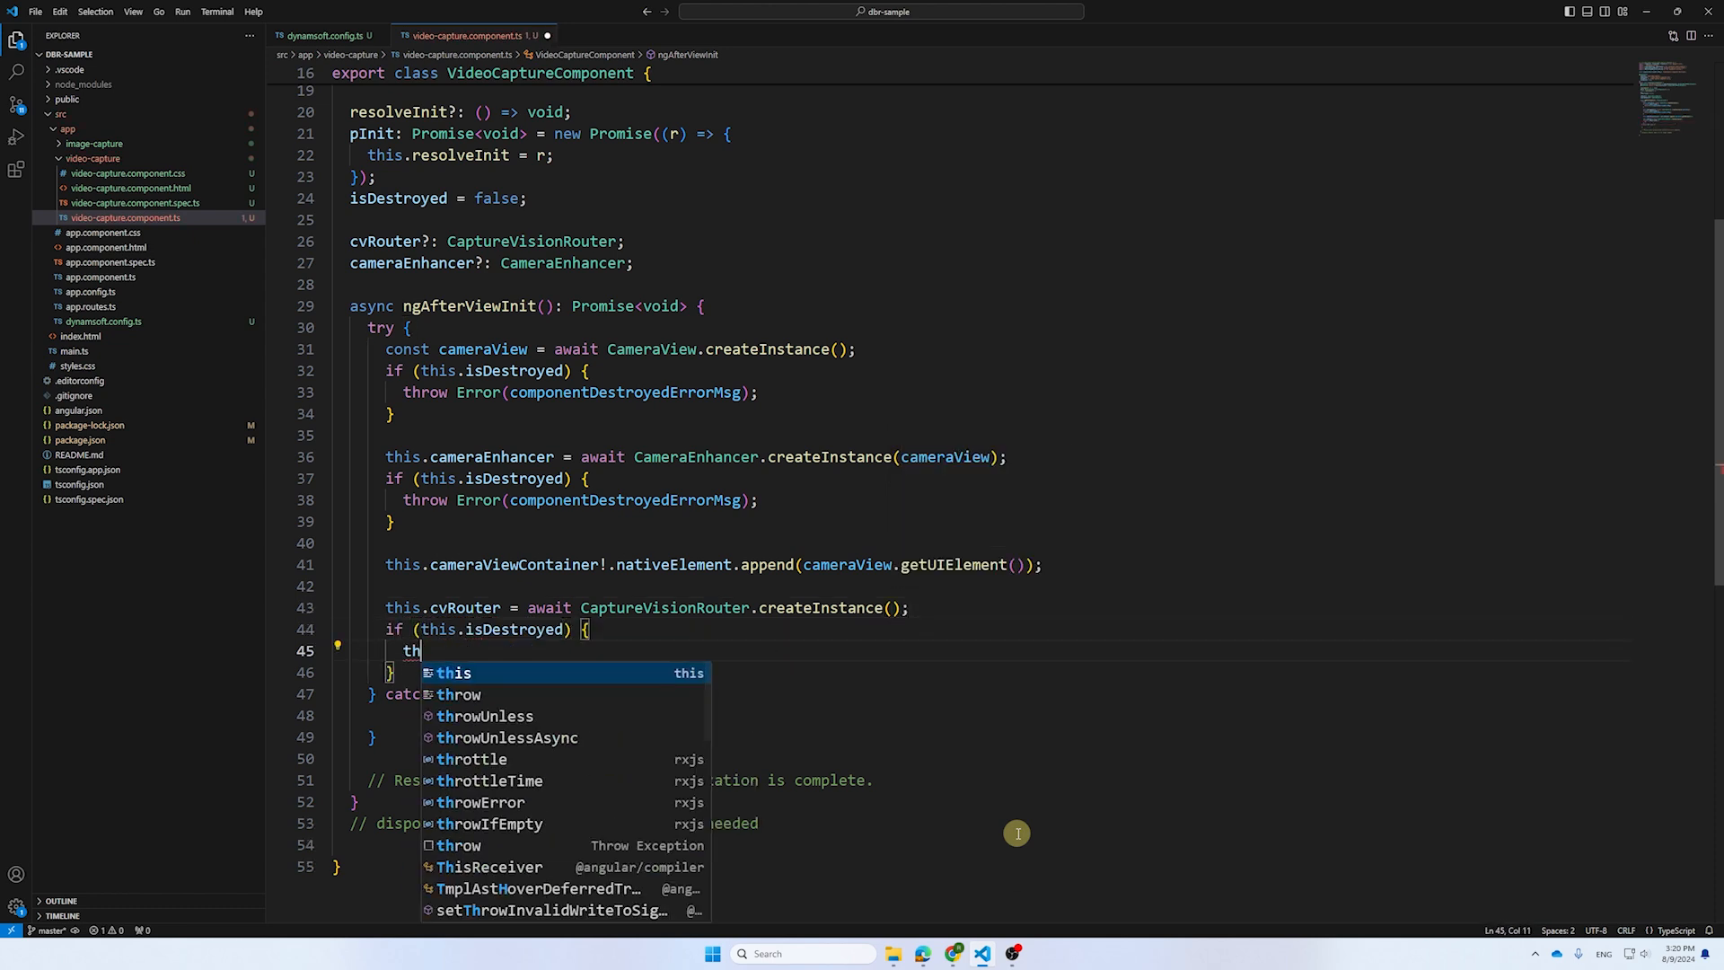
text(row Error(componentDestroyedErrorMsg);)
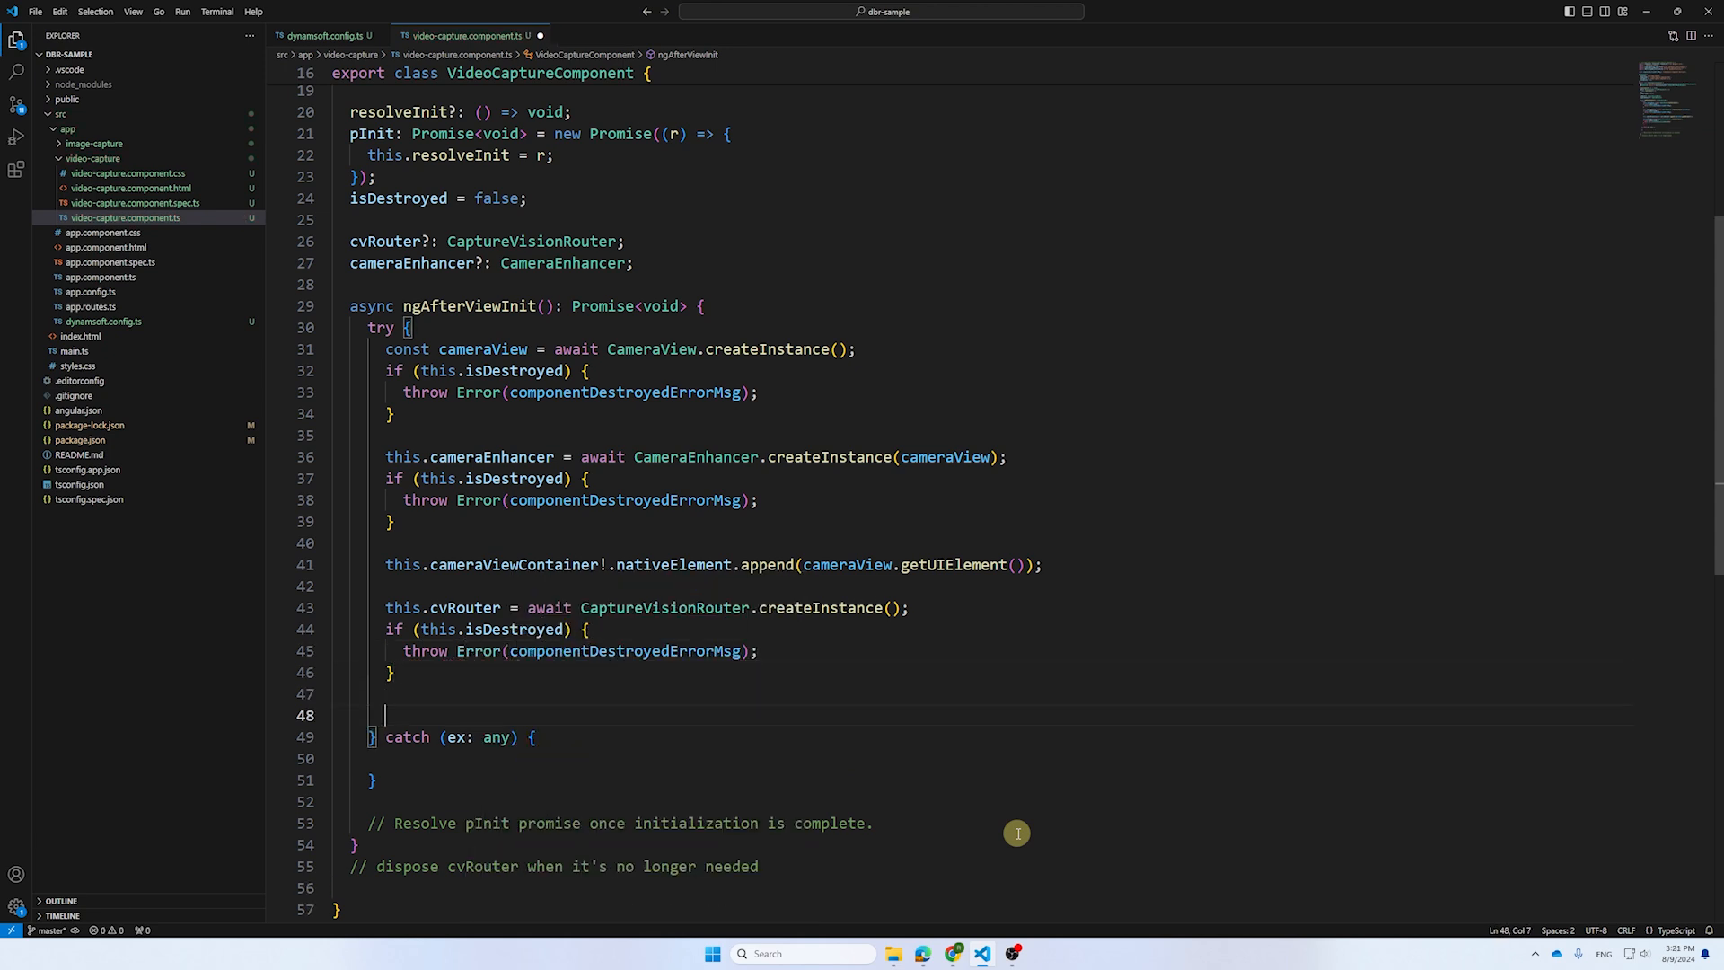
Step: Set the camera enhancer as the router's input with this.cvRouter.setInput(this.cameraEnhancer)
text(this.cvRouter)
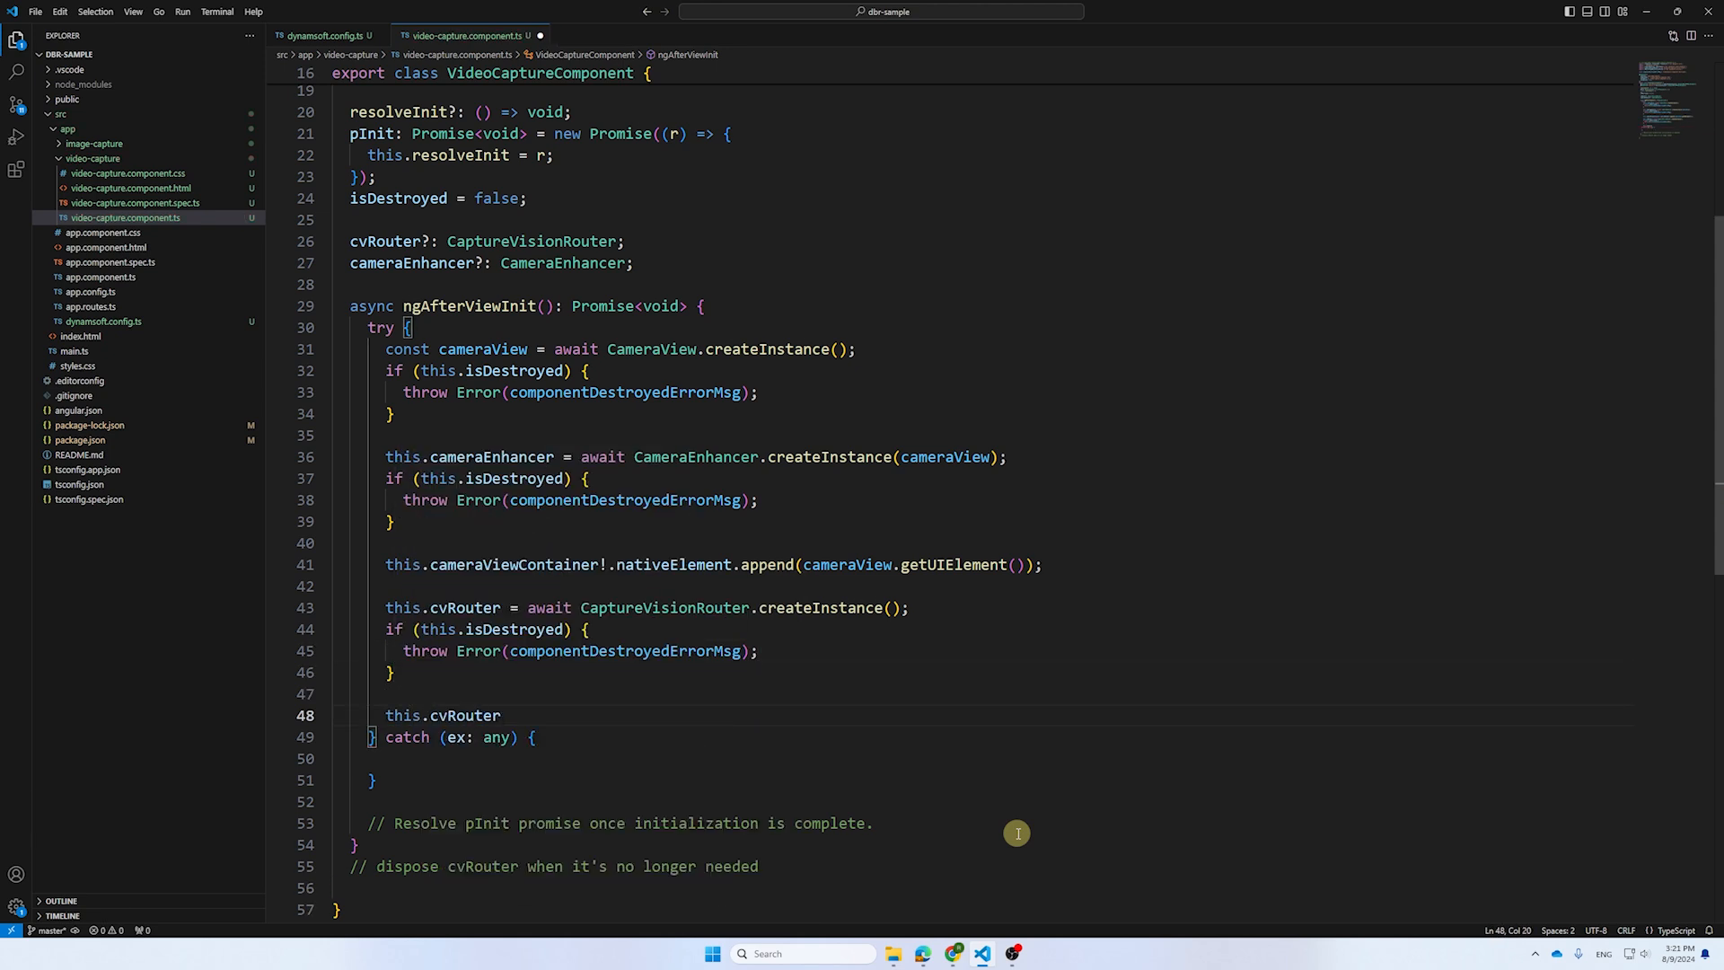
text(.setInput)
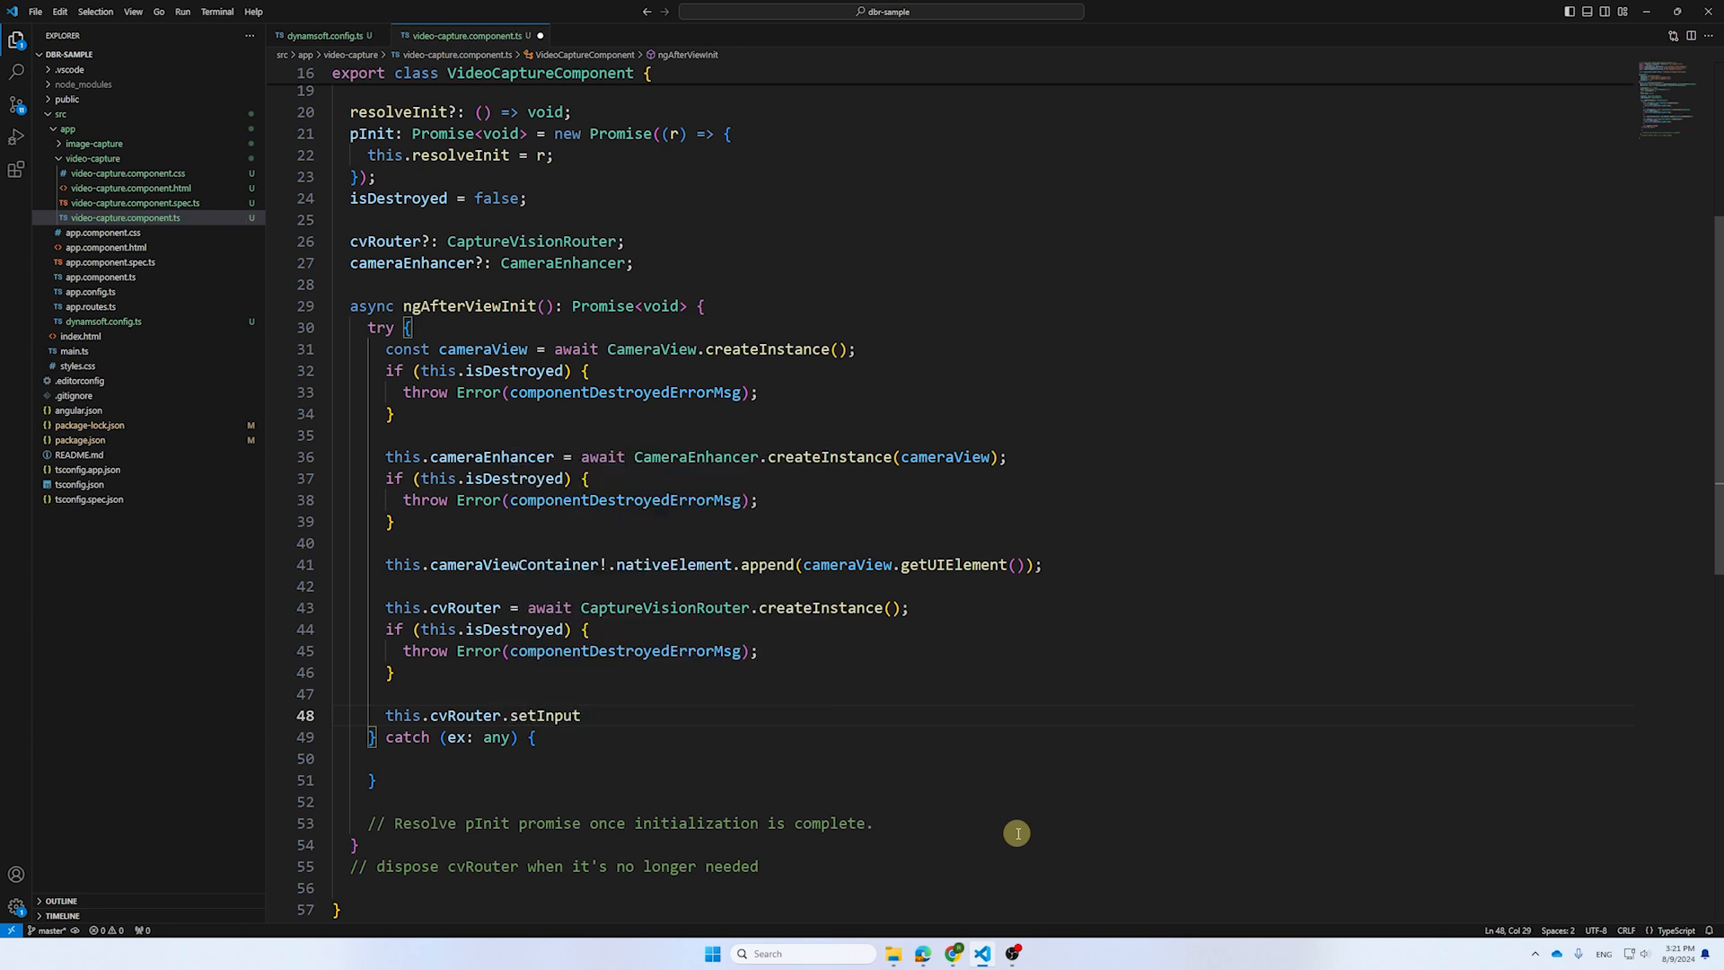
text((this.cameraEnhancer);)
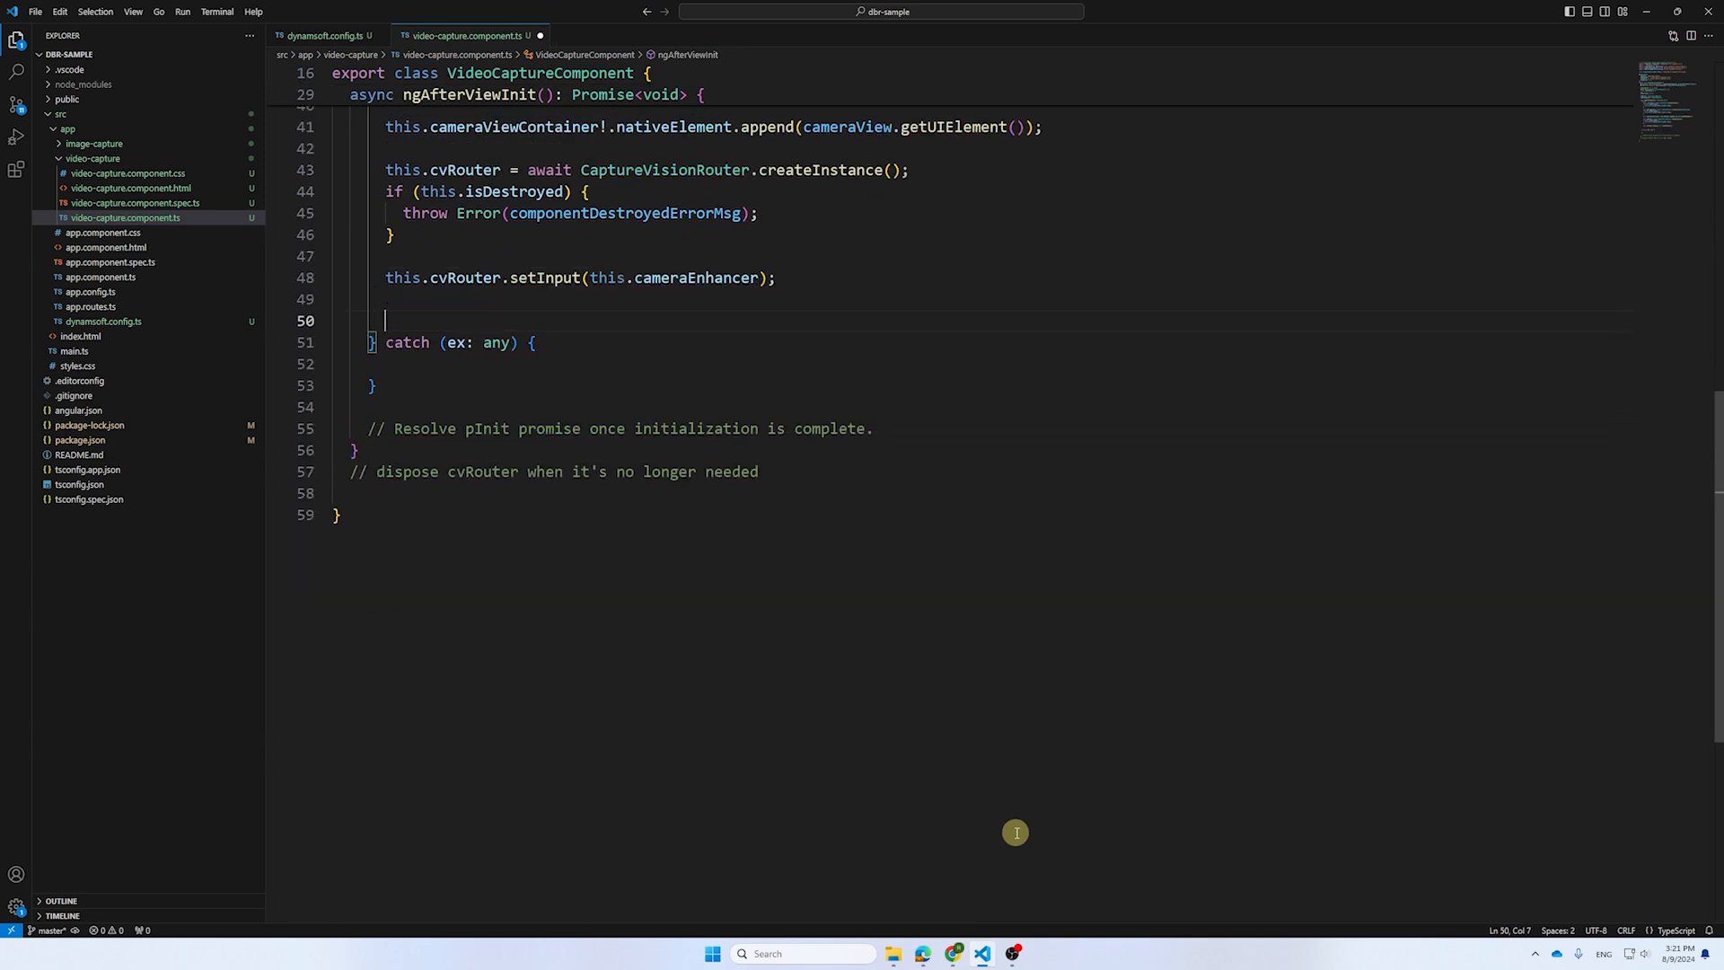
Step: Add a result receiver on cvRouter whose onDecodedBarcodesReceived handler returns early when result.barcodeResultItems is empty
text(this.cvRouter)
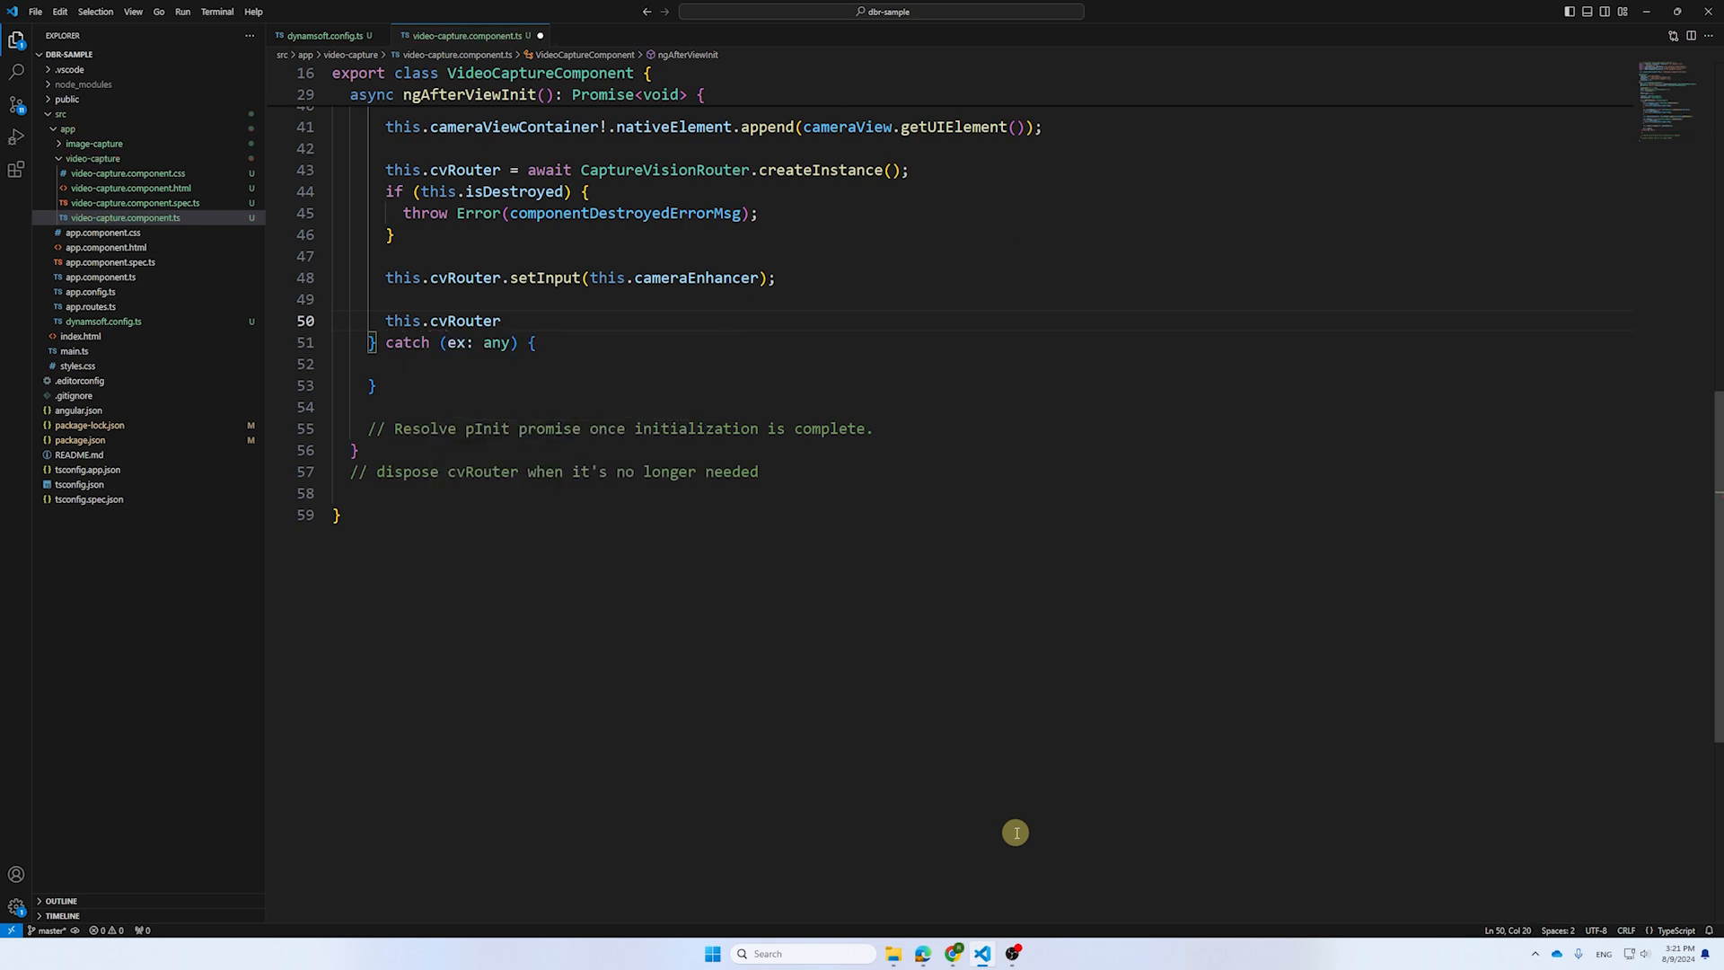
text(.addResultReceiver)
text(o)
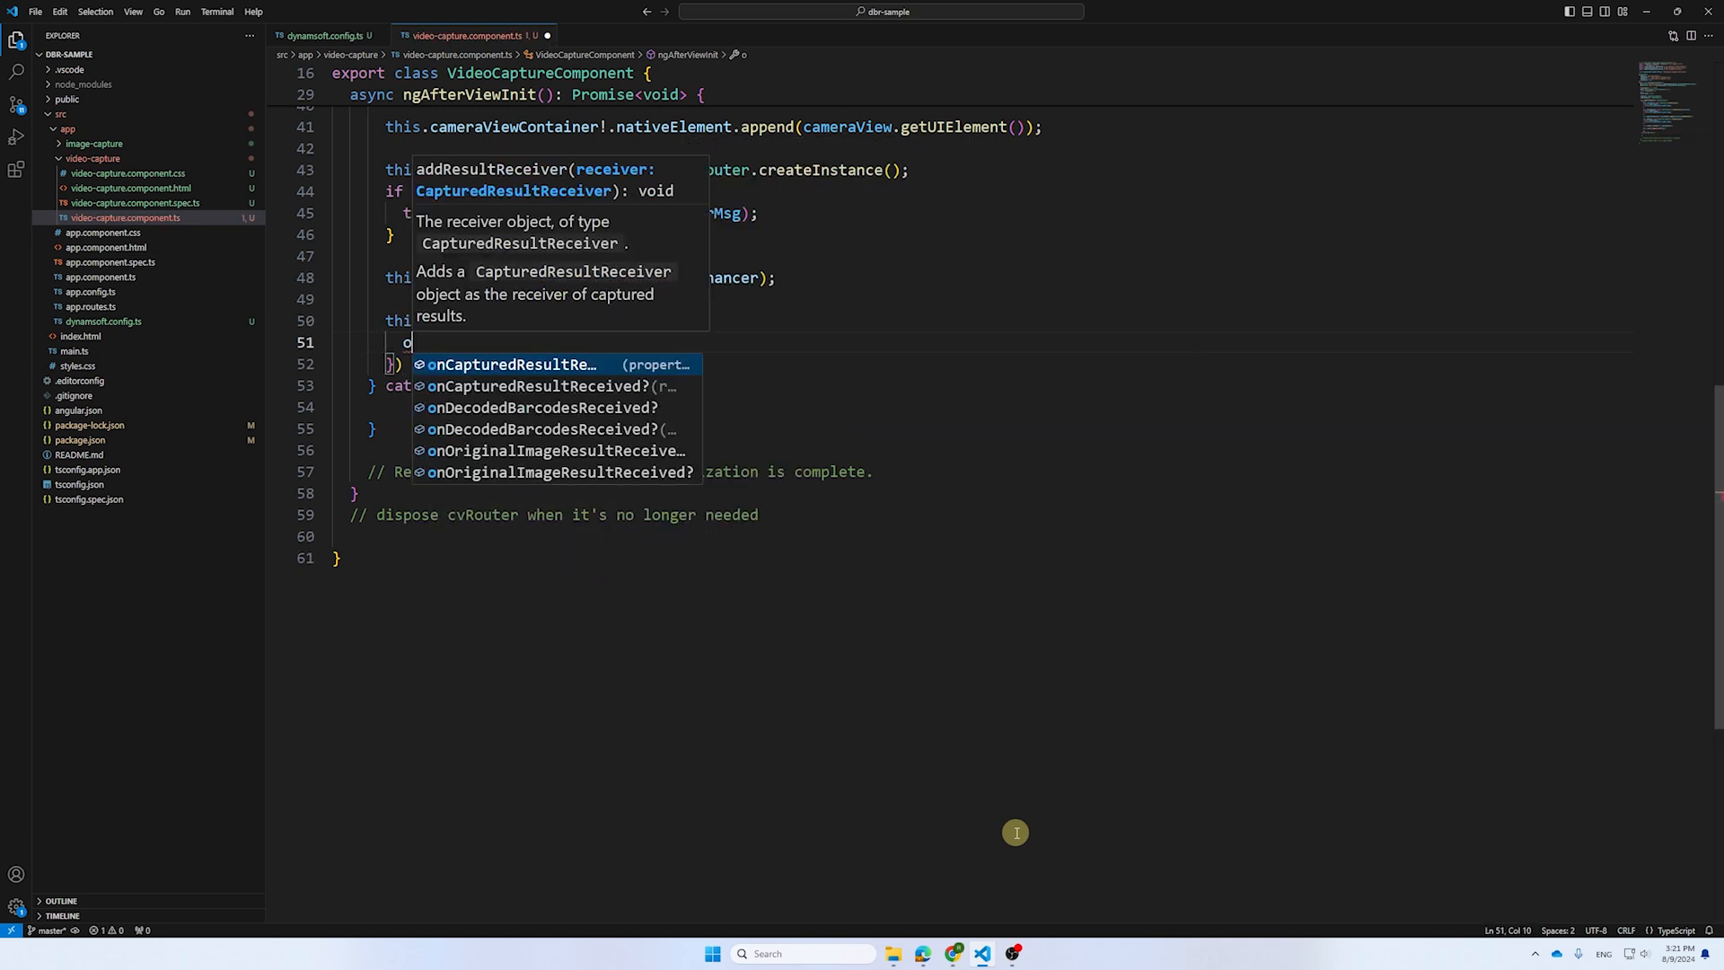
click(540, 406)
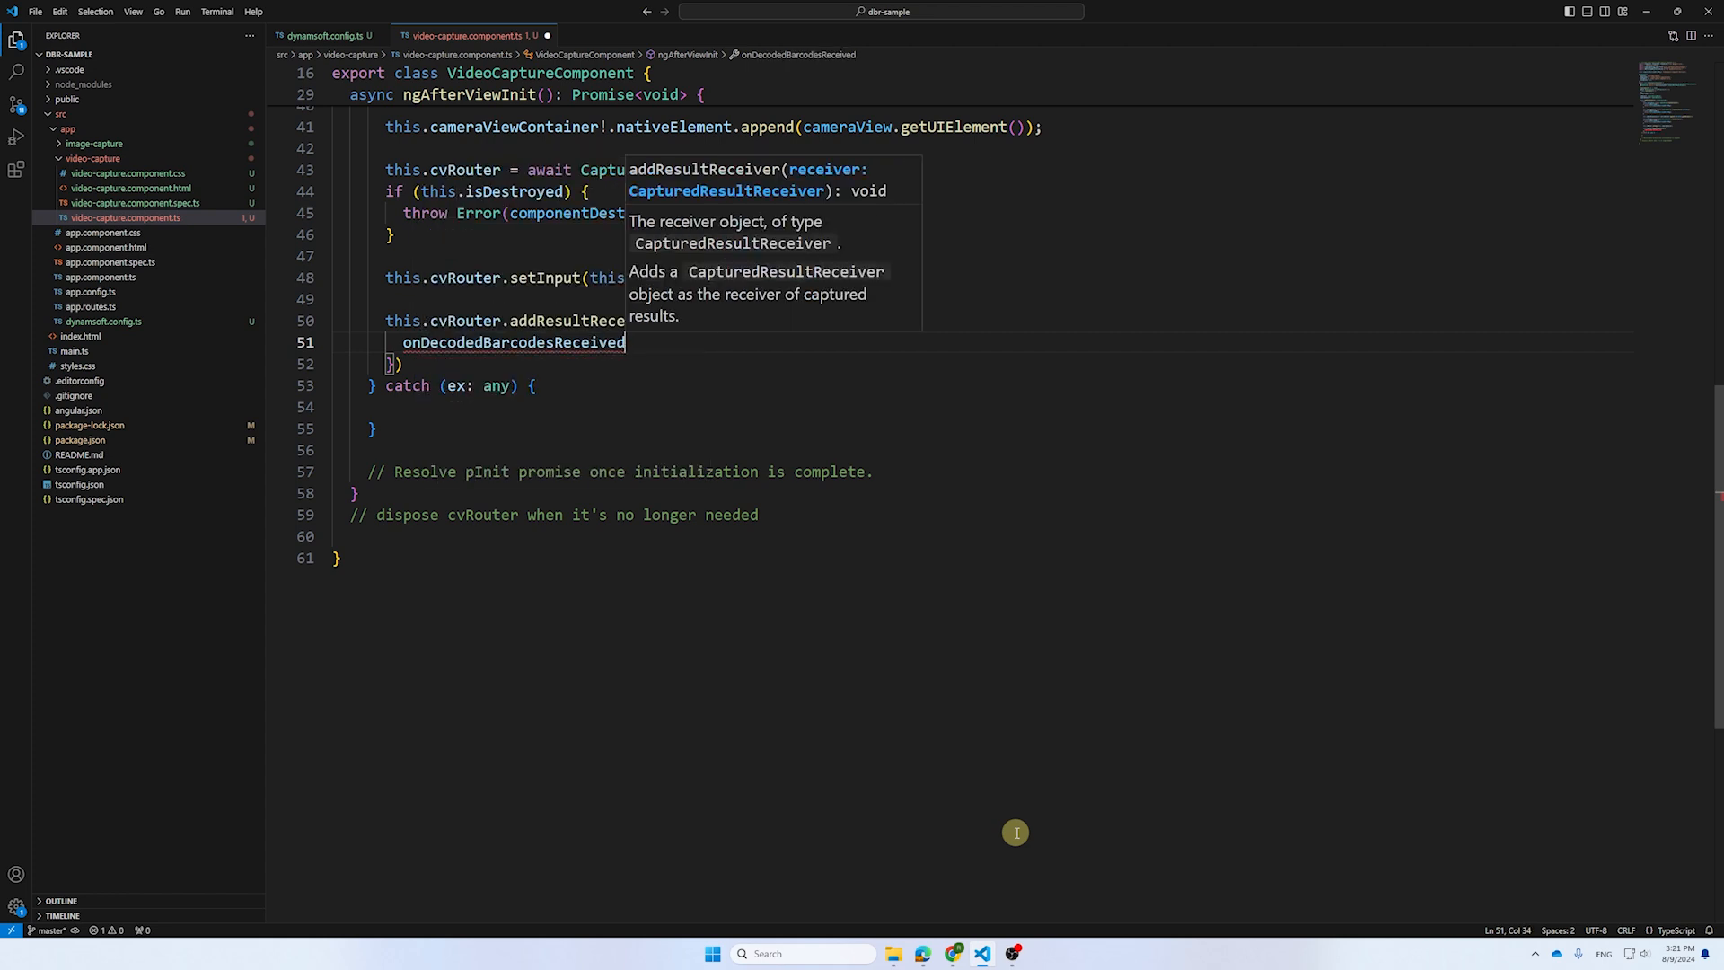
text(: {(result) => {)
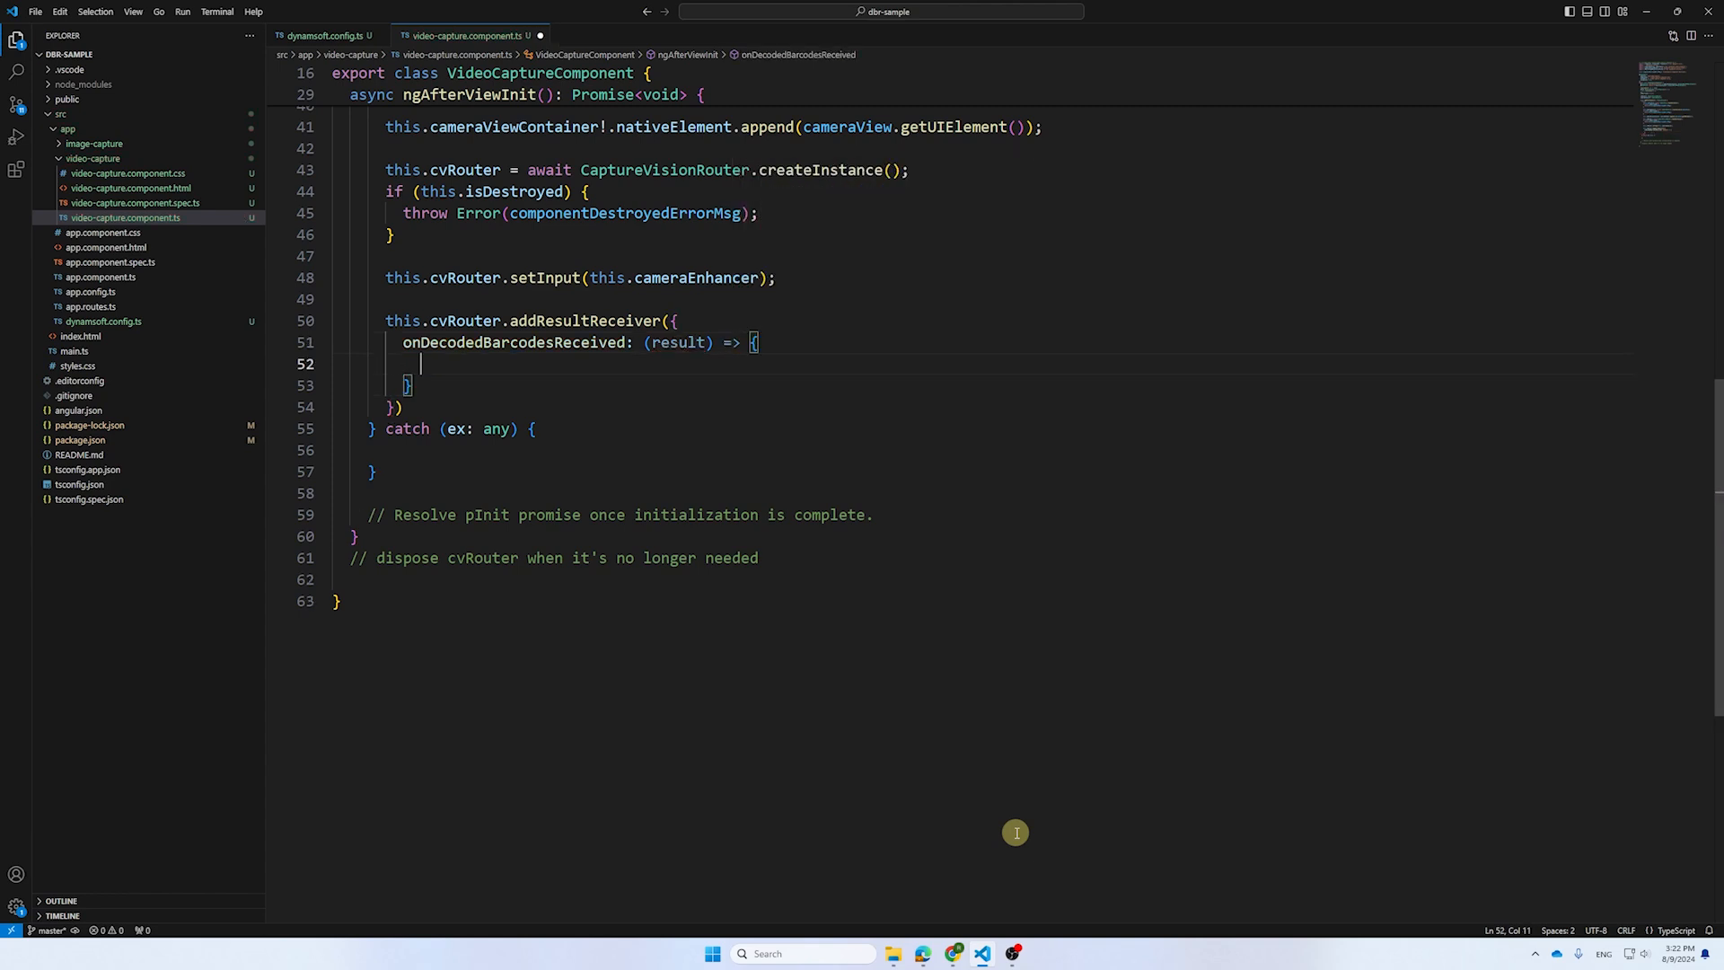
text(if (!result.barcodeResultItems.)
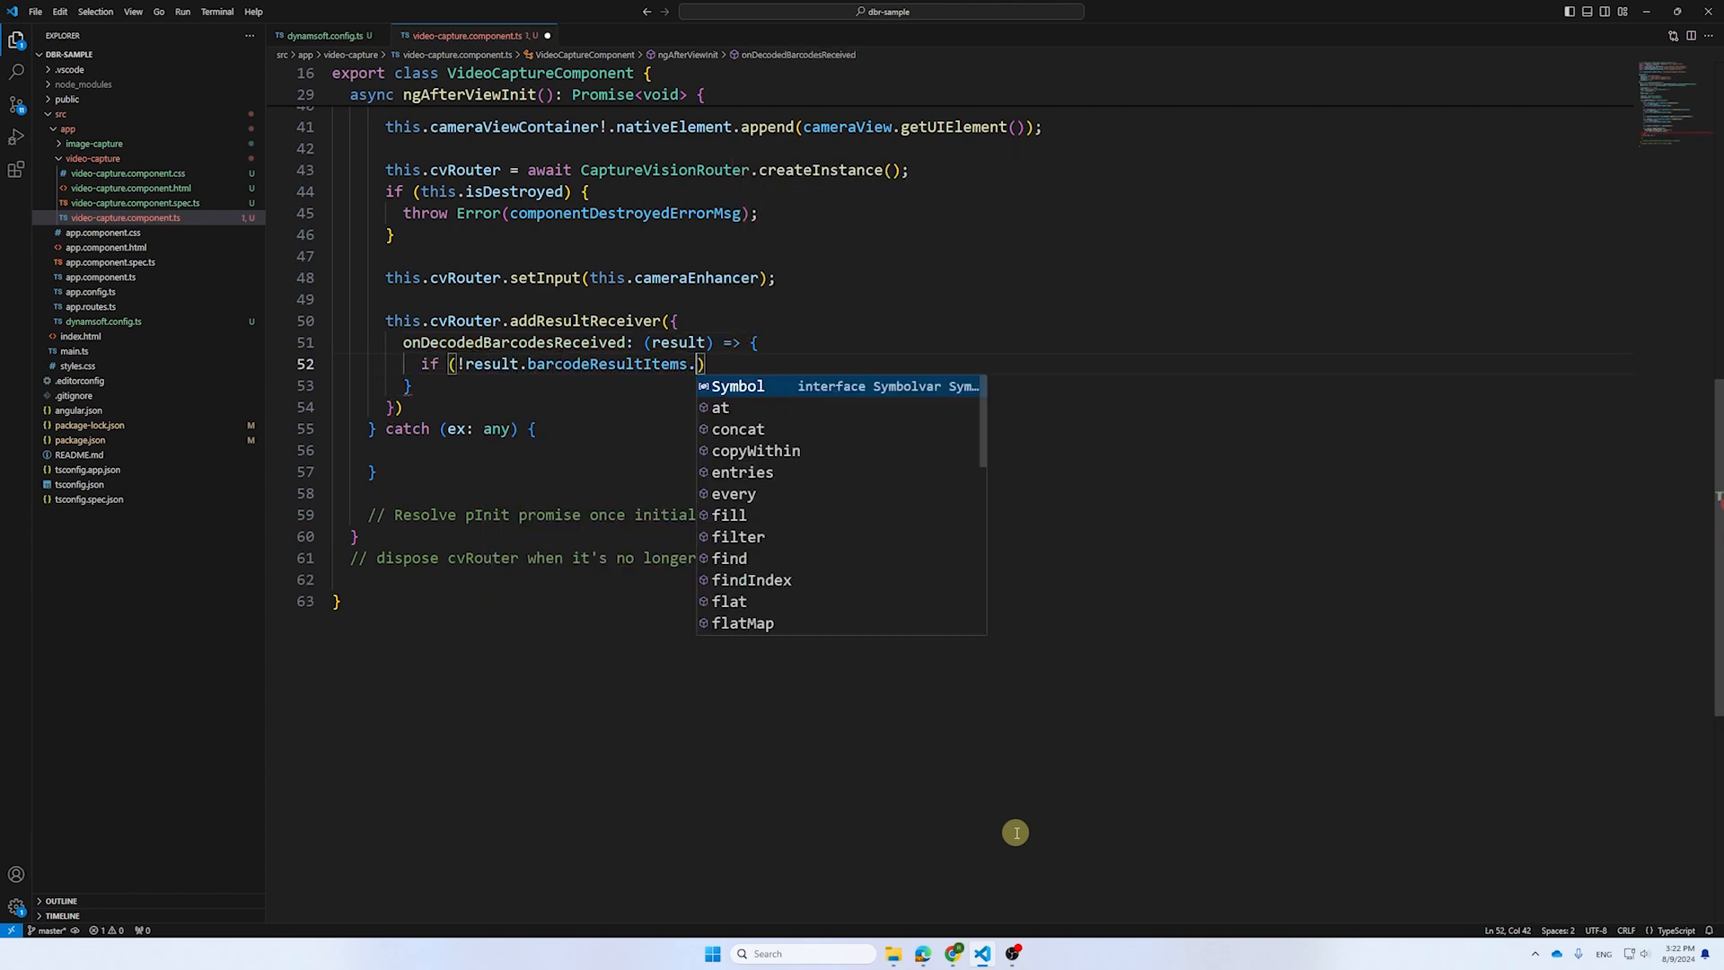
text(length) re)
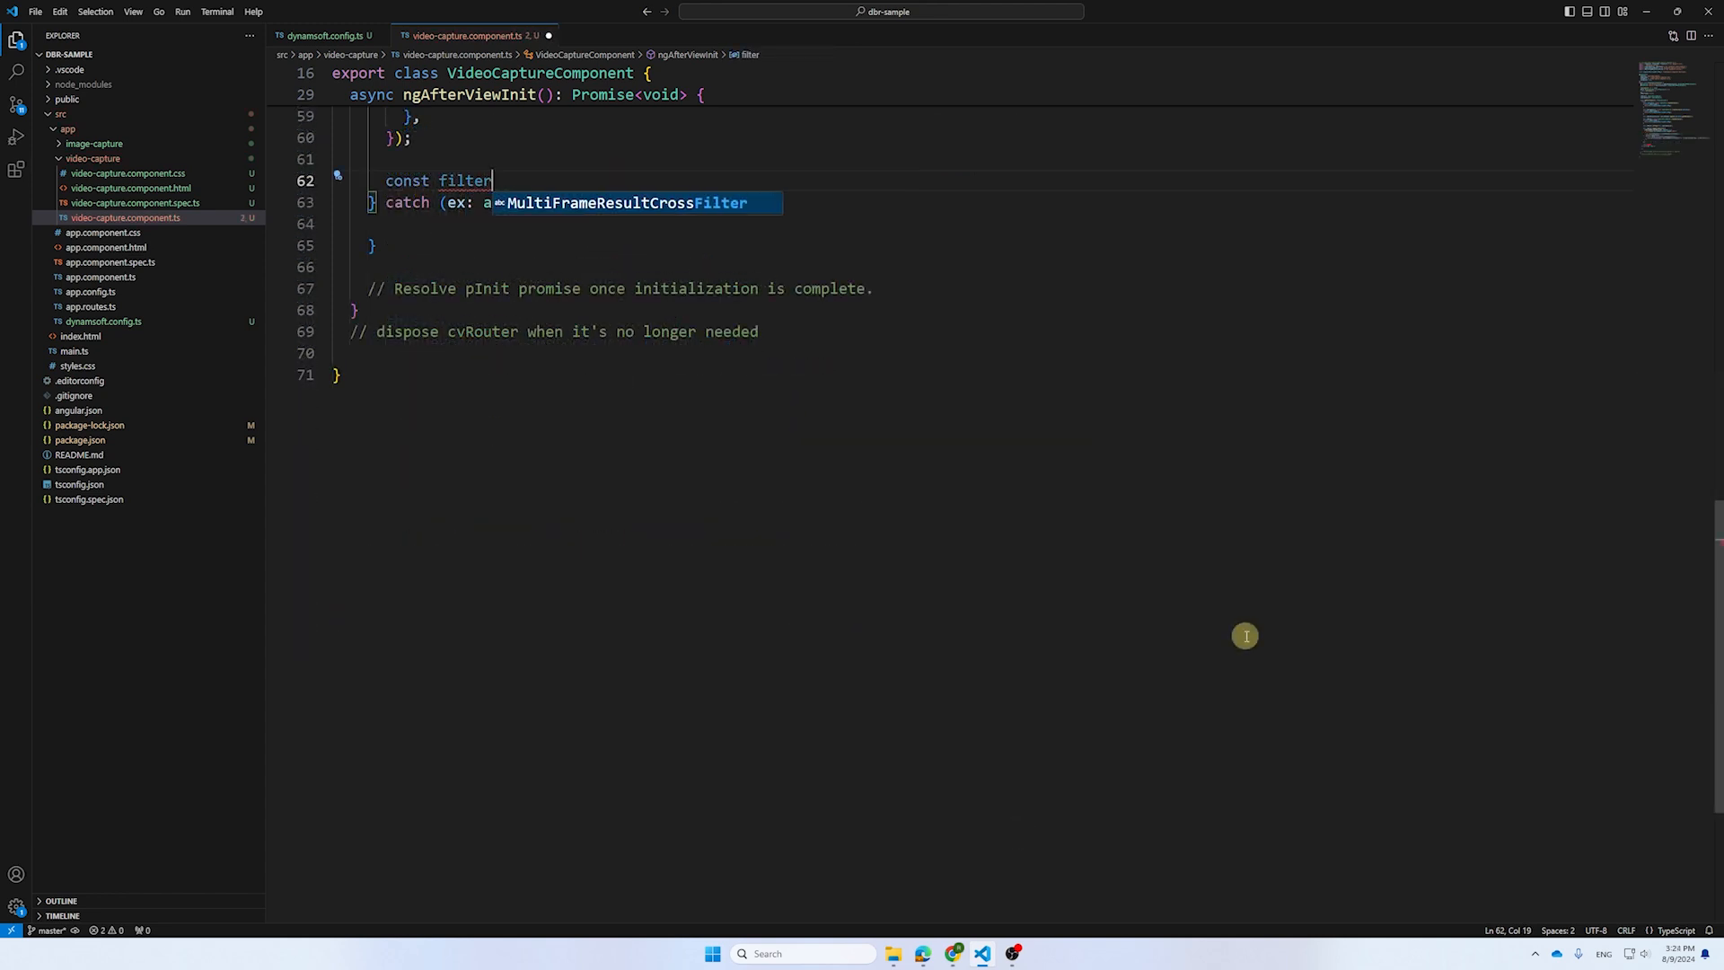
Step: Create a MultiFrameResultCrossFilter with cross-verification and deduplication, add it via cvRouter.addResultFilter, and guard with isDestroyed
text(= new MultiFrameResultCrossFilter();)
text(filter.enableResultCrossVerification('barcode)
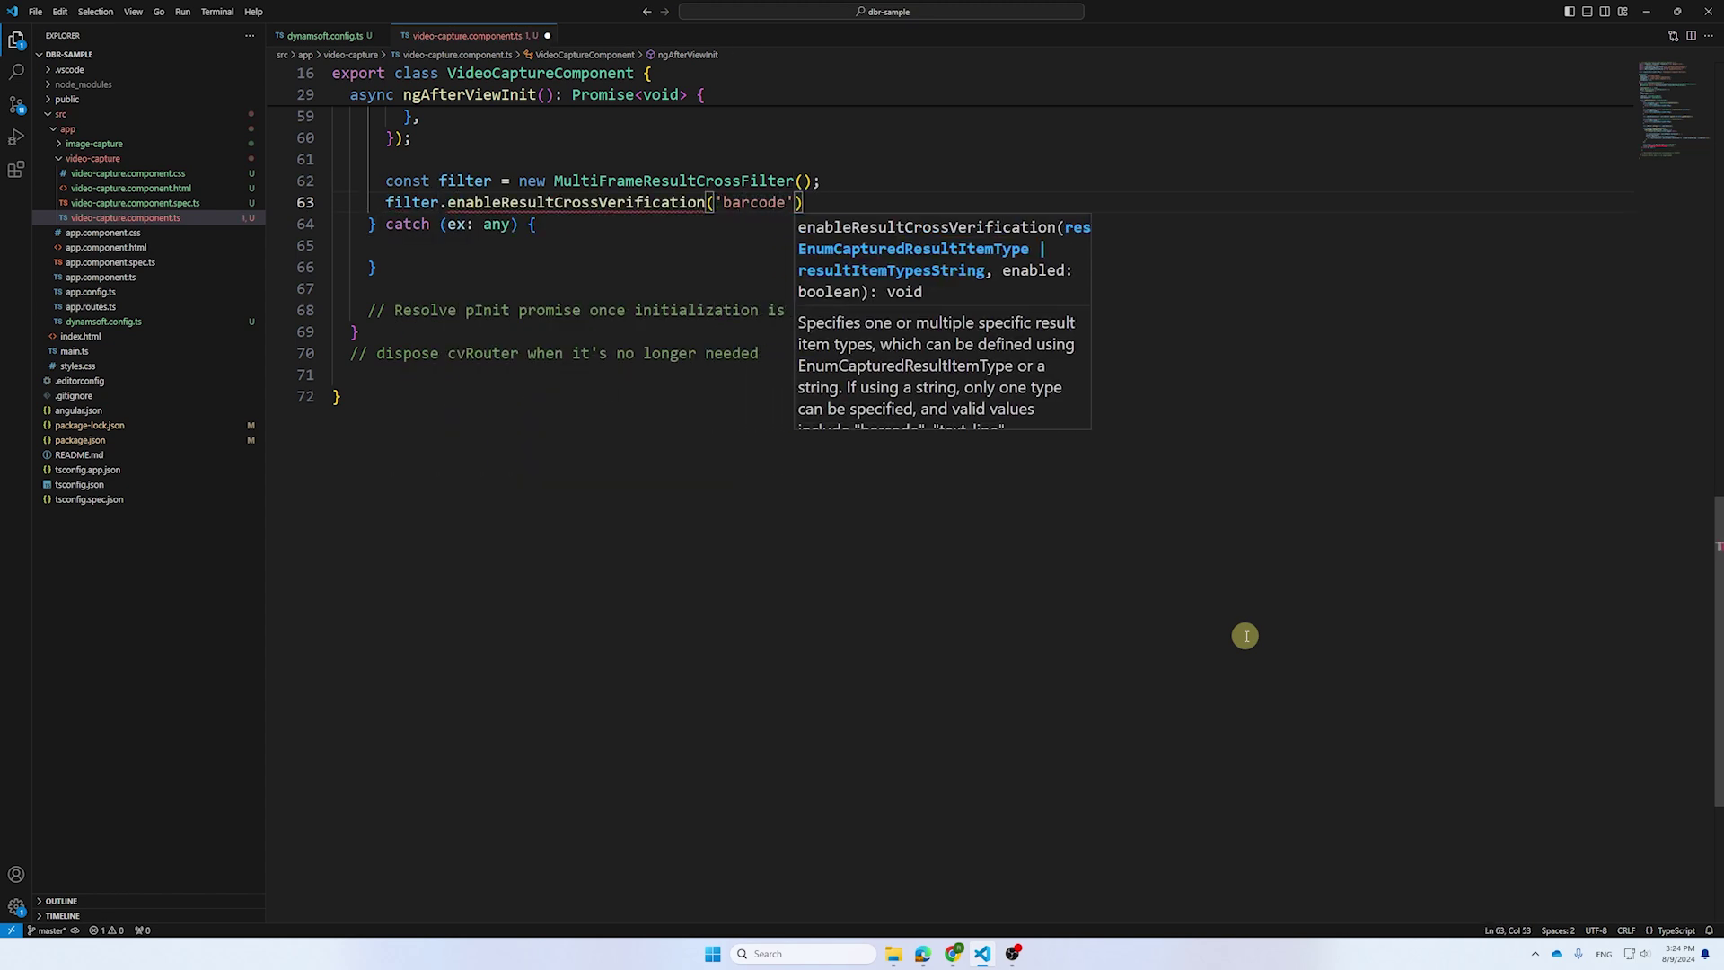
text(, true);)
text(await this.)
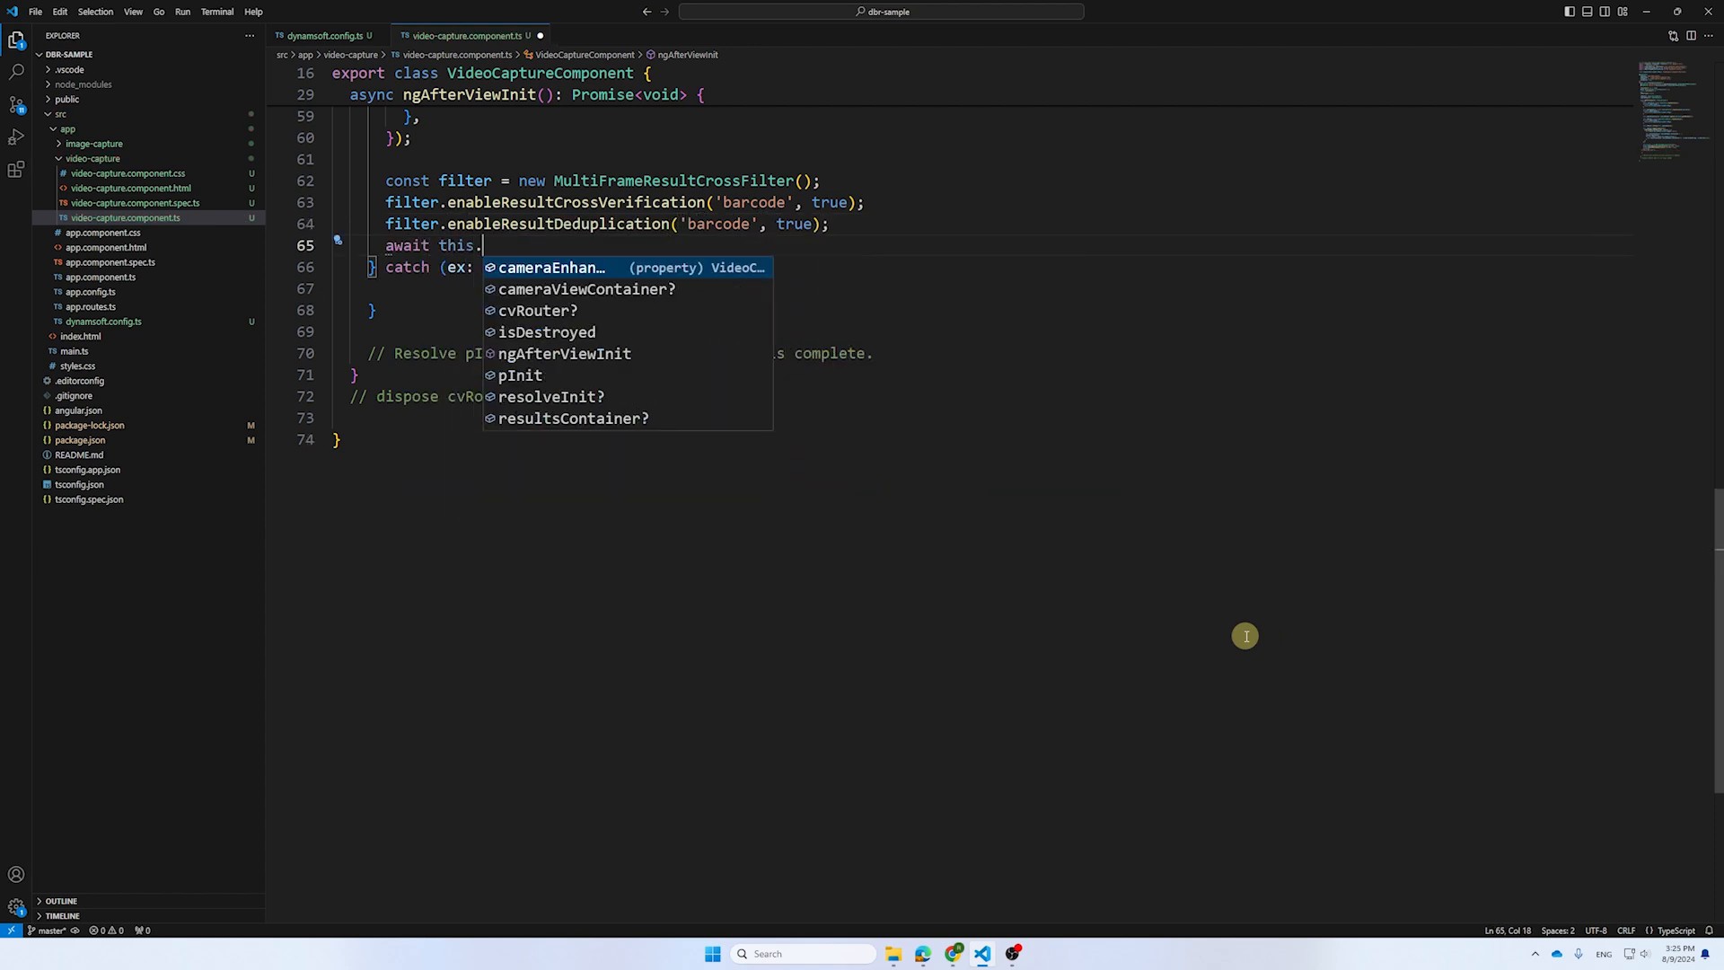
text(cvRouter.addResultFilter(filter)
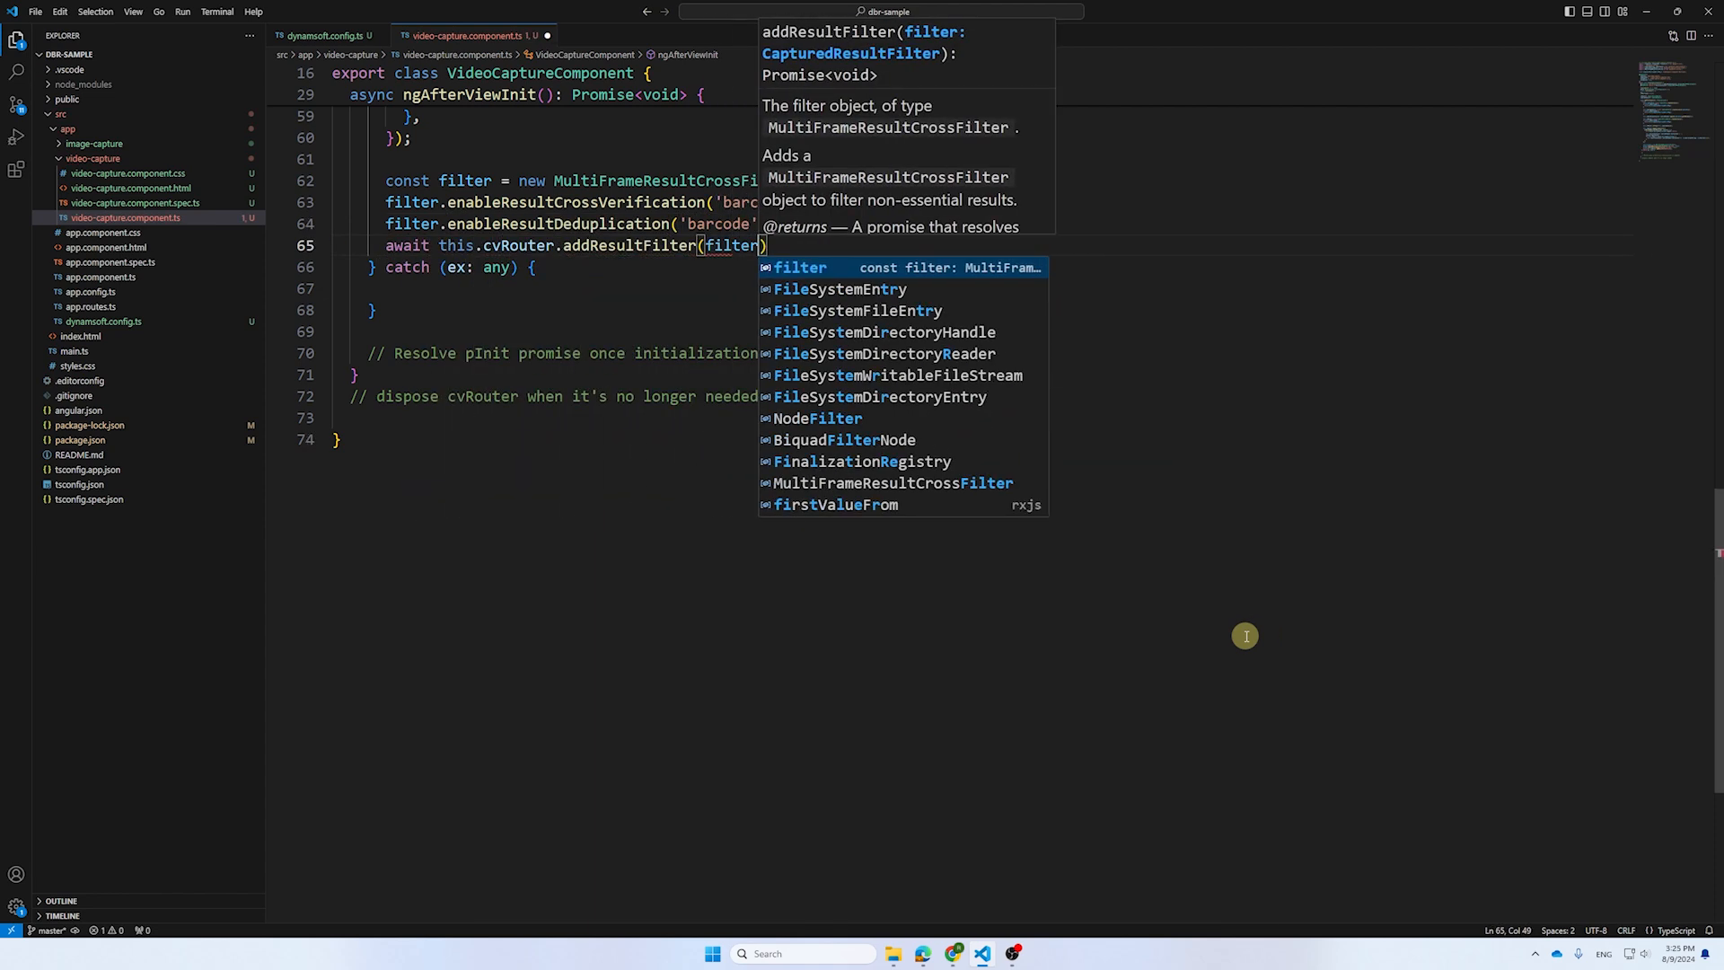
text(if (this.isDes)
text(throw Error()
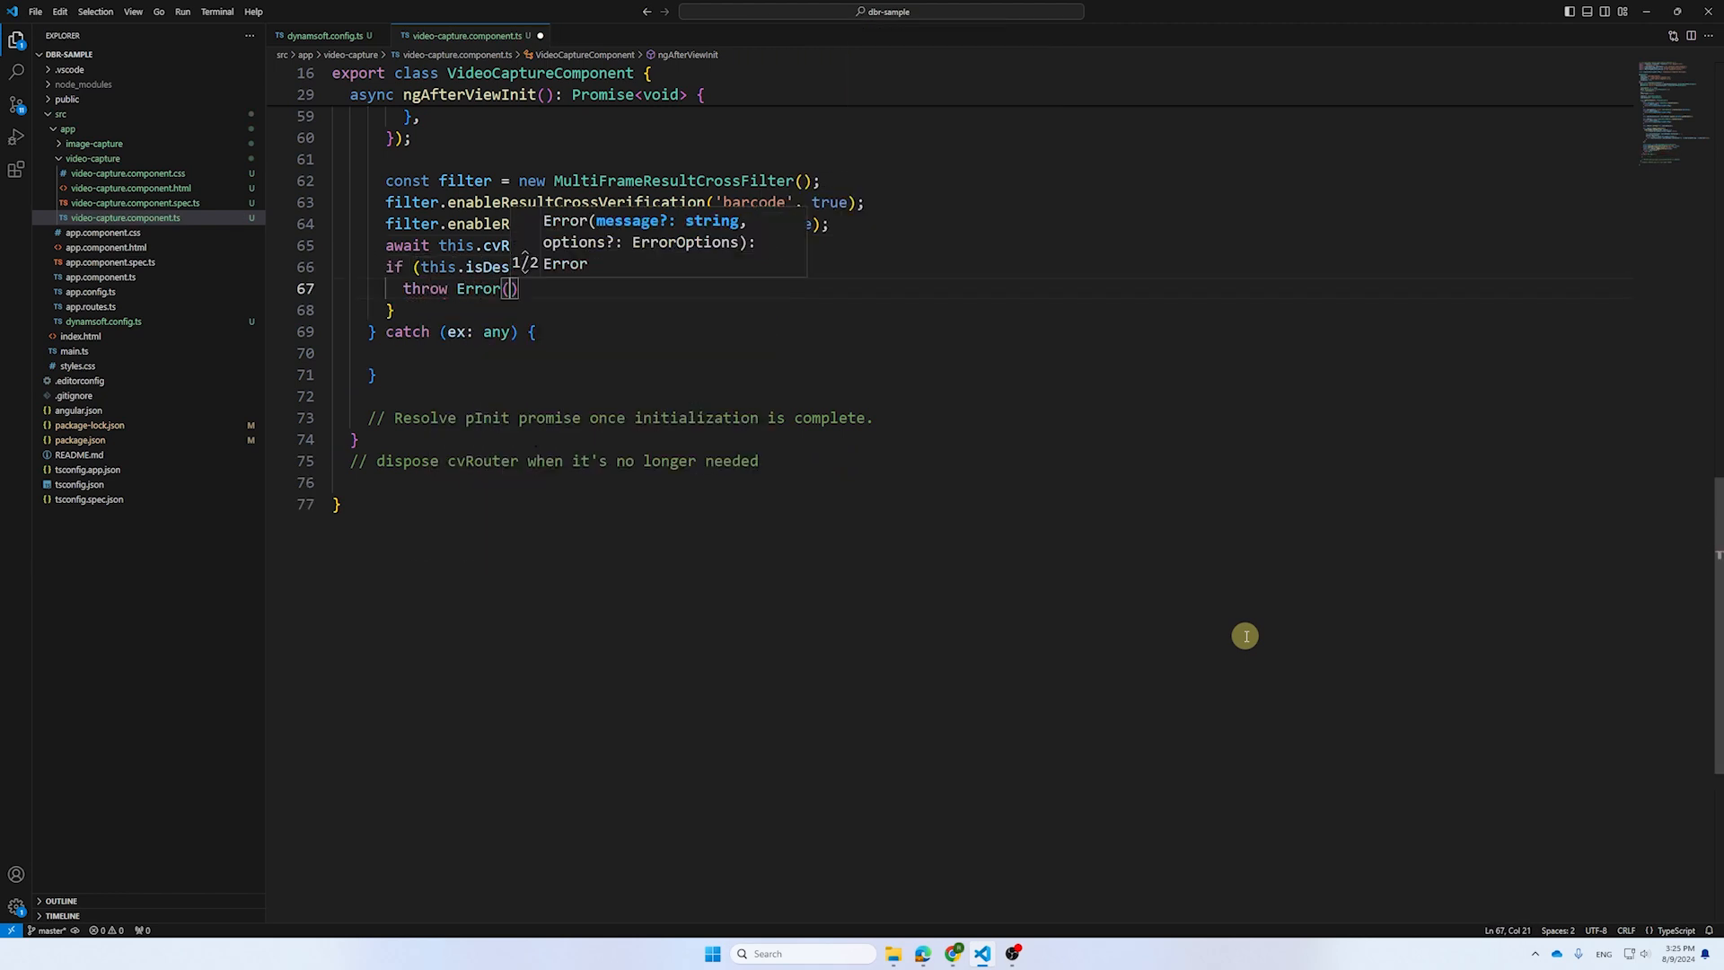
text(await this.cameraEnhancer.open();)
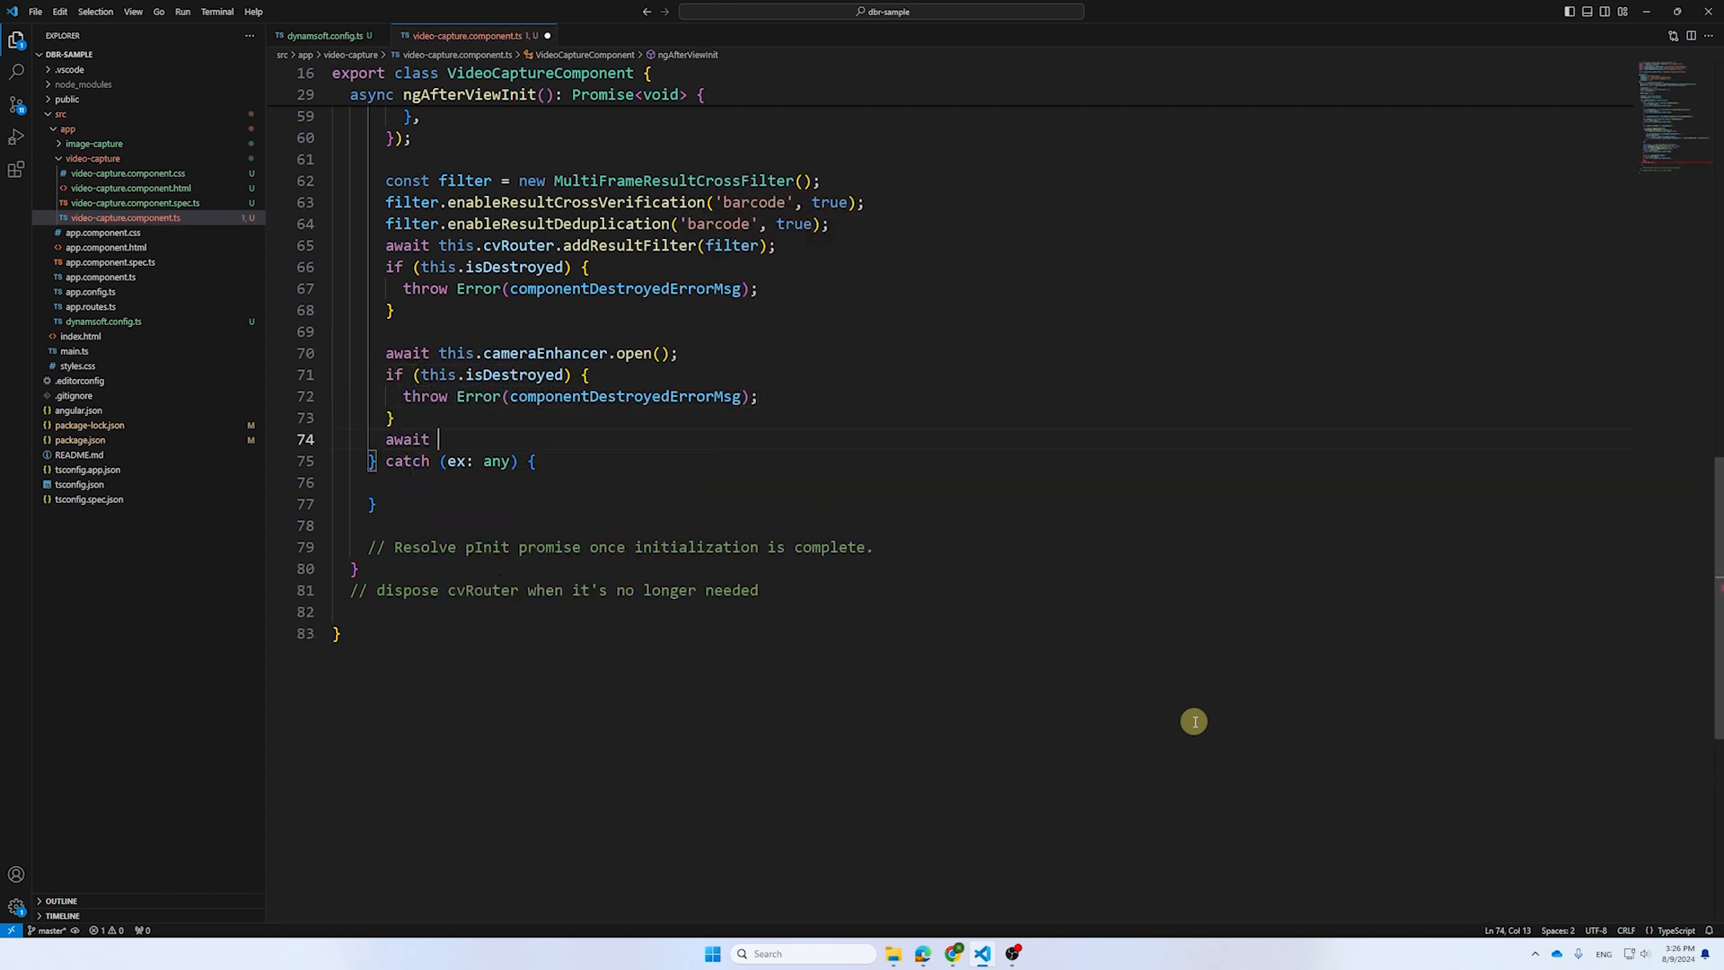
Step: Start capturing with this.cvRouter.startCapturing('ReadSingleBarcode') followed by an isDestroyed throw of componentDestroyedErrorMsg
text(this.cvRouter.startCapturing)
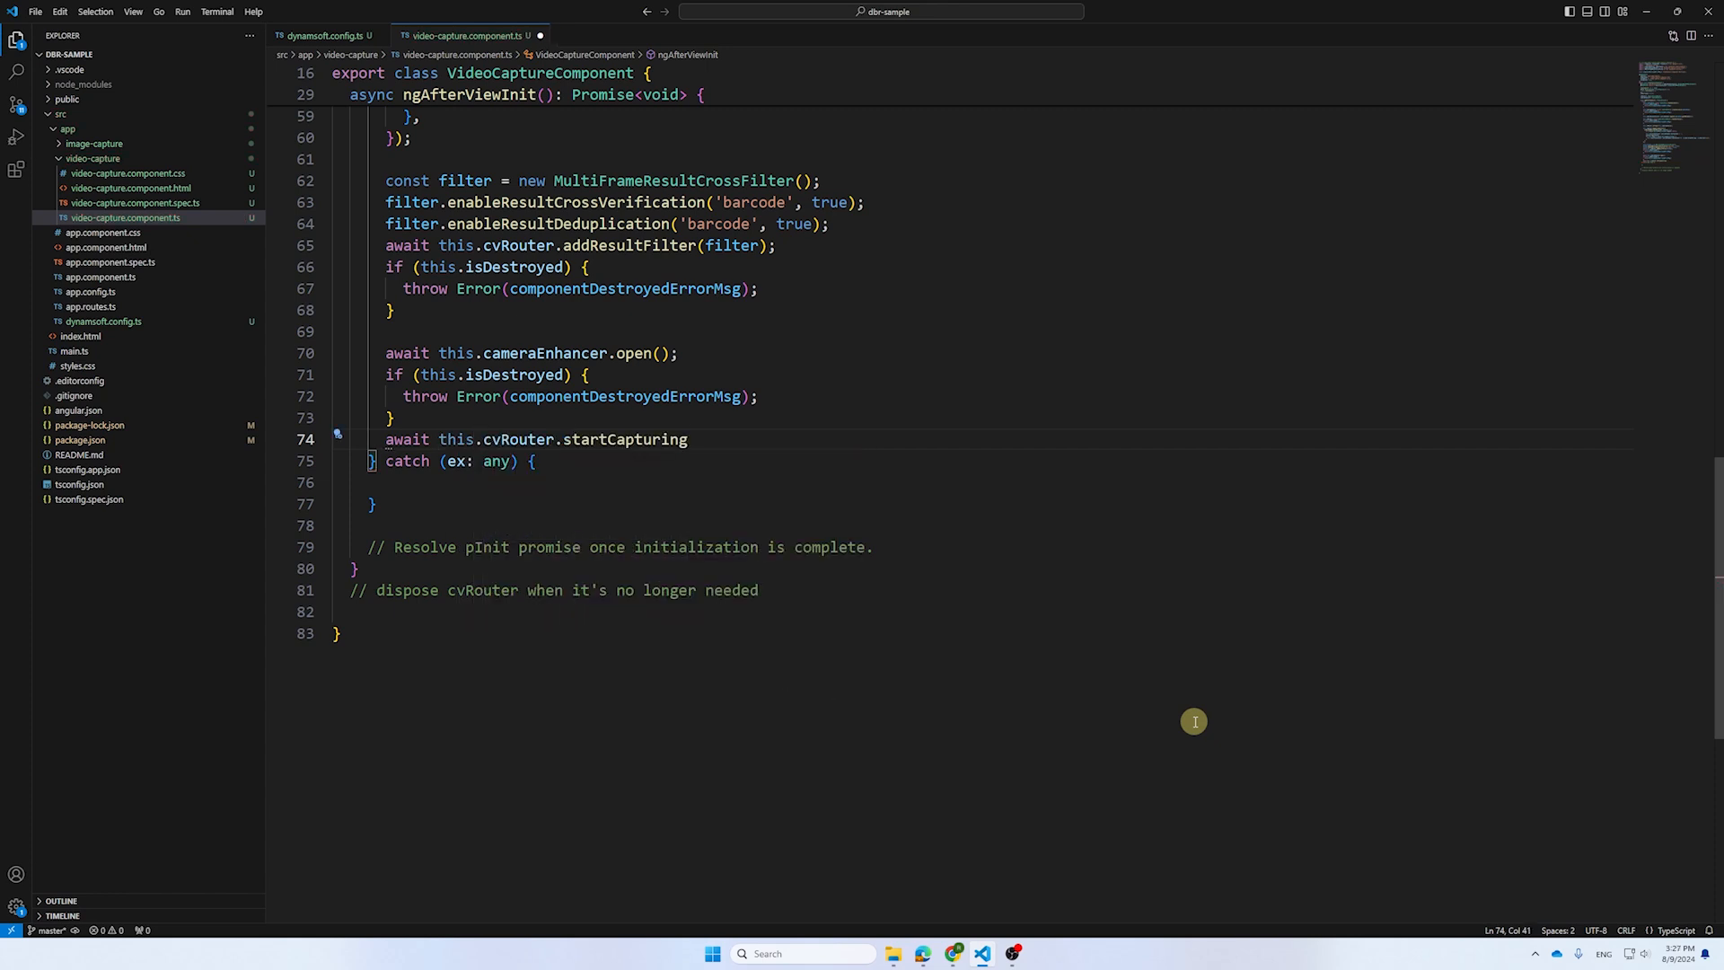
text(('ReadSingleb')
text(if)
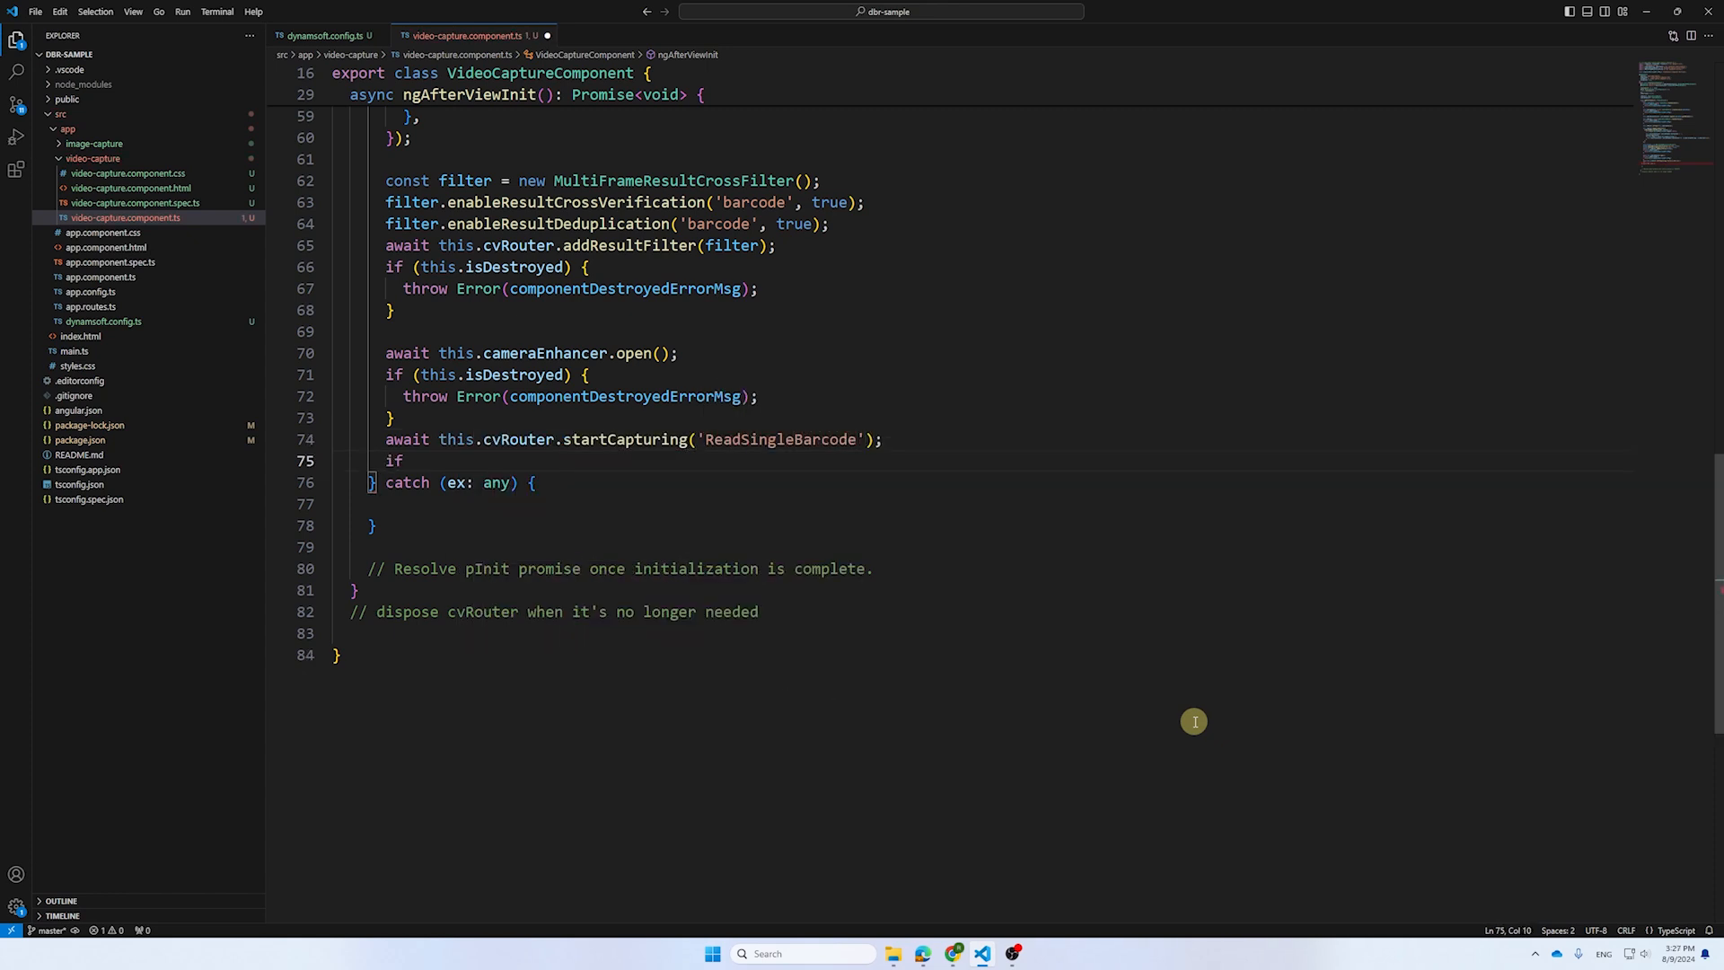
text((this.isDestroyed) {)
text(throw Error)
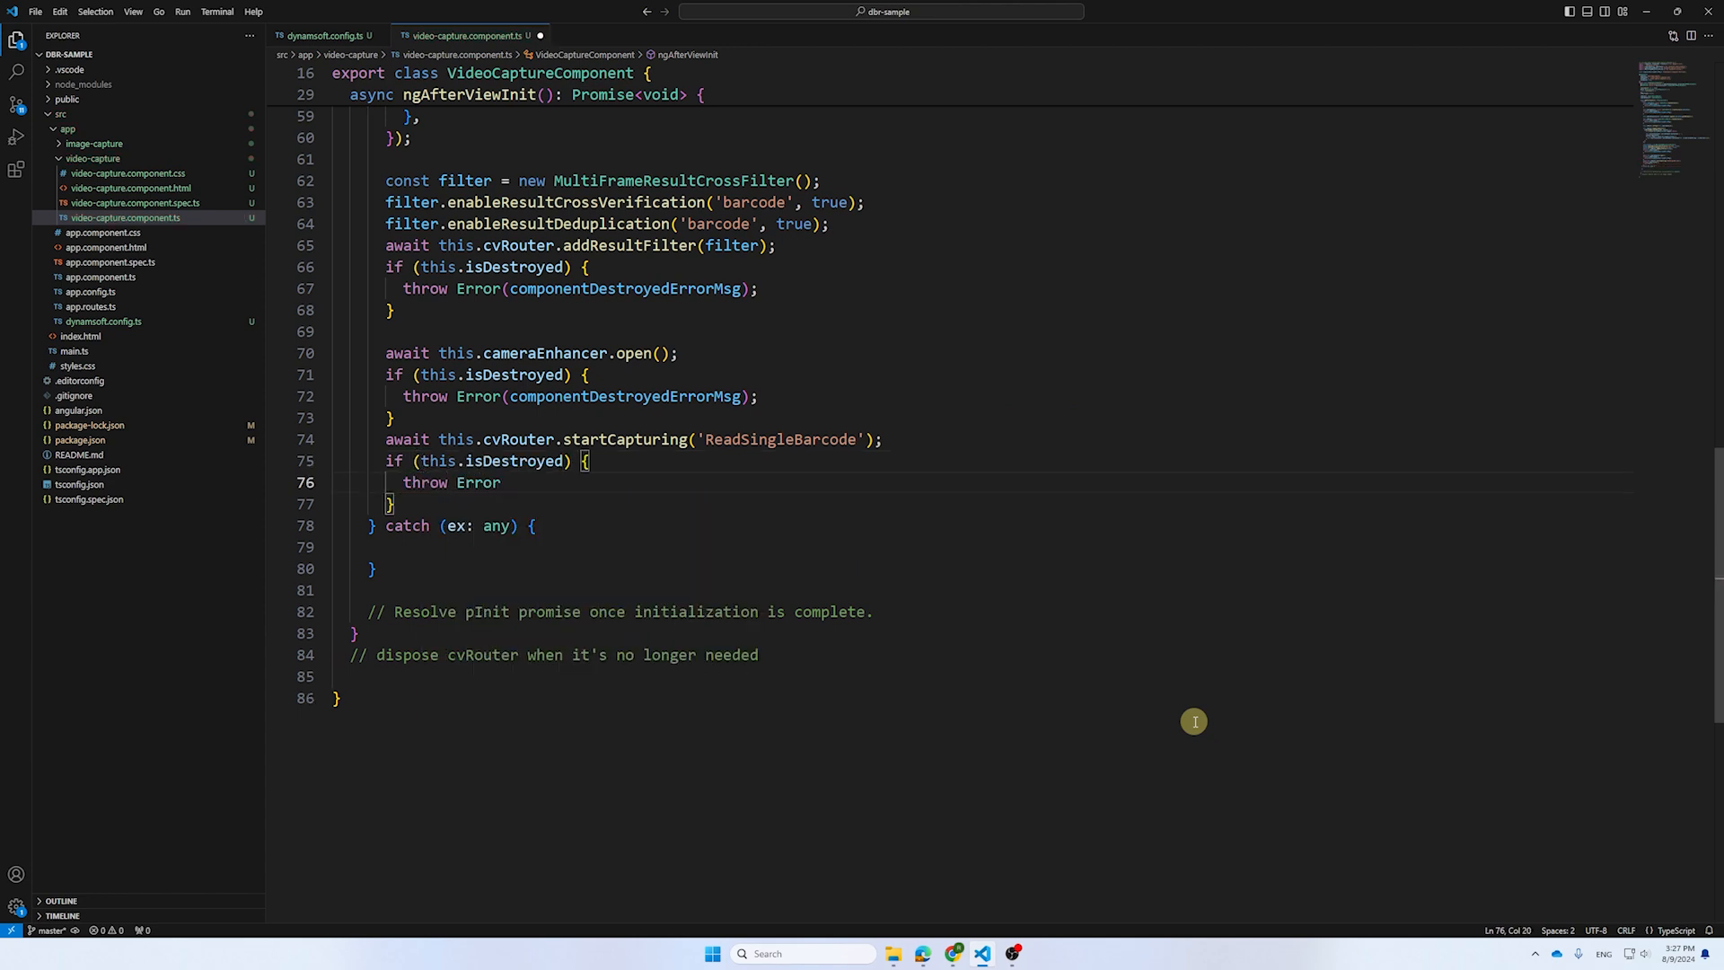
text((componentDestroyedErrorMsg);)
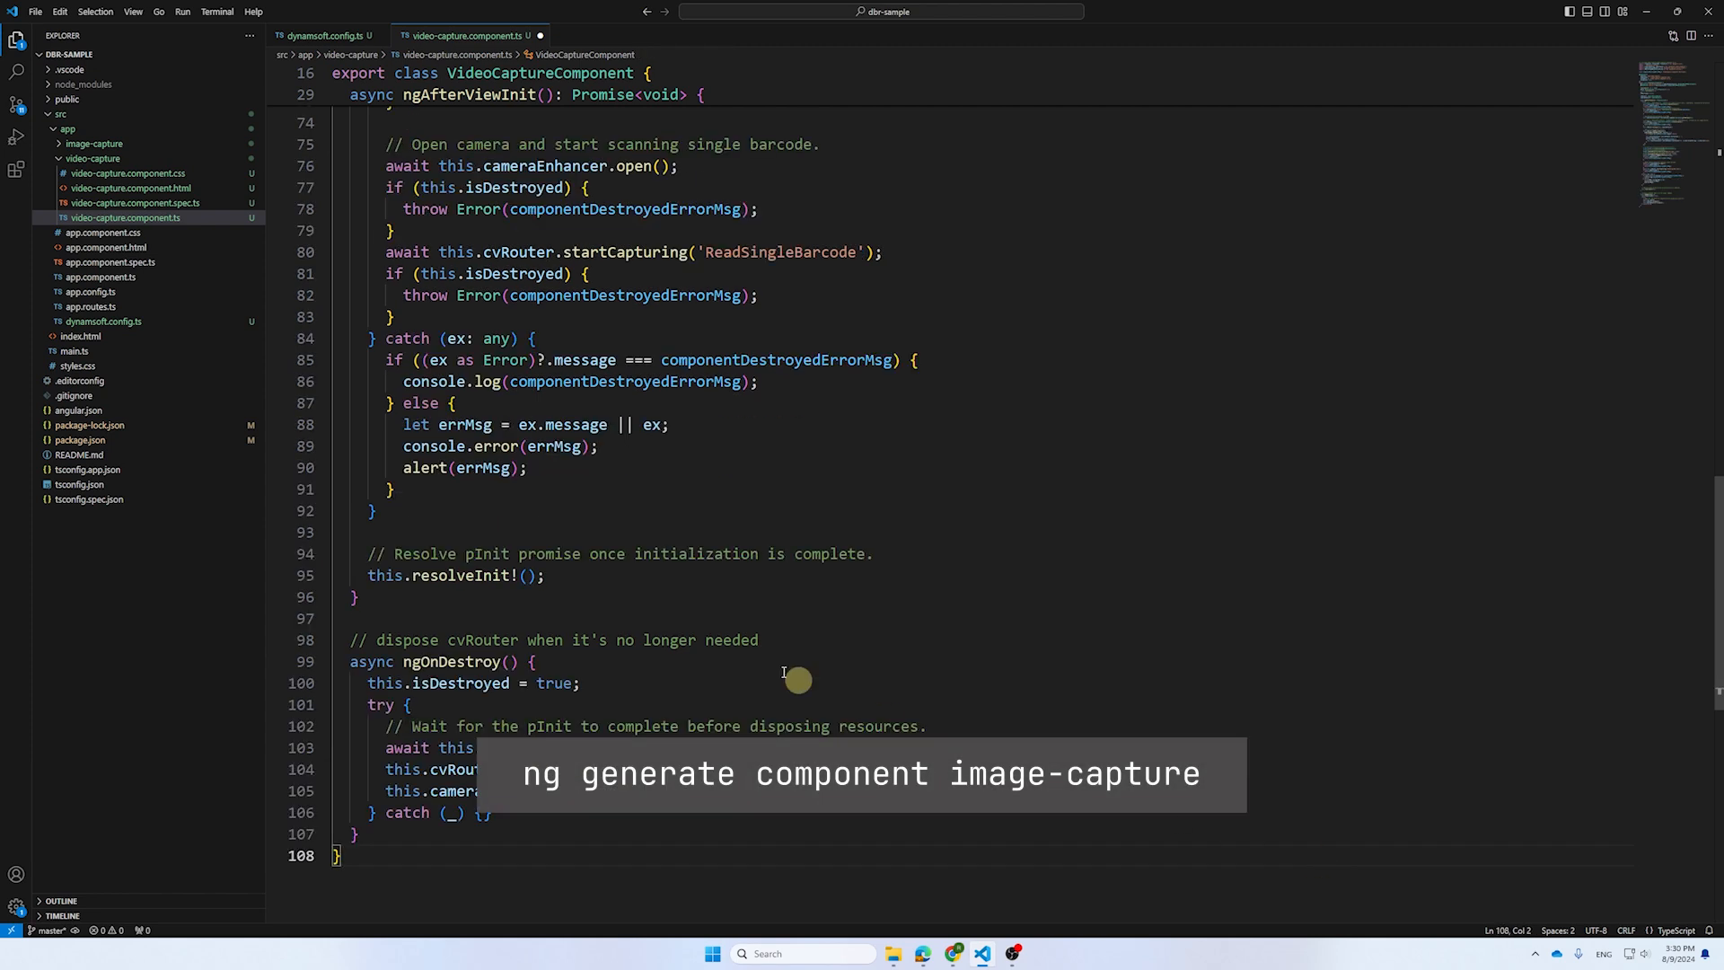
Step: Expand src/app/image-capture and view image-capture.component.ts with its captureImage file-decoding handler
click(93, 144)
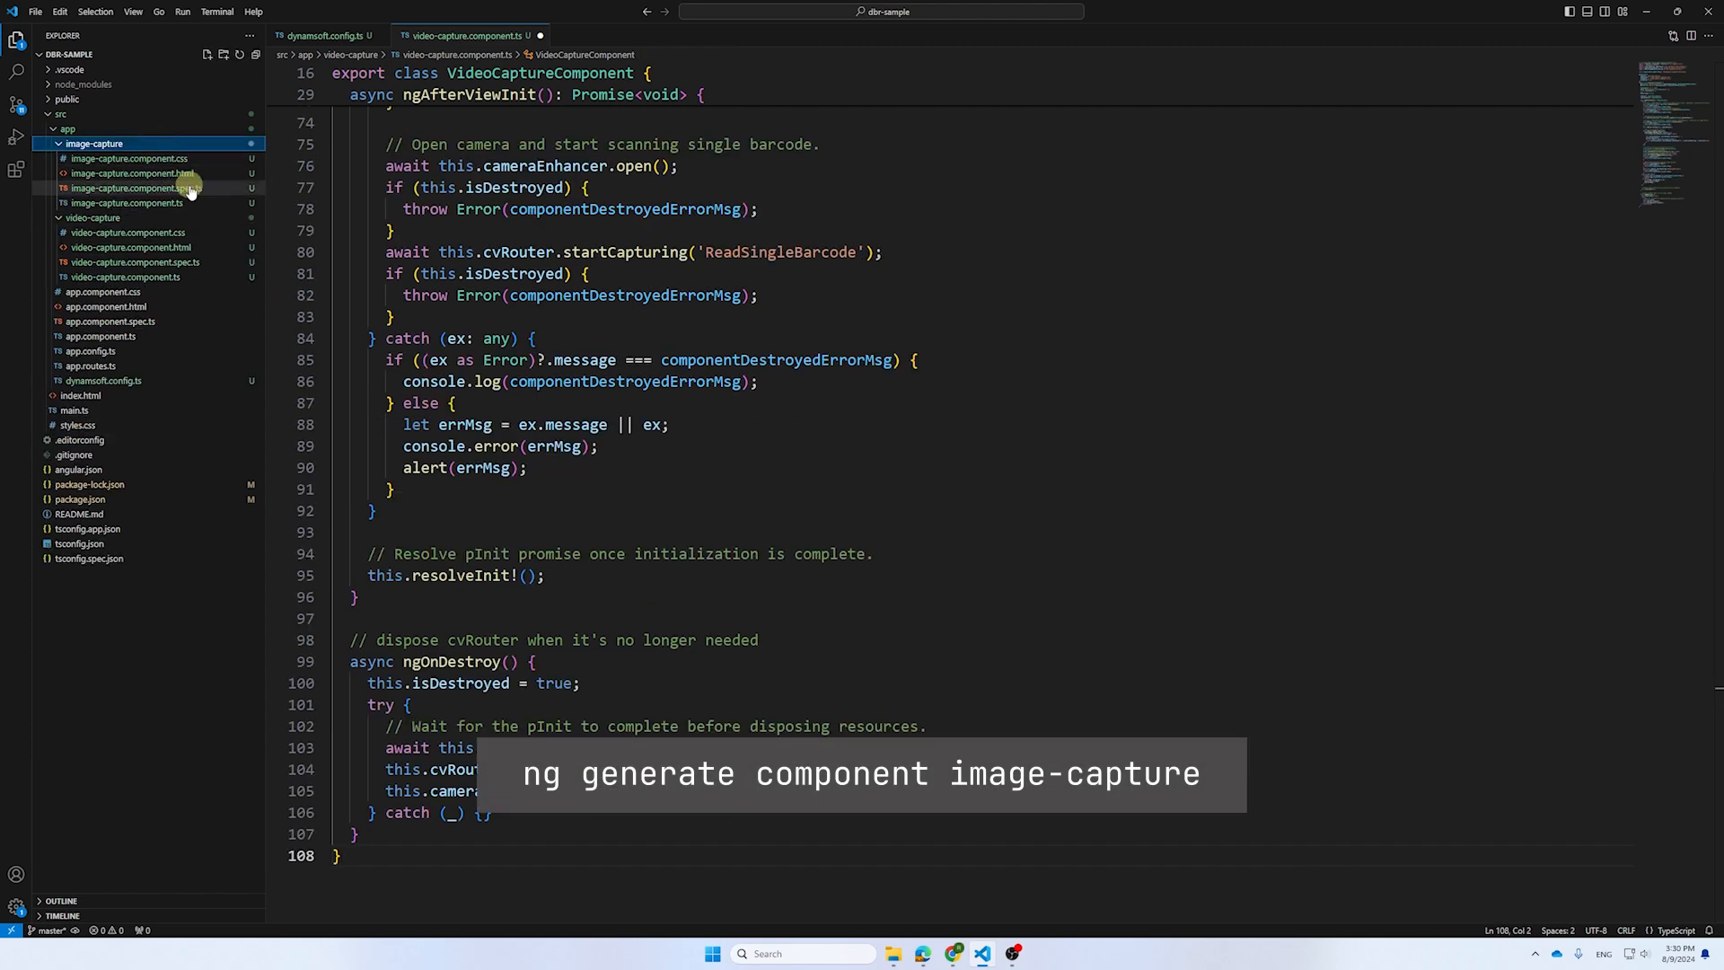
click(115, 201)
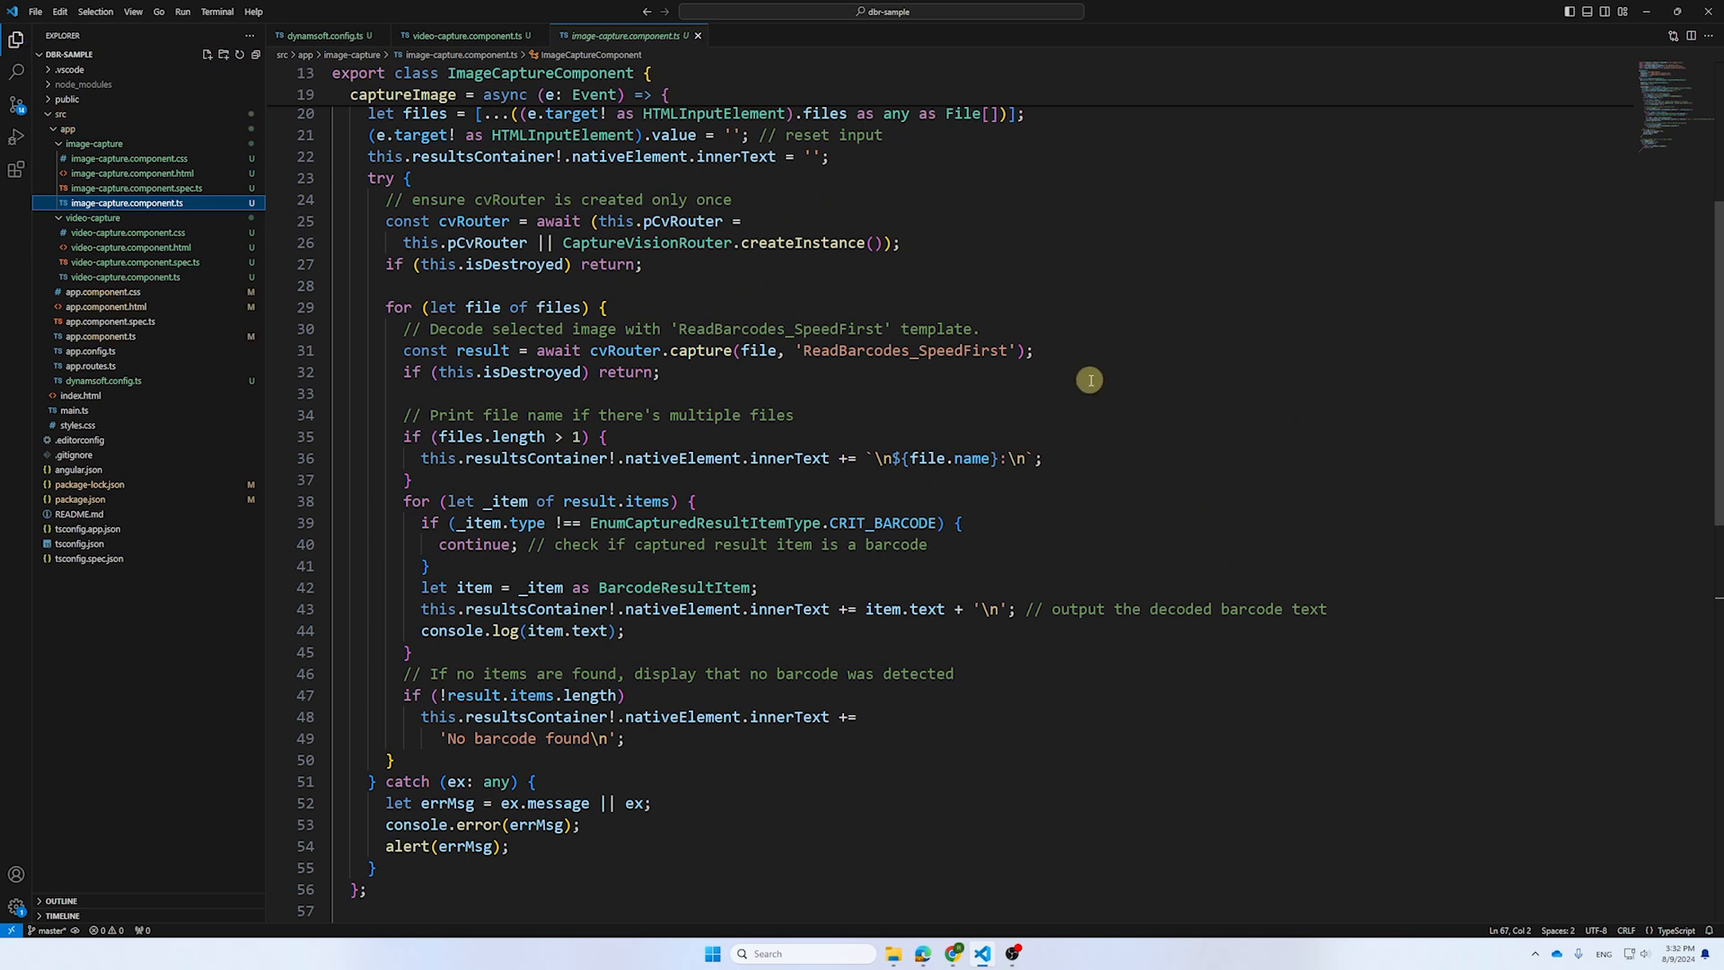
click(98, 336)
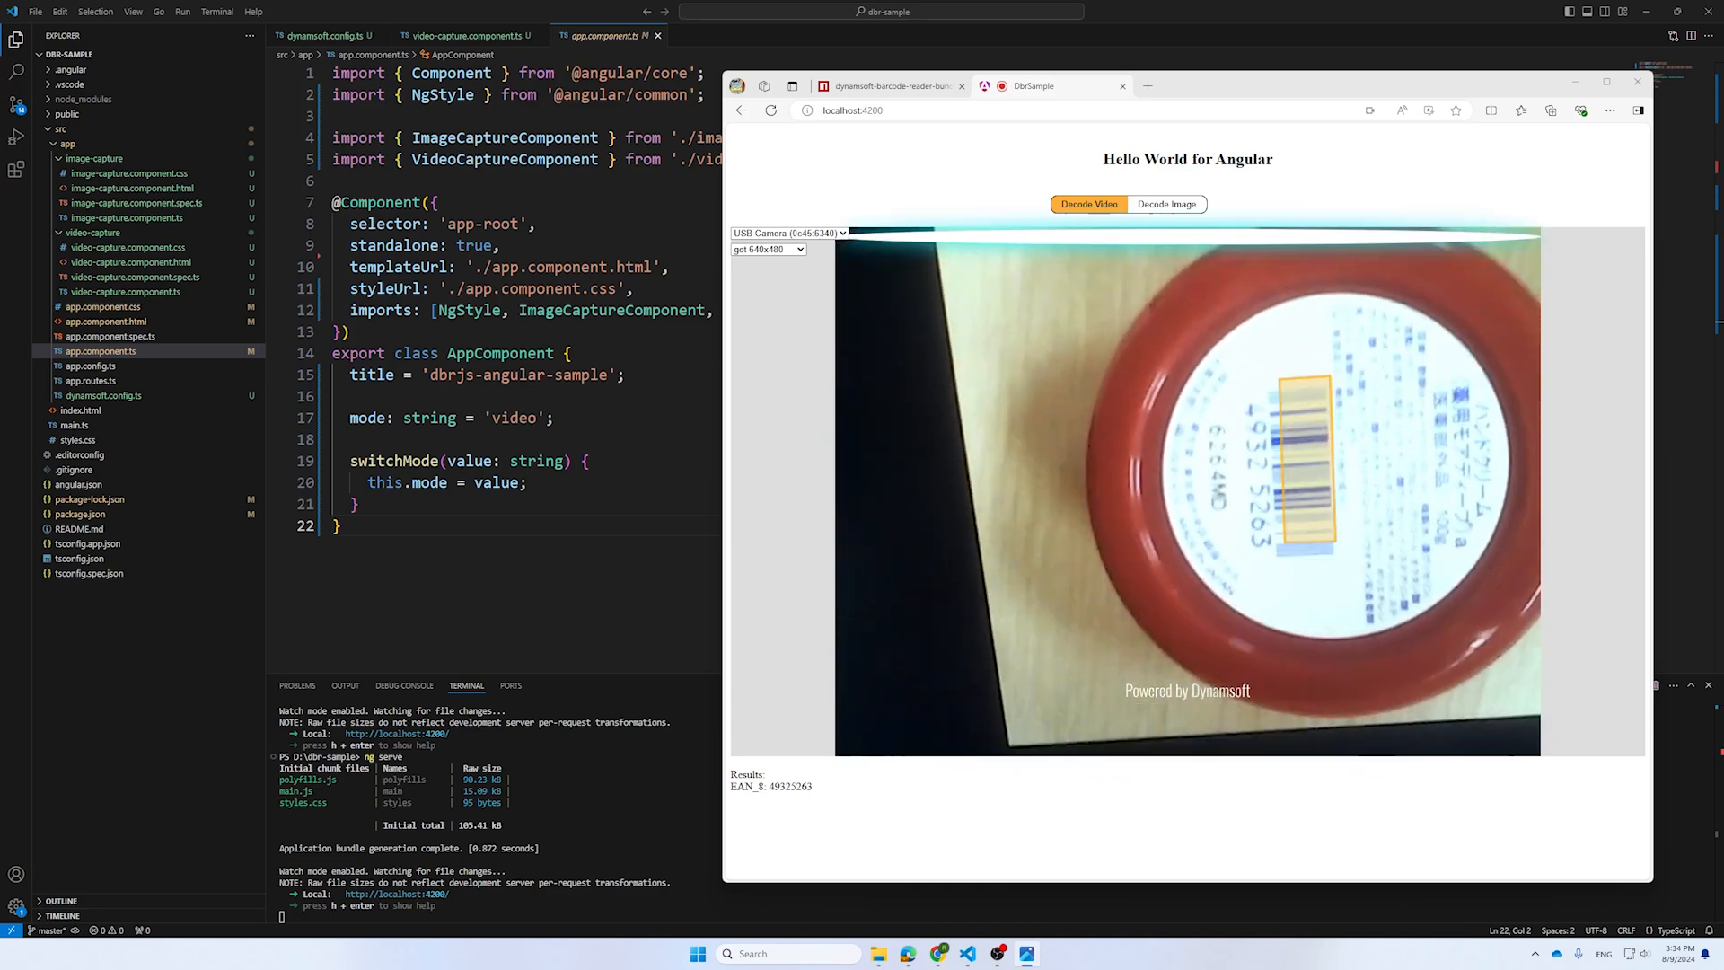
Step: Switch the sample to Decode Image mode and choose a barcode image, yielding result 04143813
click(1168, 203)
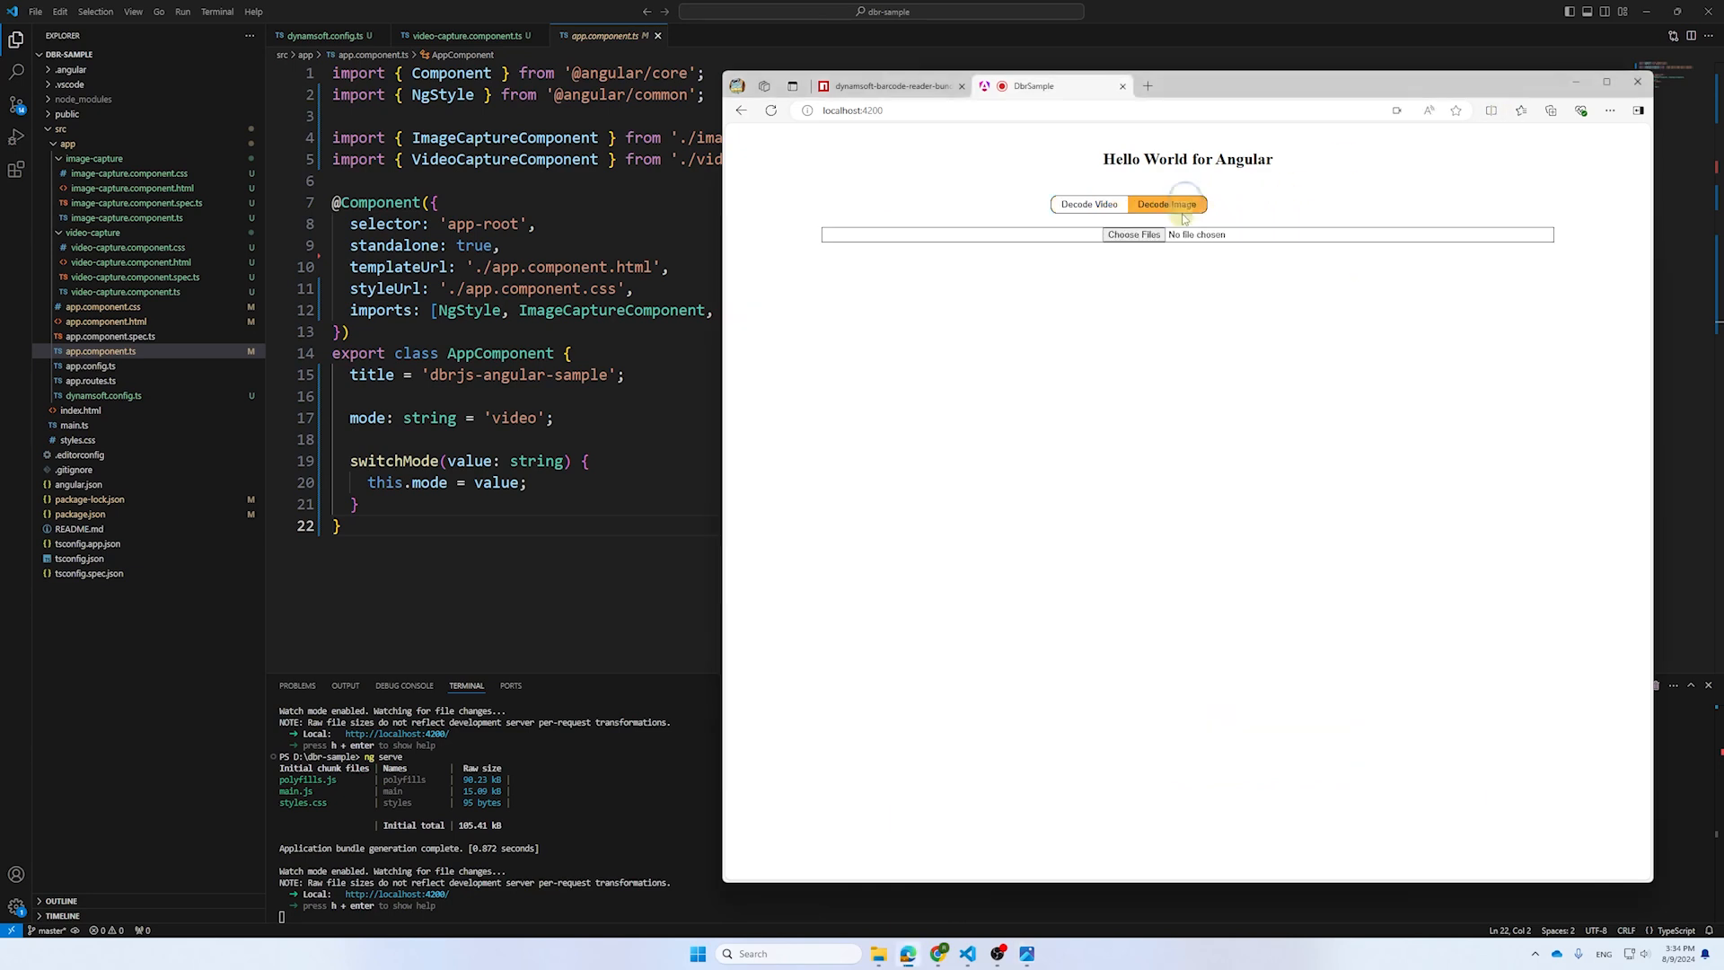
click(1133, 233)
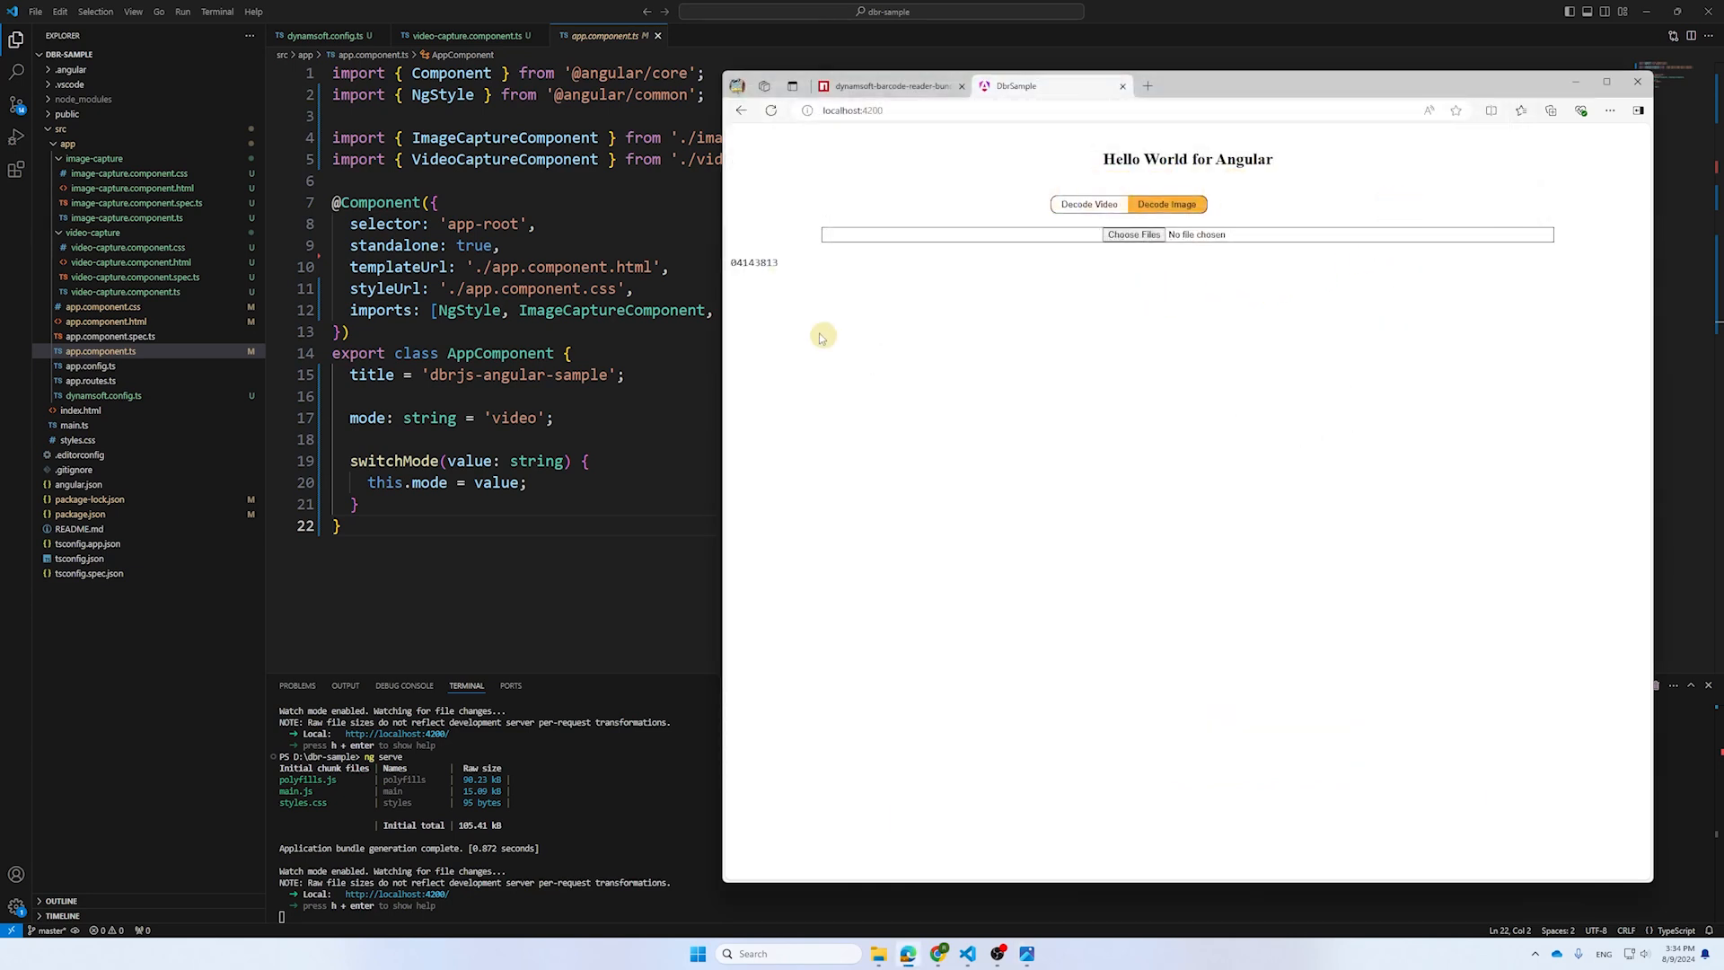
mouse_move(804, 338)
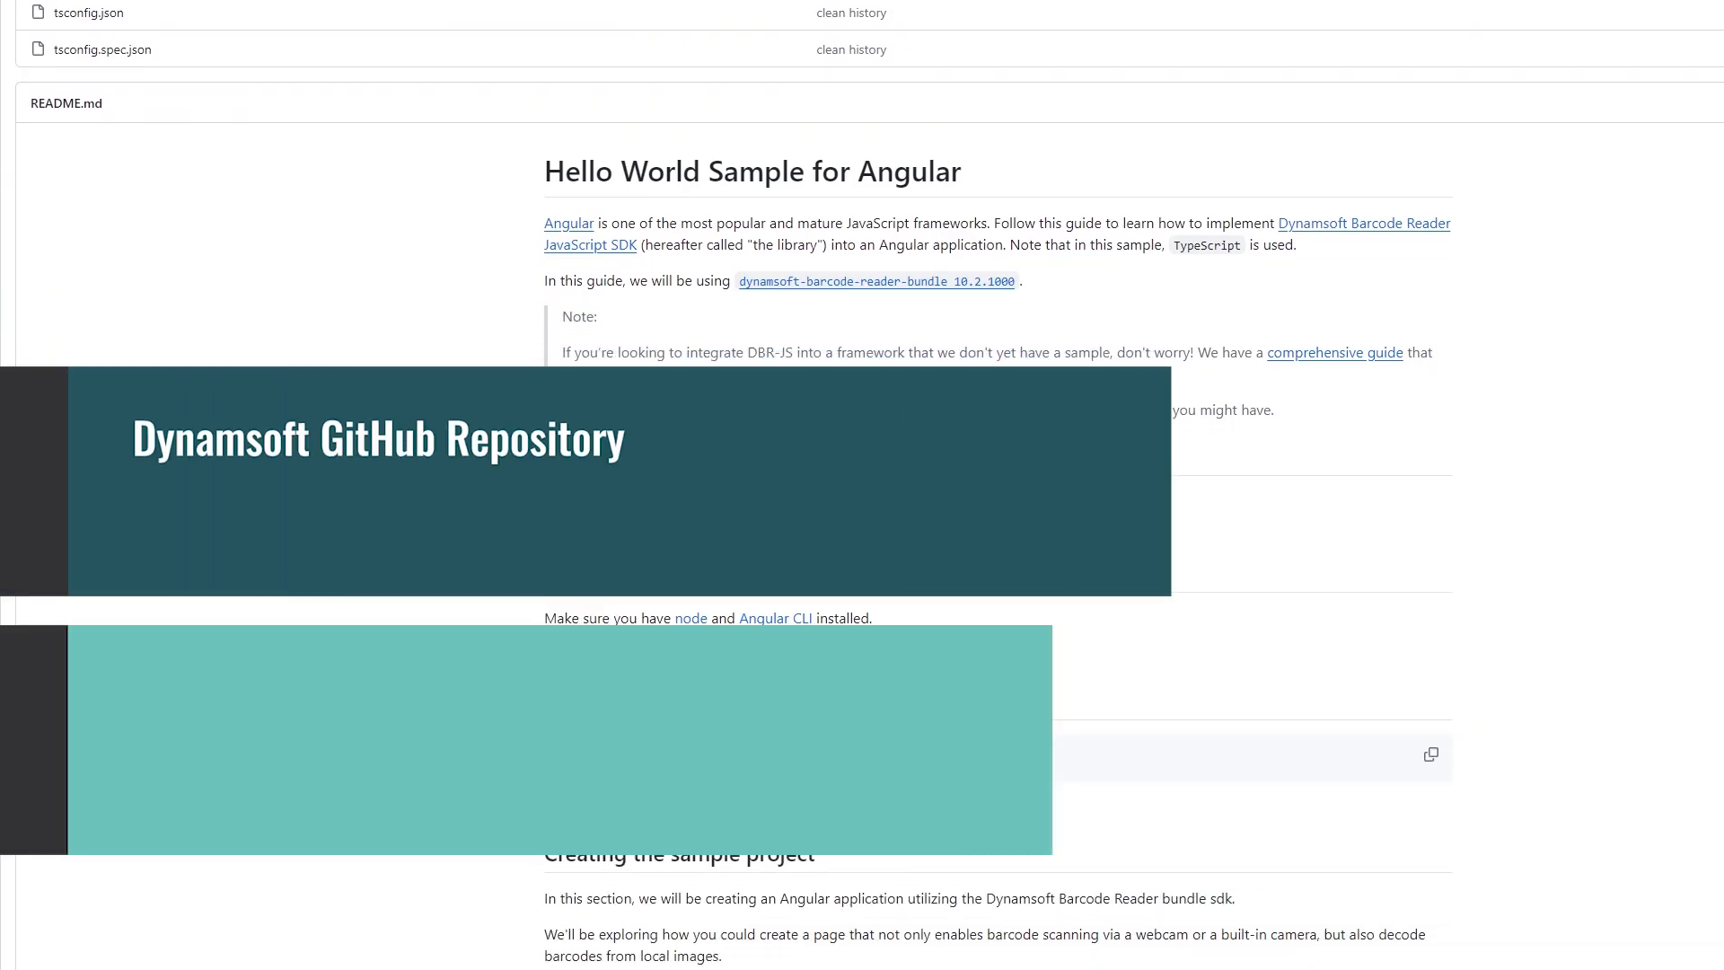
Step: Scroll down through the Dynamsoft Hello World Angular sample README on GitHub
scroll(down, 3)
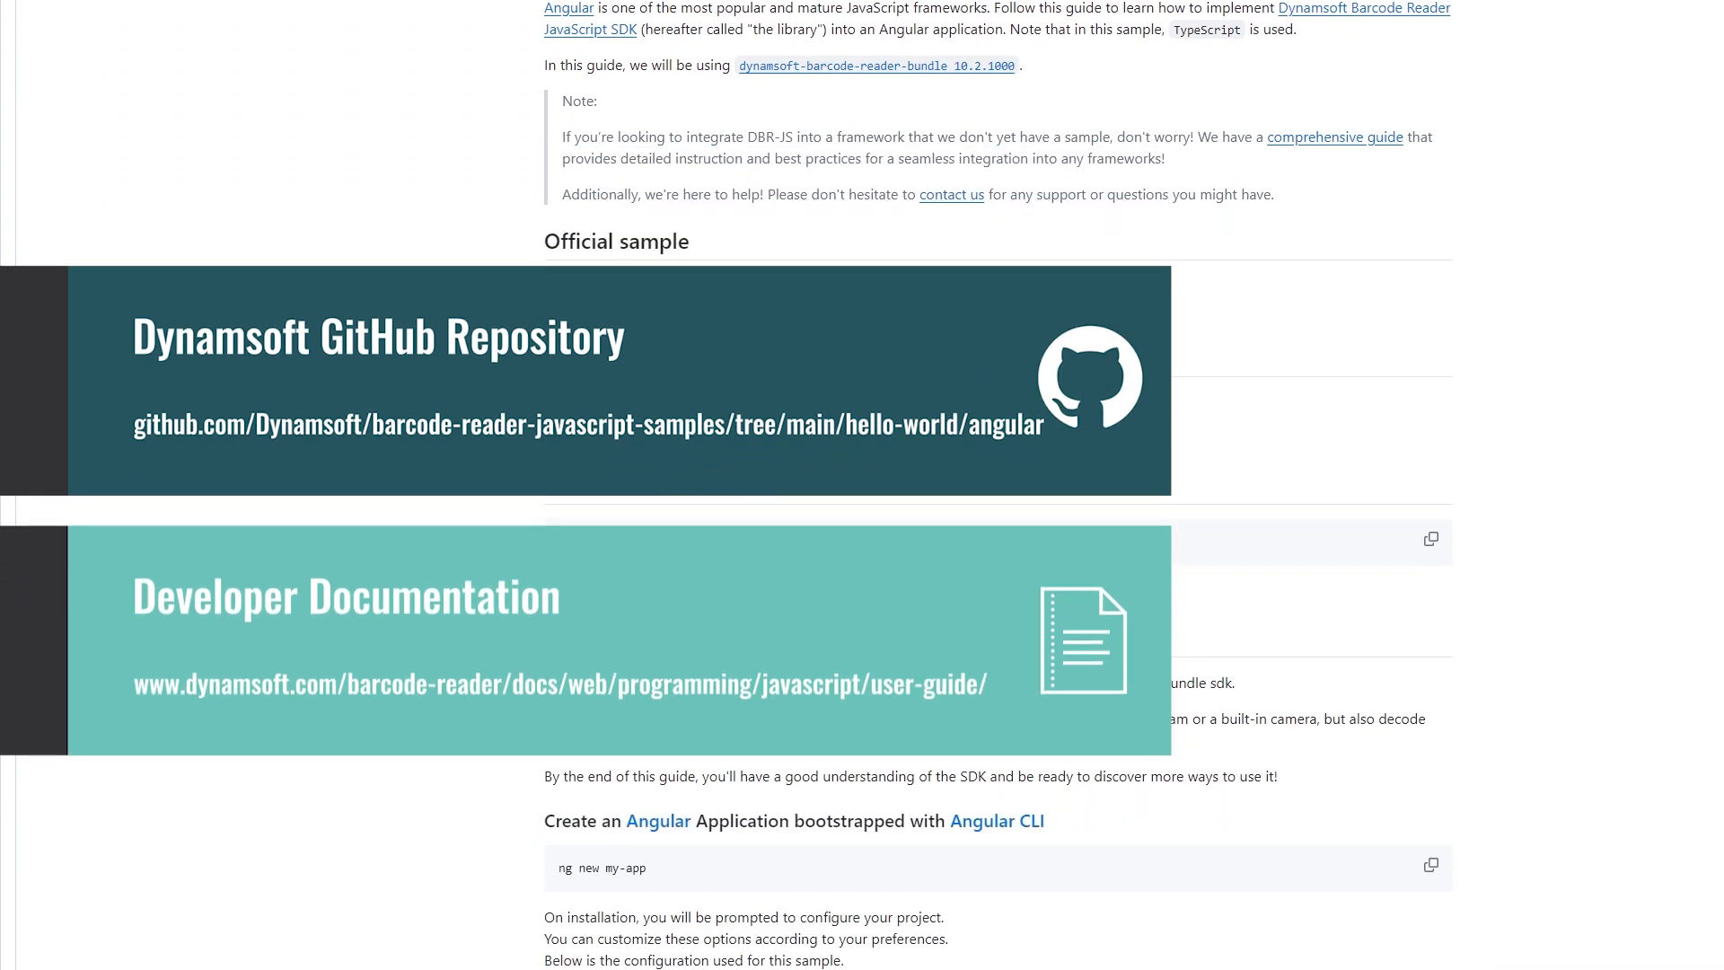
scroll(down, 3)
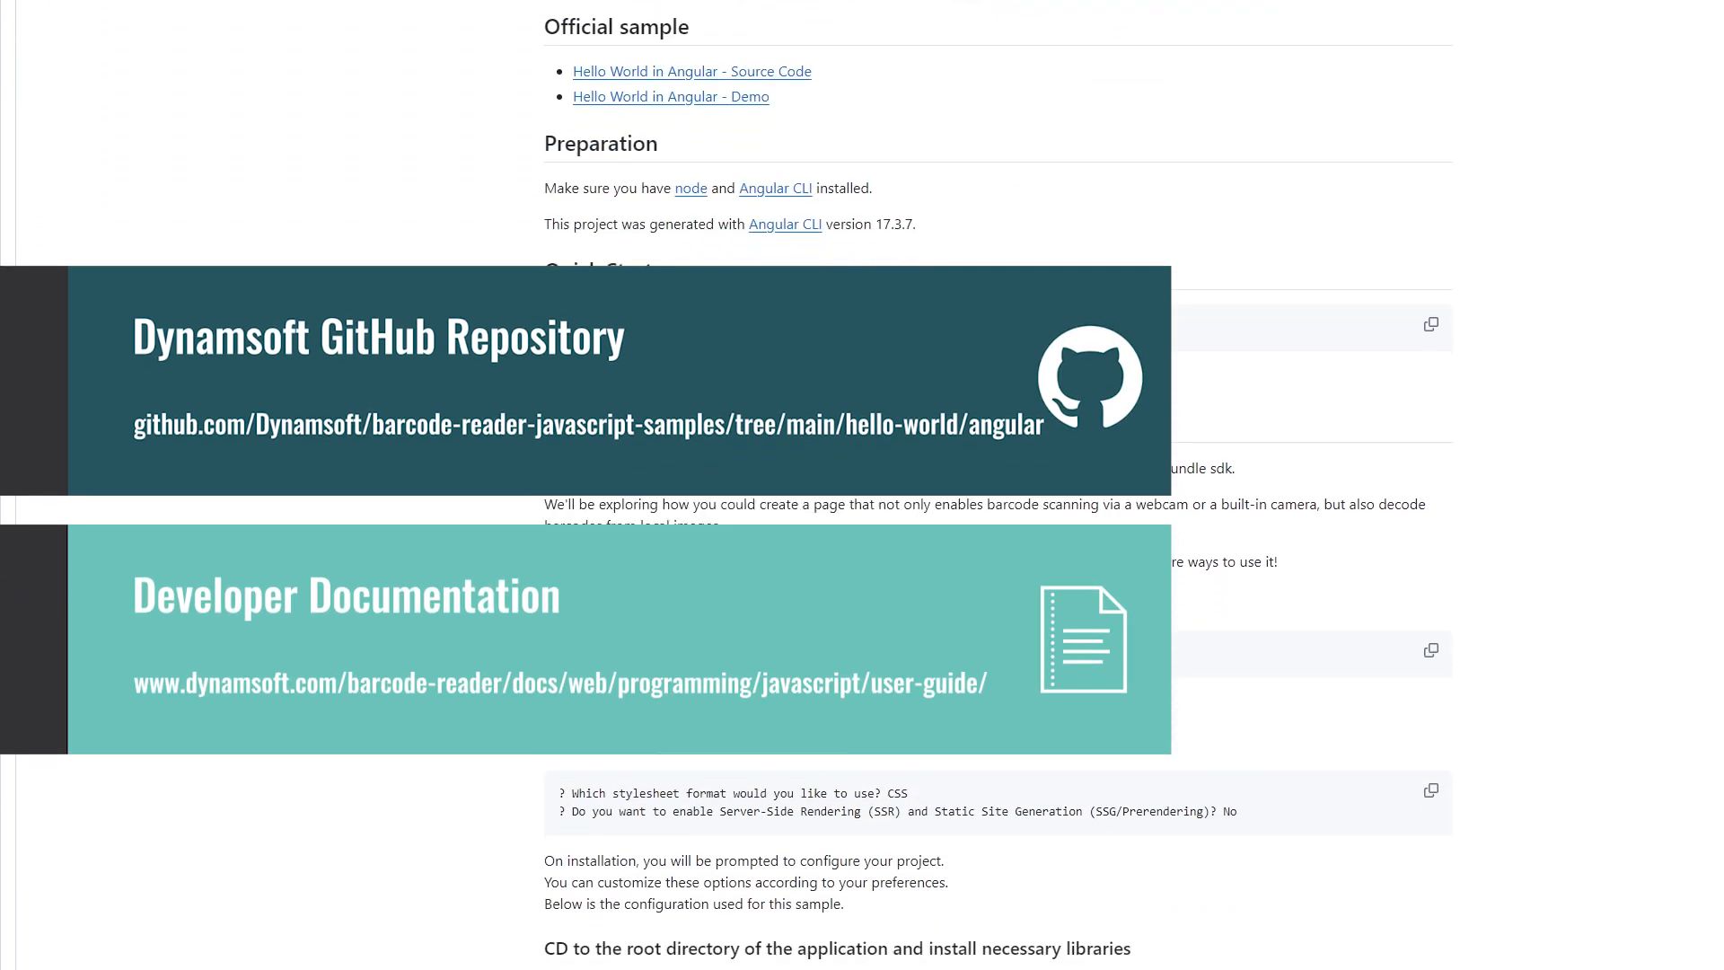